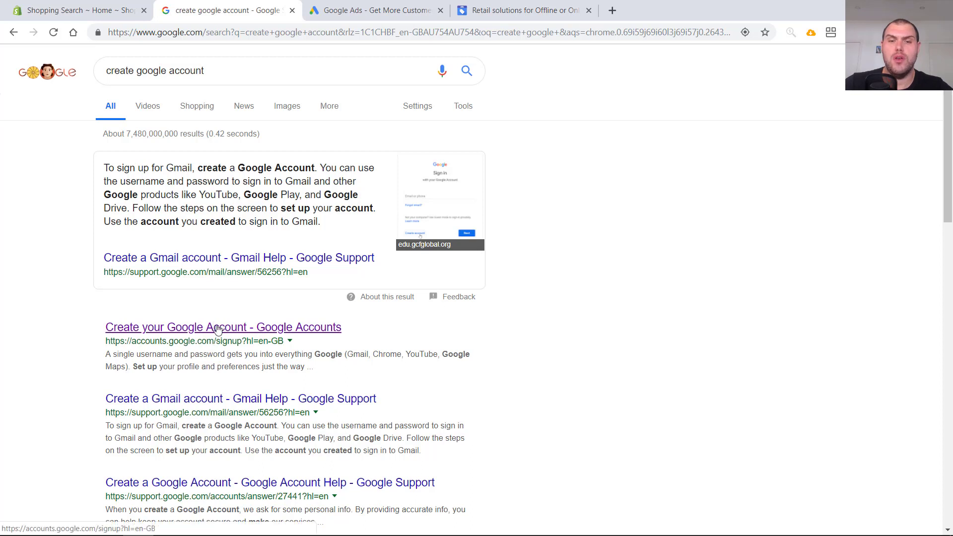
Sign up for a new Google account with name, username and password, and agree to the terms
{"action": "left_click", "coordinate": [224, 326]}
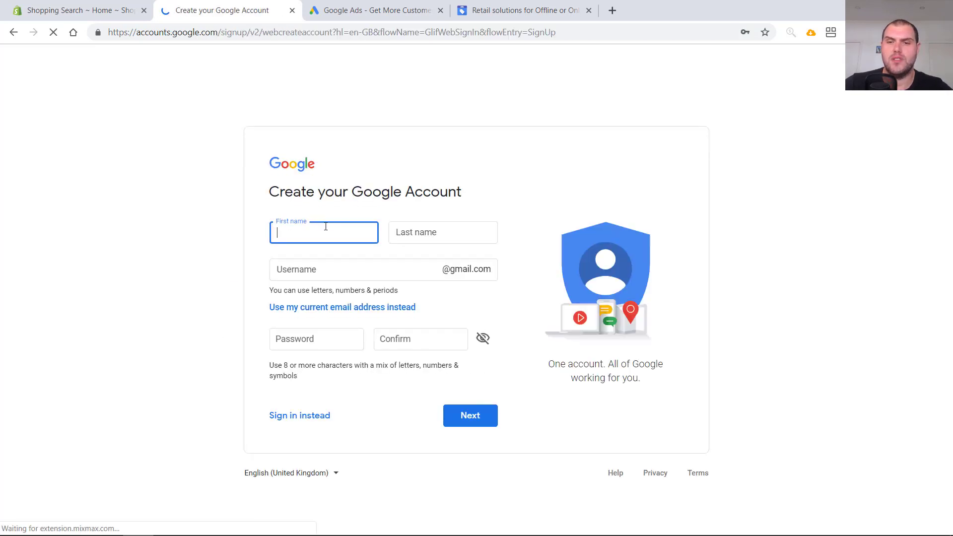
{"action": "type", "text": "Nik"}
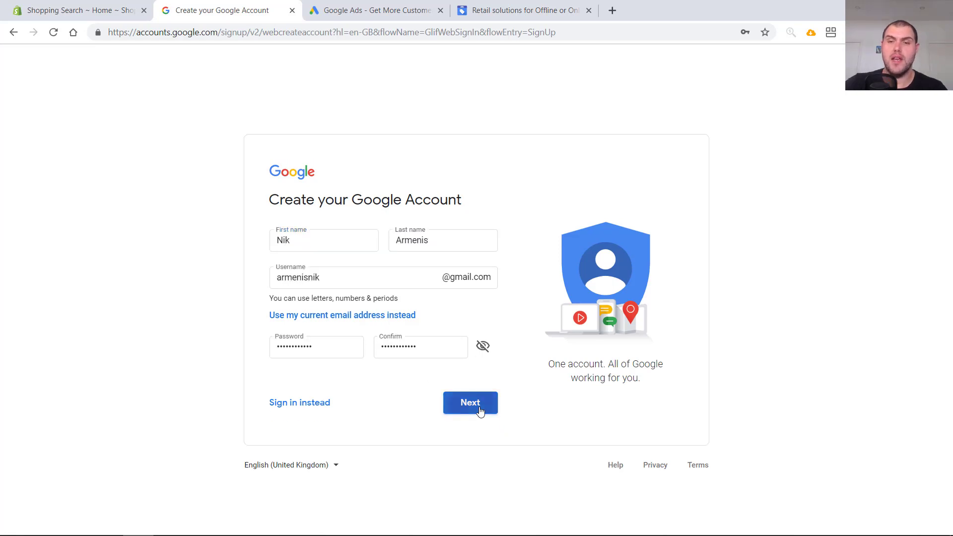
{"action": "left_click", "coordinate": [470, 402]}
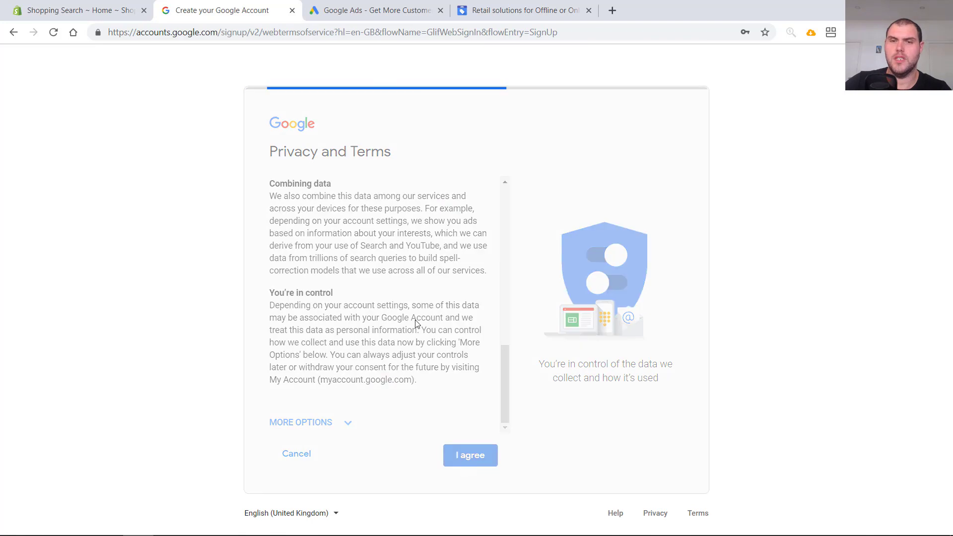
{"action": "left_click", "coordinate": [469, 455]}
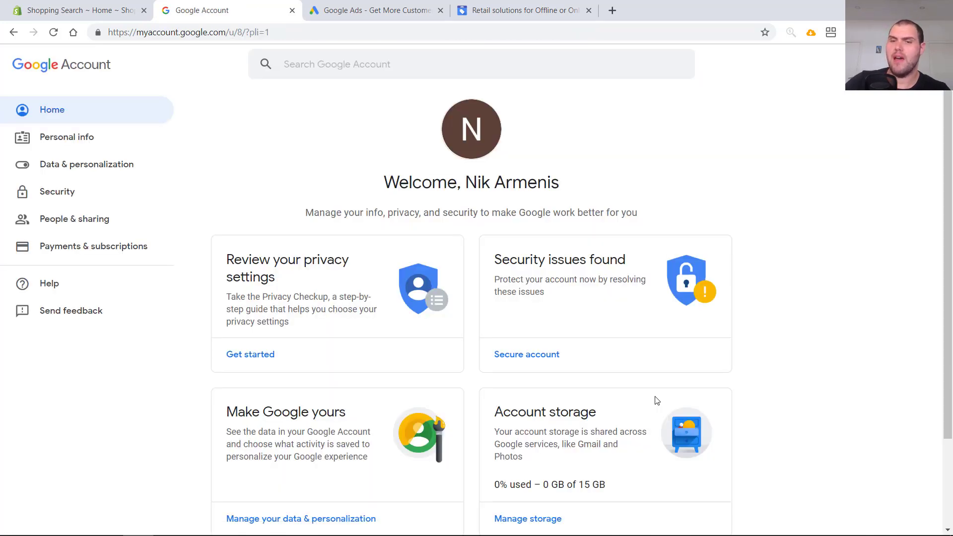
{"action": "mouse_move", "coordinate": [362, 17]}
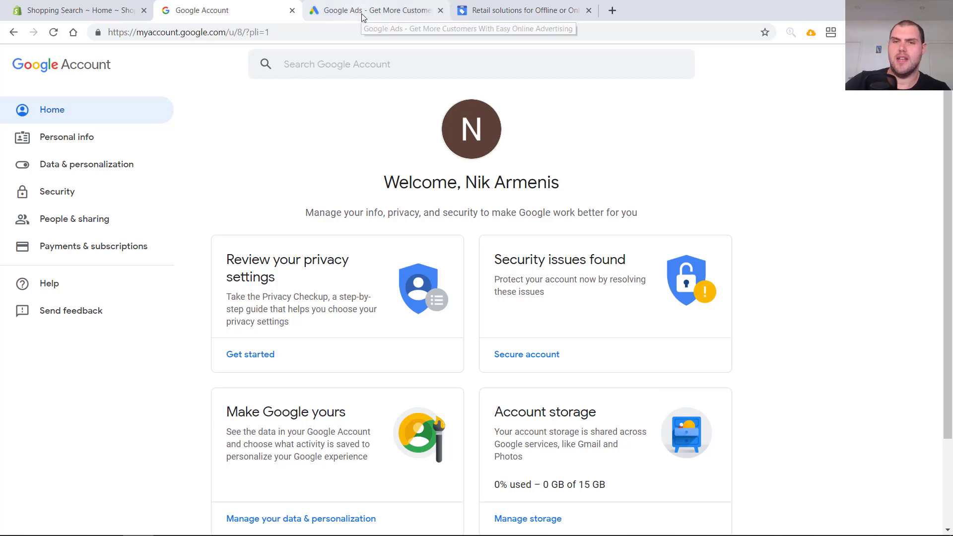
Sign in to Google Ads and begin a new account using the experienced (expert) setup
{"action": "left_click", "coordinate": [370, 10]}
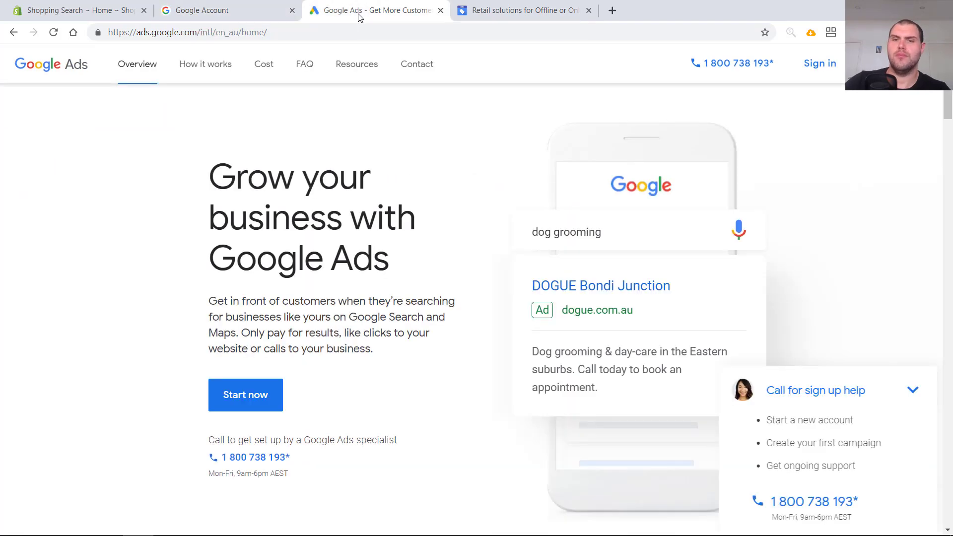
{"action": "mouse_move", "coordinate": [783, 164]}
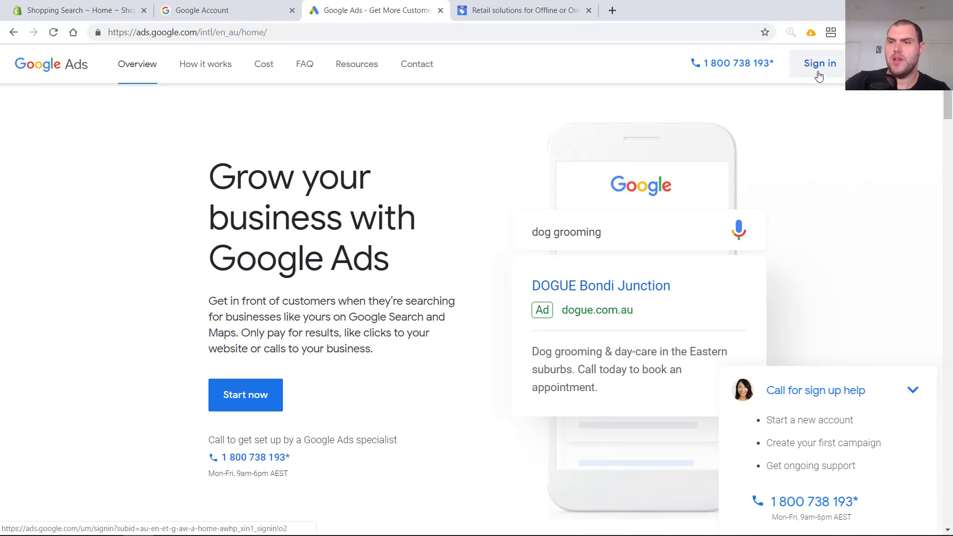
{"action": "left_click", "coordinate": [818, 63]}
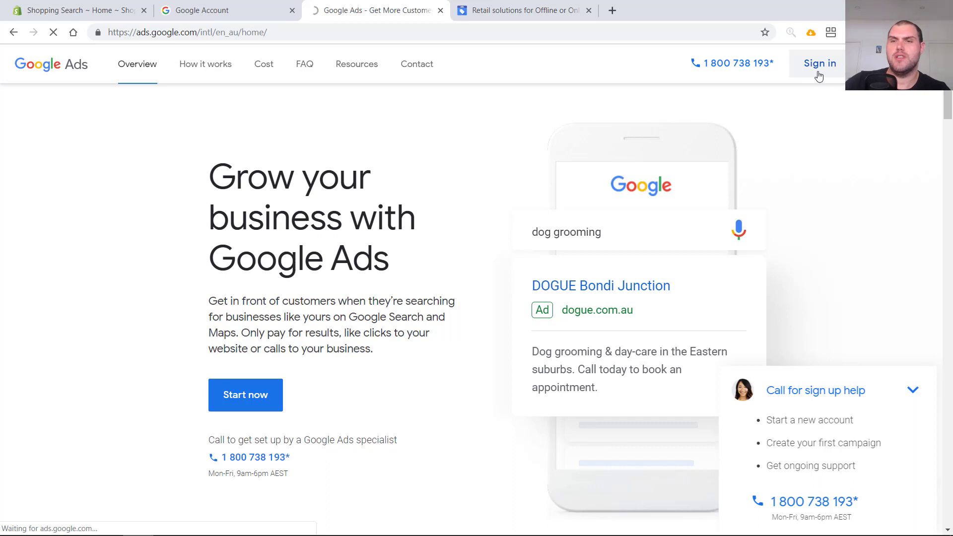
{"action": "left_click", "coordinate": [819, 64]}
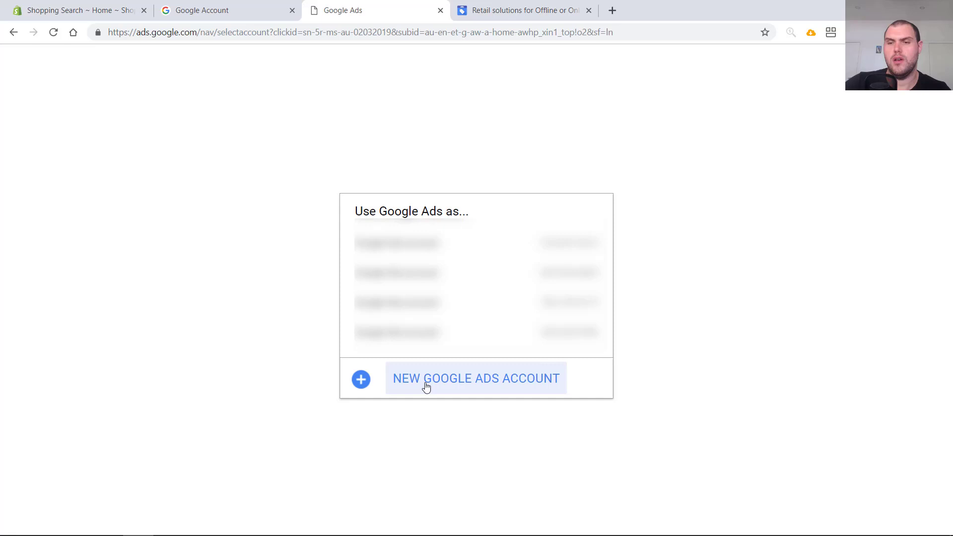
{"action": "left_click", "coordinate": [476, 379]}
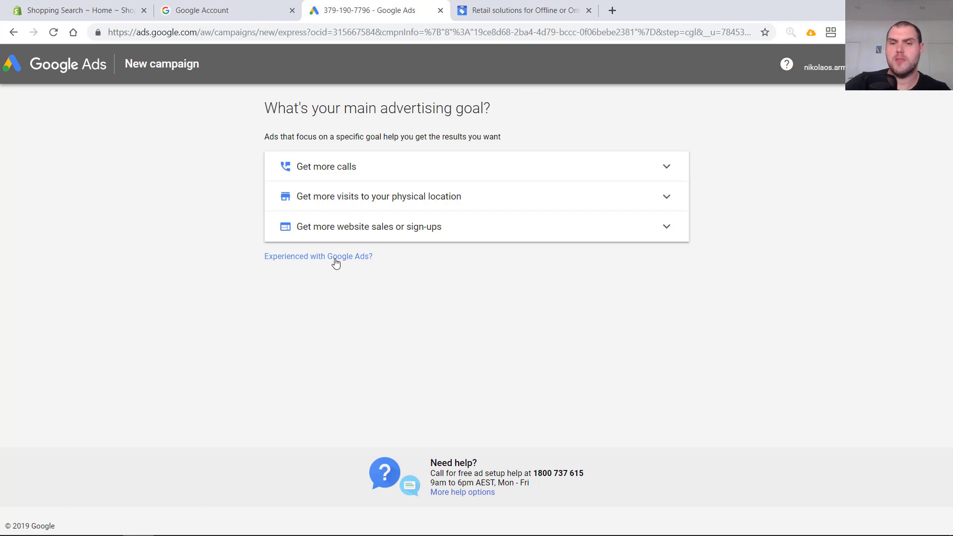
{"action": "left_click", "coordinate": [318, 256]}
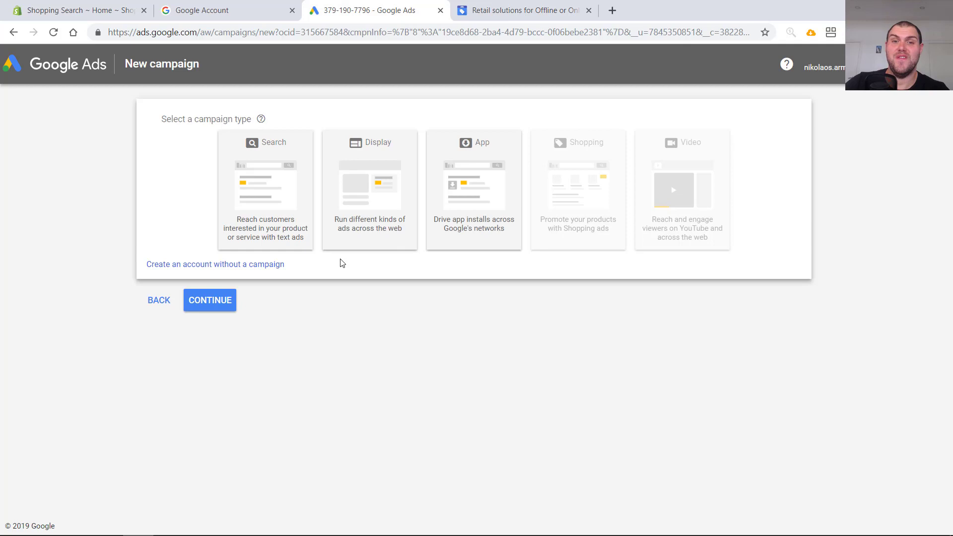
{"action": "mouse_move", "coordinate": [443, 306]}
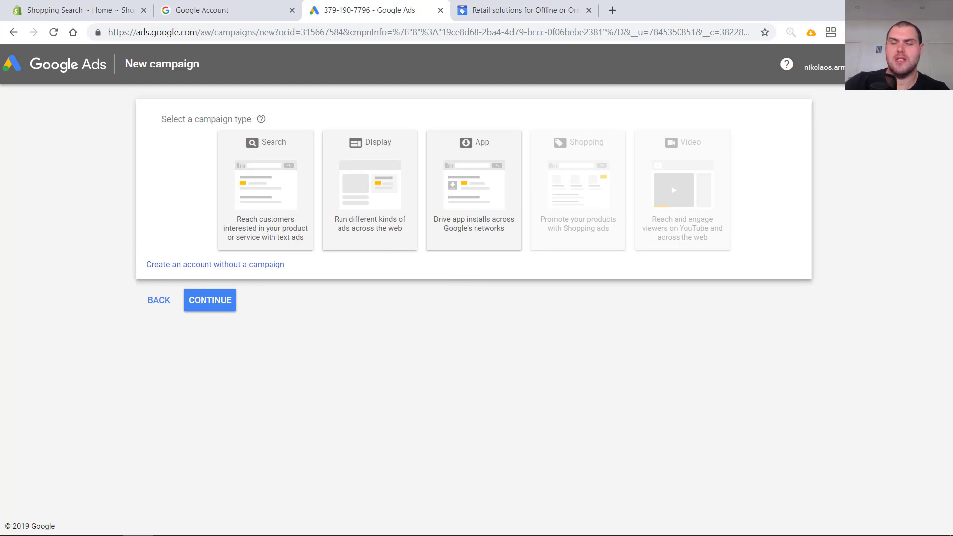
{"action": "mouse_move", "coordinate": [181, 272]}
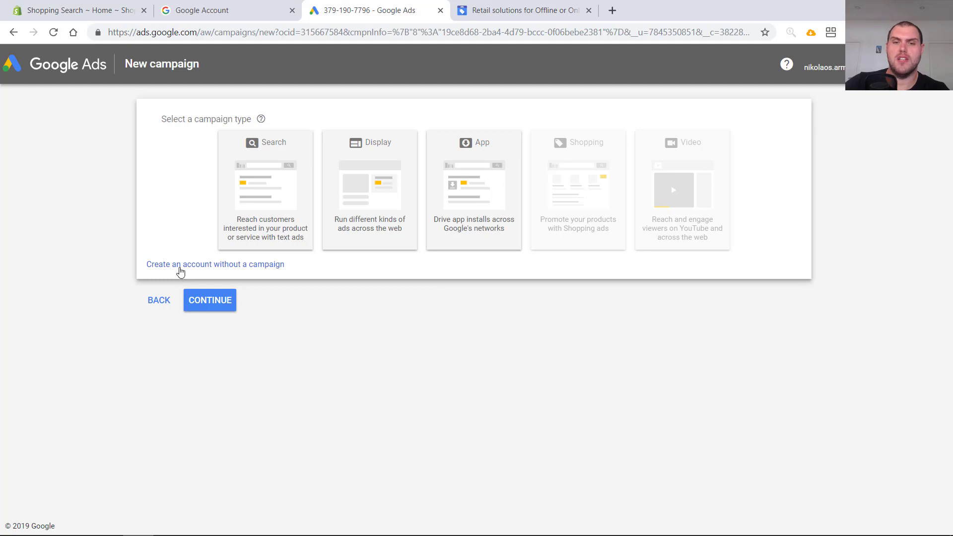
Create the account without a campaign, keeping Australia, Brisbane time and AUD, and submit
{"action": "left_click", "coordinate": [216, 264]}
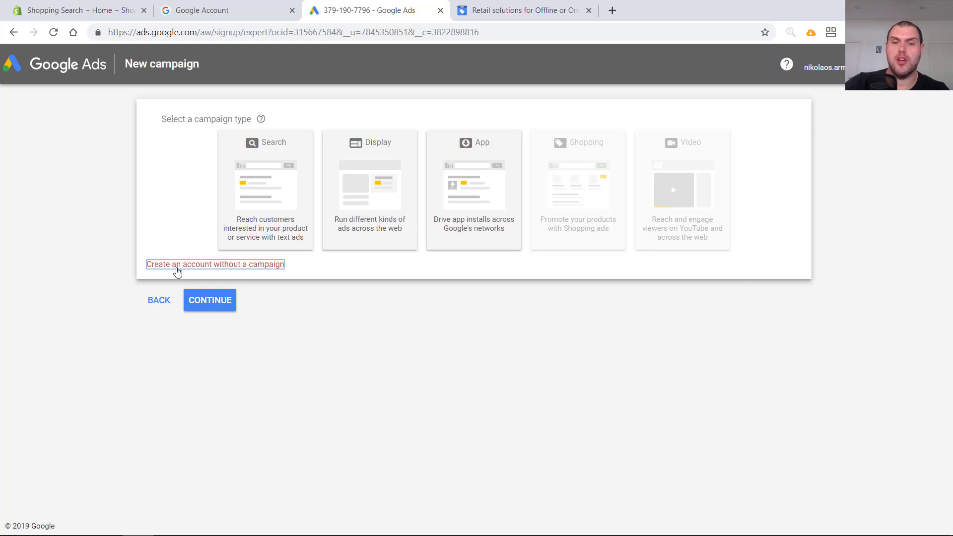
{"action": "left_click", "coordinate": [215, 264]}
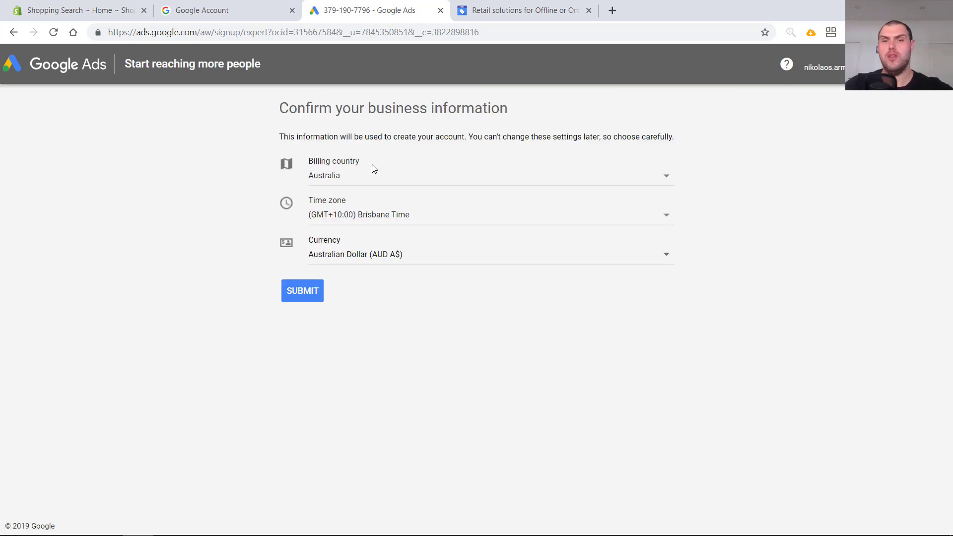
{"action": "left_click", "coordinate": [486, 175]}
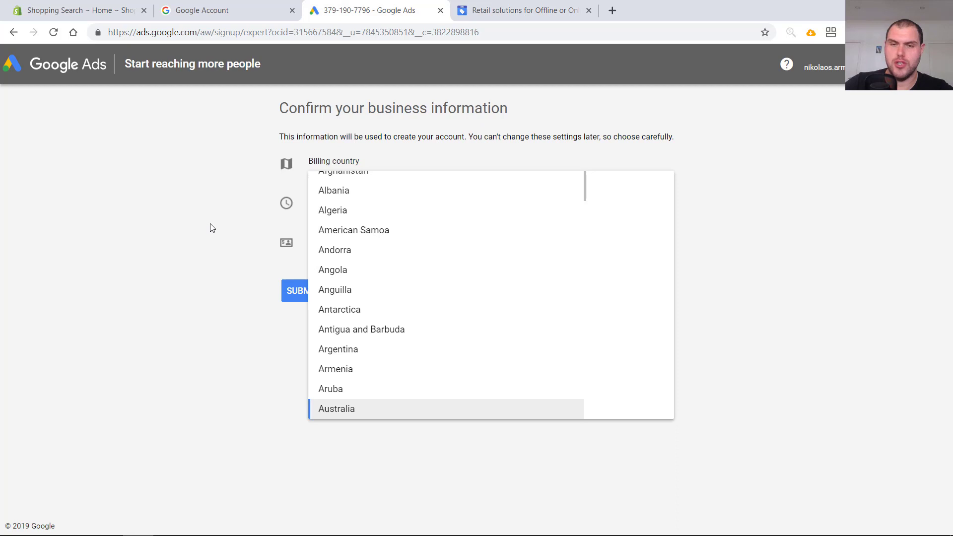
{"action": "left_click", "coordinate": [336, 408]}
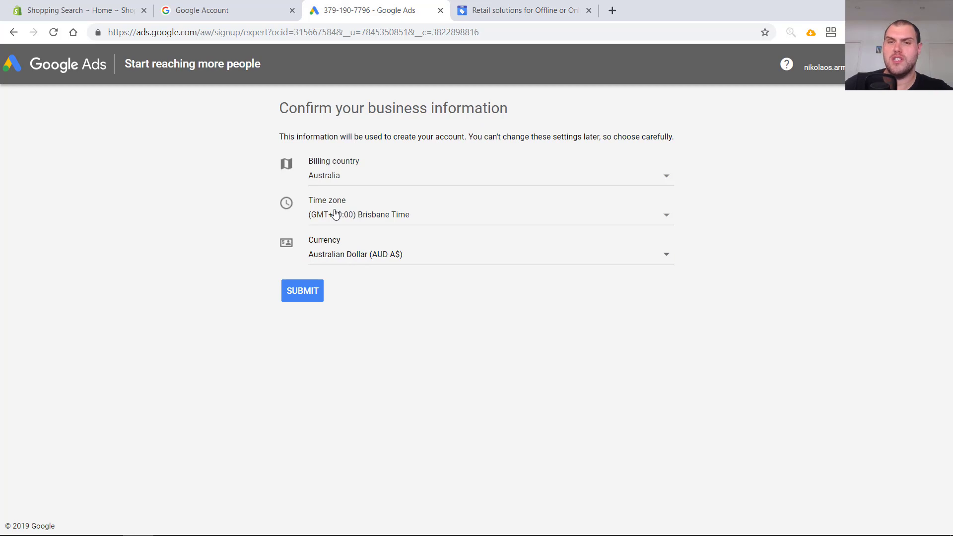
{"action": "left_click", "coordinate": [302, 291]}
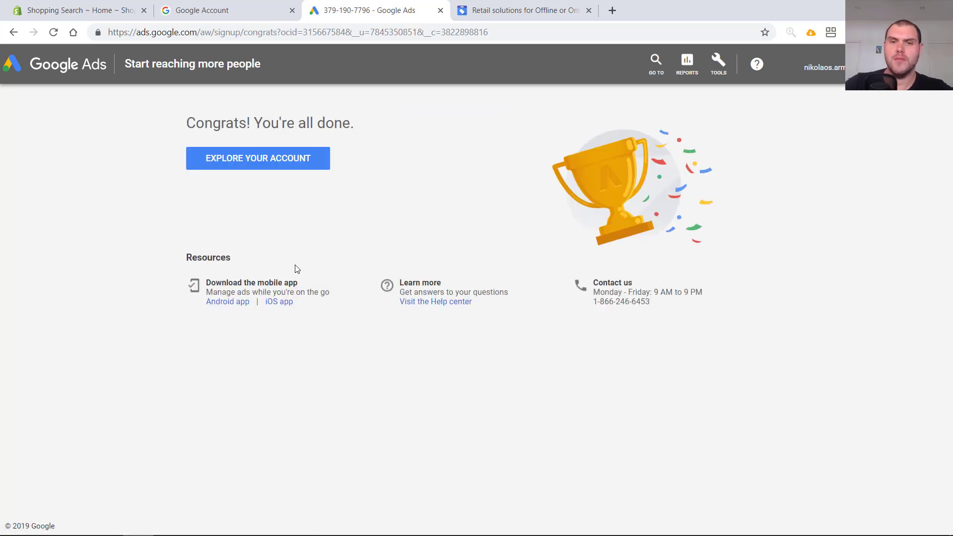
Go to the new account's billing setup with Australia as billing country and review the payment details
{"action": "left_click", "coordinate": [257, 158]}
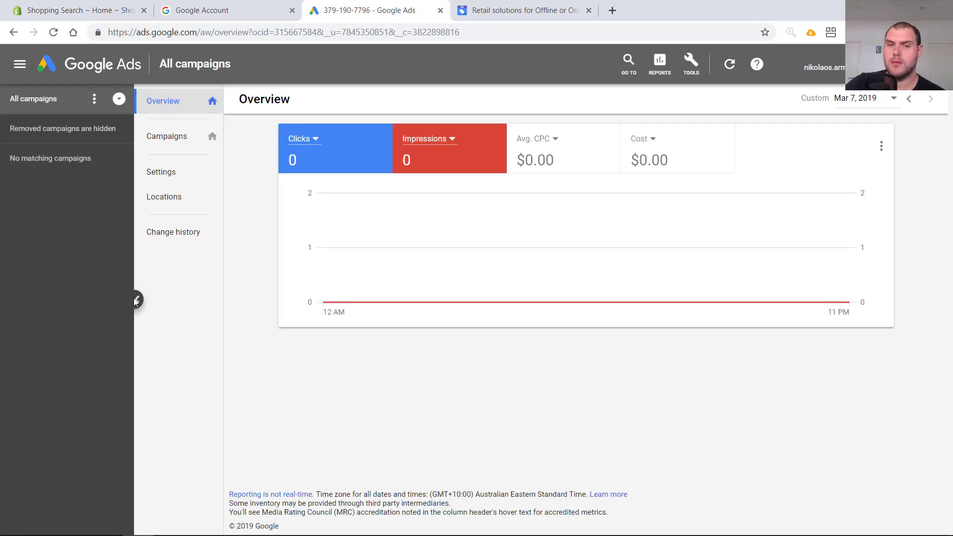
{"action": "left_click", "coordinate": [136, 300]}
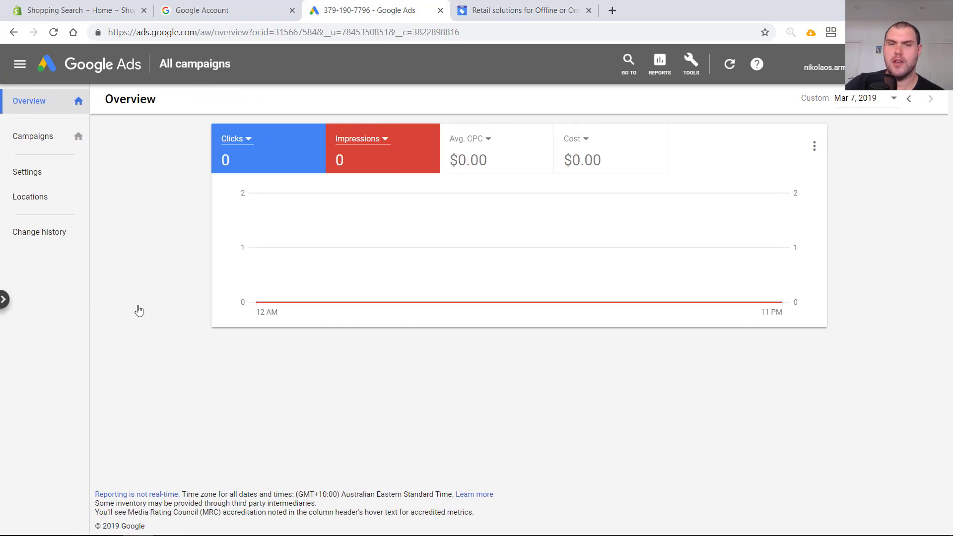
{"action": "mouse_move", "coordinate": [610, 293]}
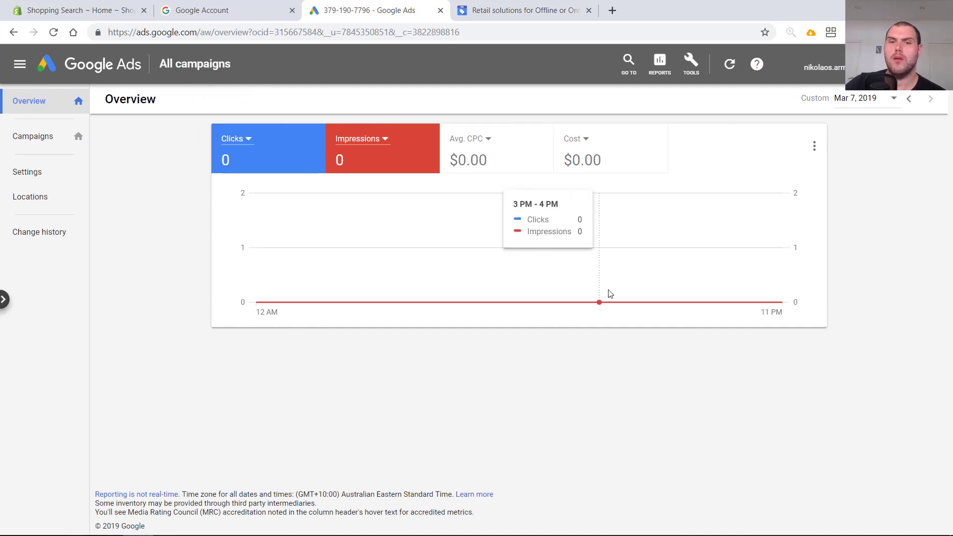
{"action": "left_click", "coordinate": [691, 64]}
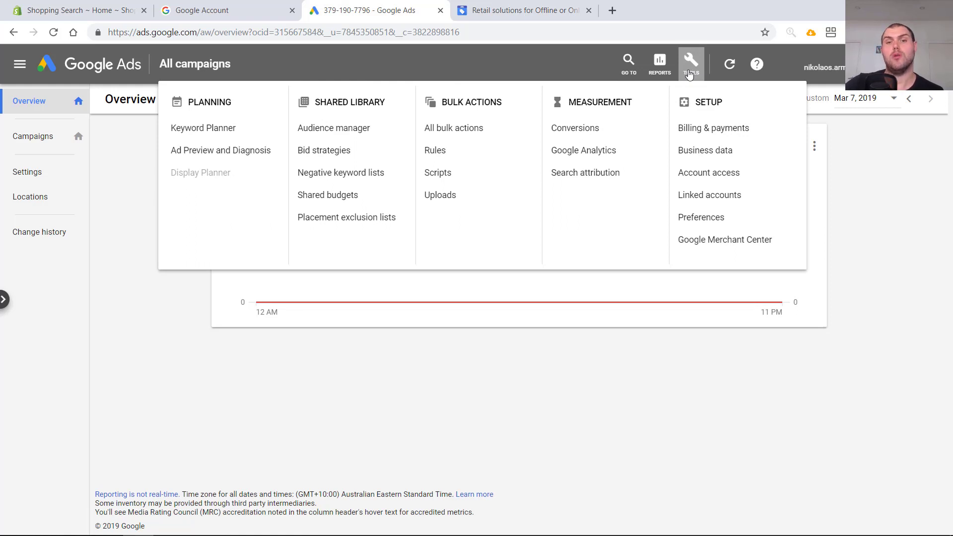
{"action": "mouse_move", "coordinate": [730, 72]}
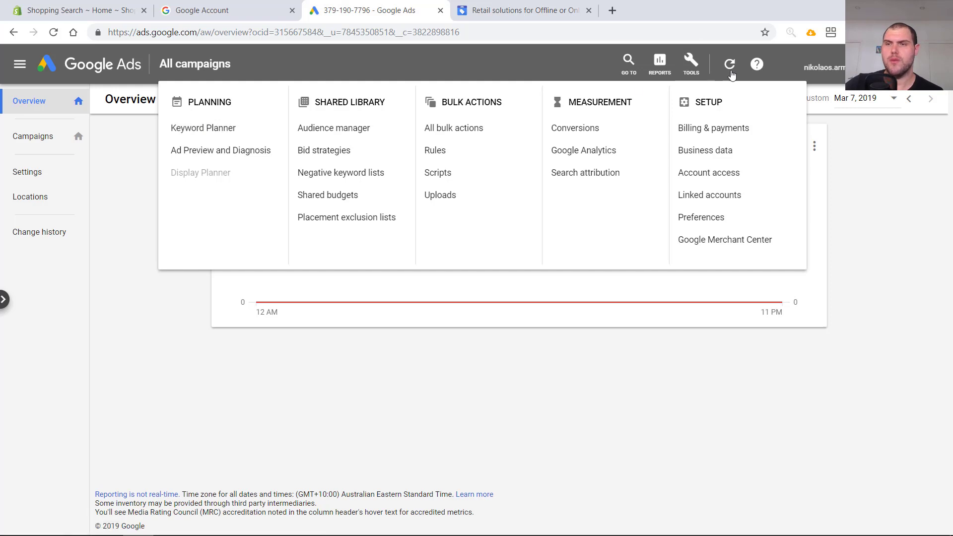
{"action": "mouse_move", "coordinate": [713, 128]}
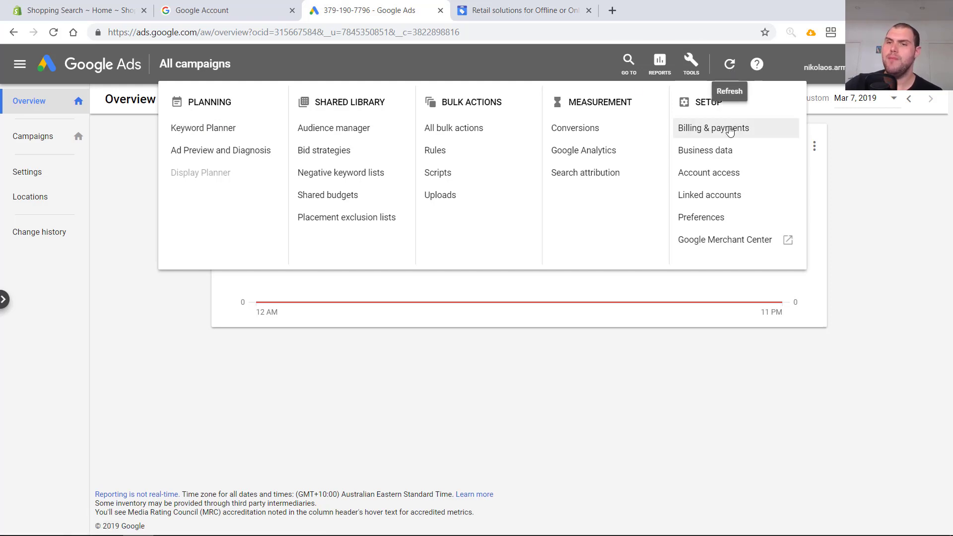
{"action": "mouse_move", "coordinate": [723, 132]}
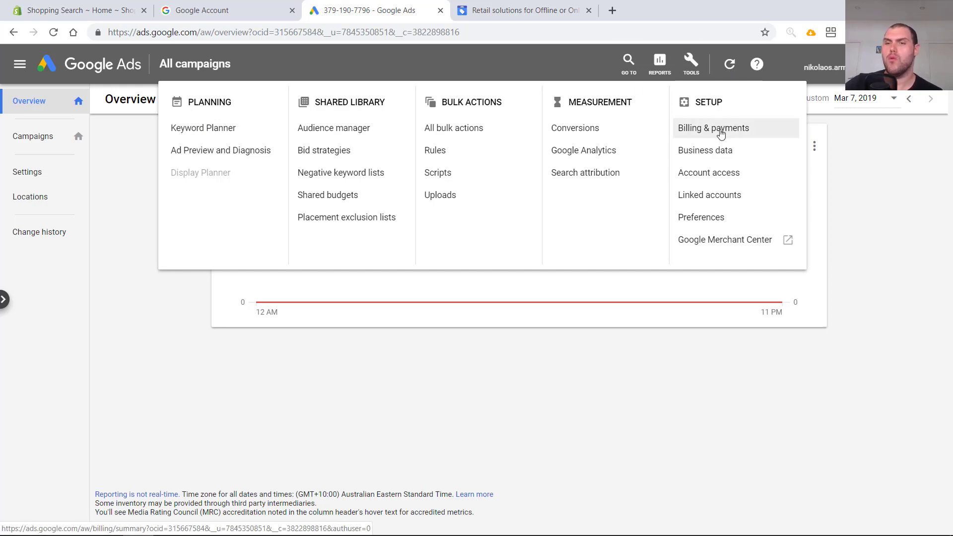
{"action": "left_click", "coordinate": [713, 128]}
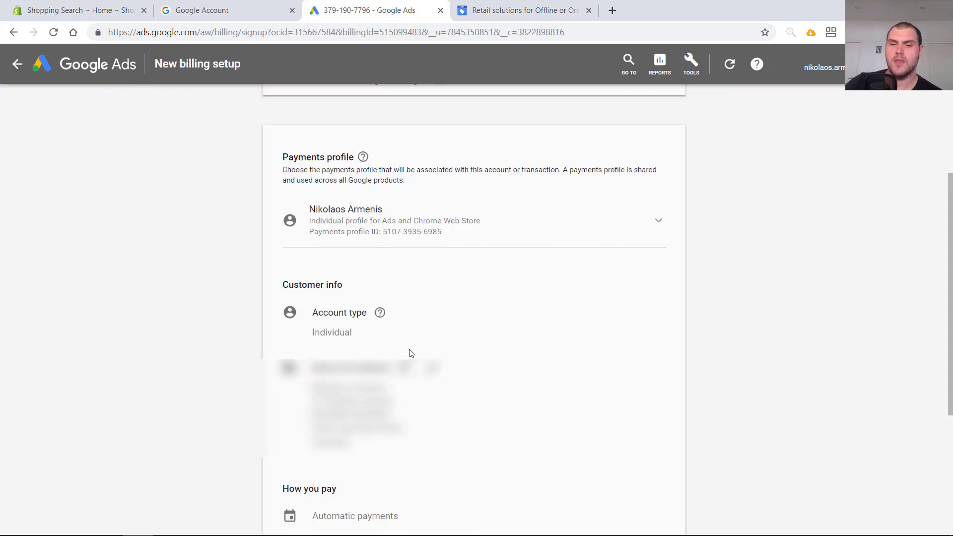
{"action": "scroll", "scroll_direction": "down", "scroll_amount": 3}
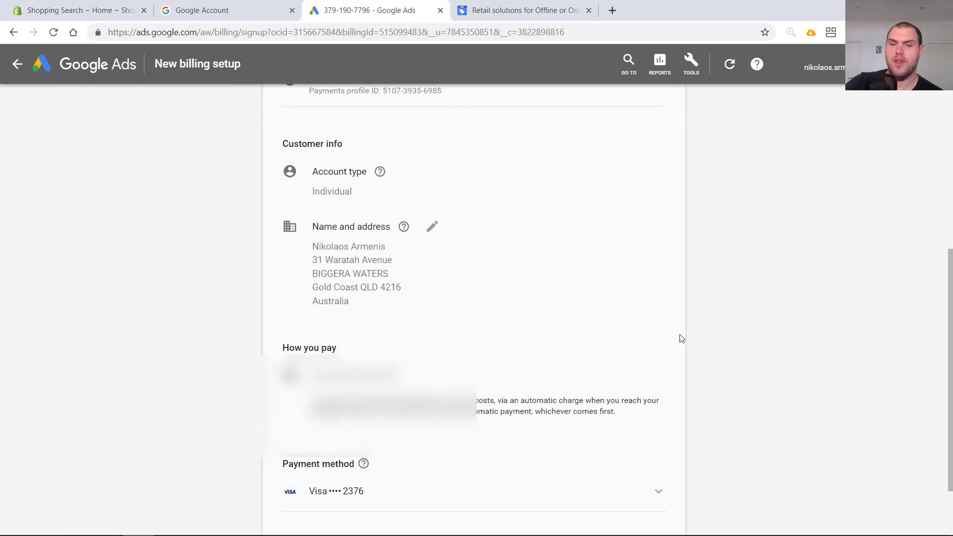
{"action": "scroll", "scroll_direction": "down", "scroll_amount": 3}
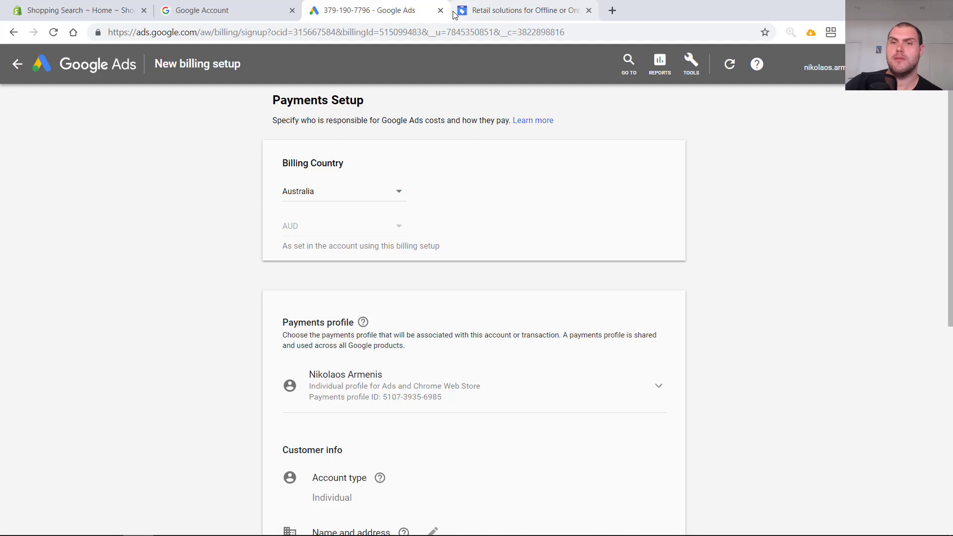
{"action": "left_click", "coordinate": [523, 10]}
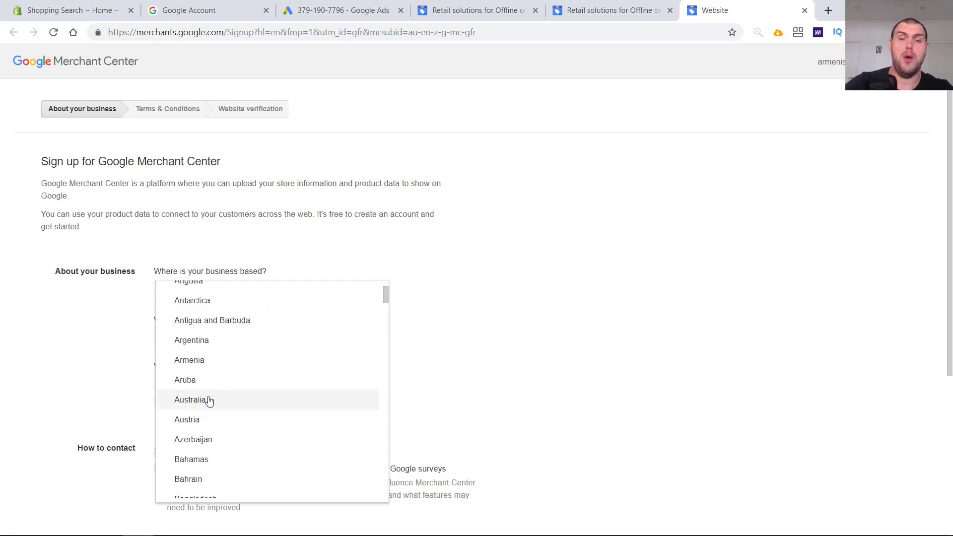
{"action": "left_click", "coordinate": [194, 400]}
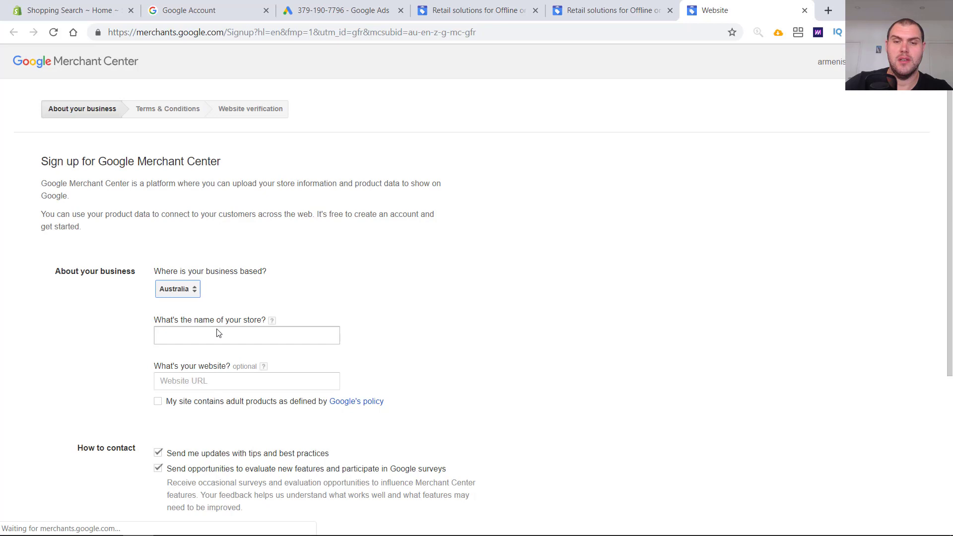
{"action": "type", "text": "Sho"}
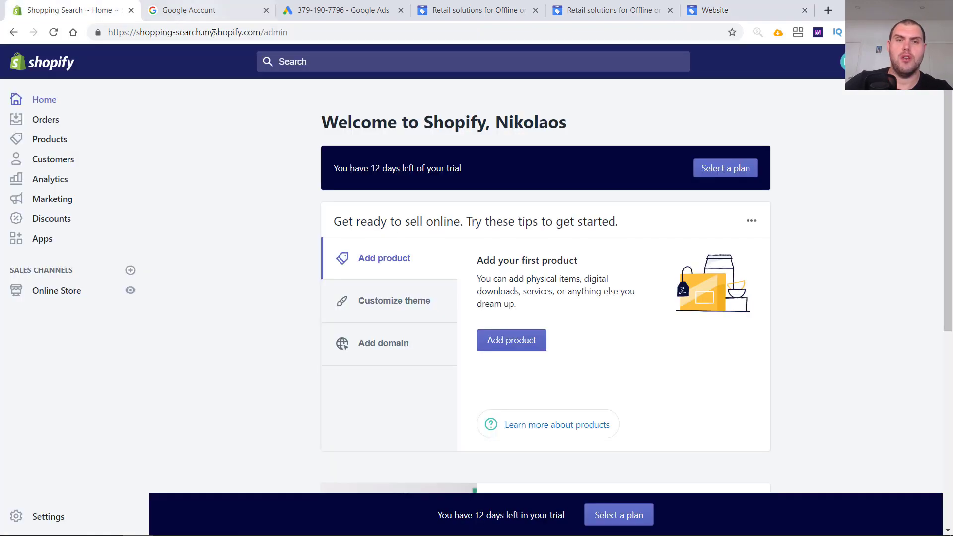
{"action": "left_click", "coordinate": [197, 32]}
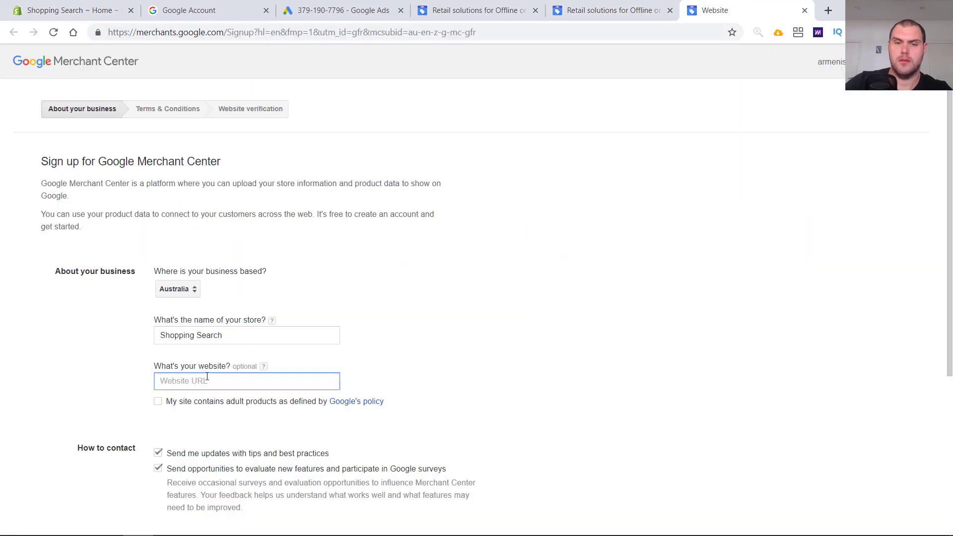
{"action": "type", "text": "https://shopping-search.myshopify.com"}
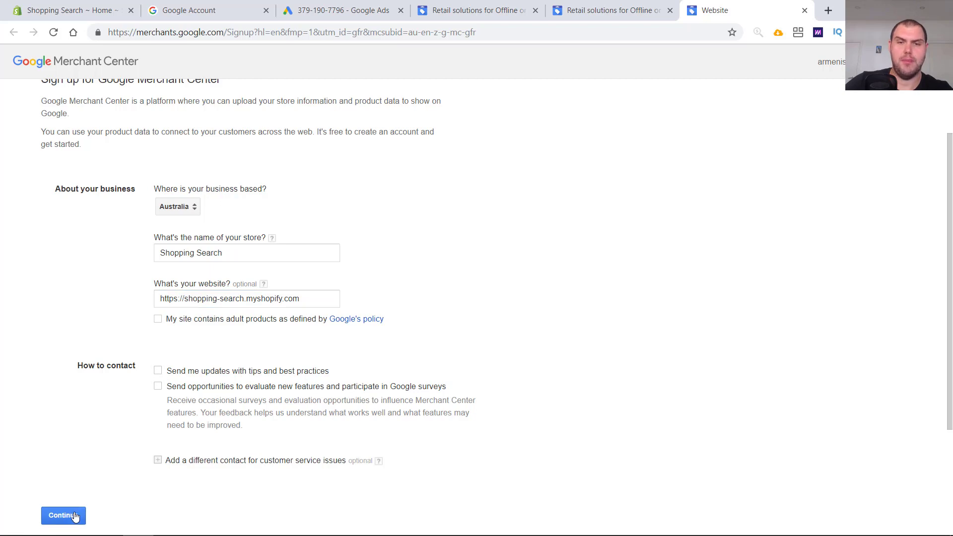
Agree to the terms, continue to website verification and copy the HTML meta tag
{"action": "left_click", "coordinate": [63, 515]}
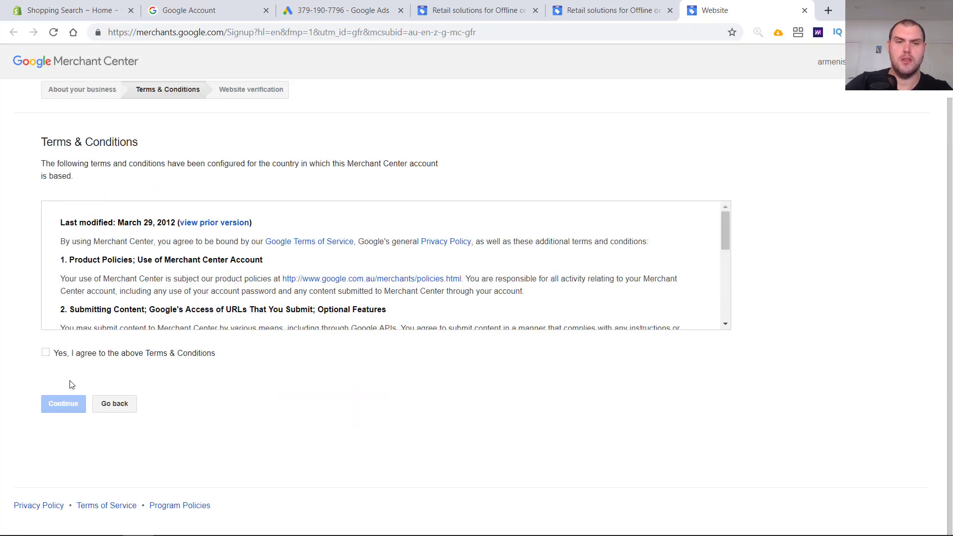
{"action": "left_click", "coordinate": [46, 353]}
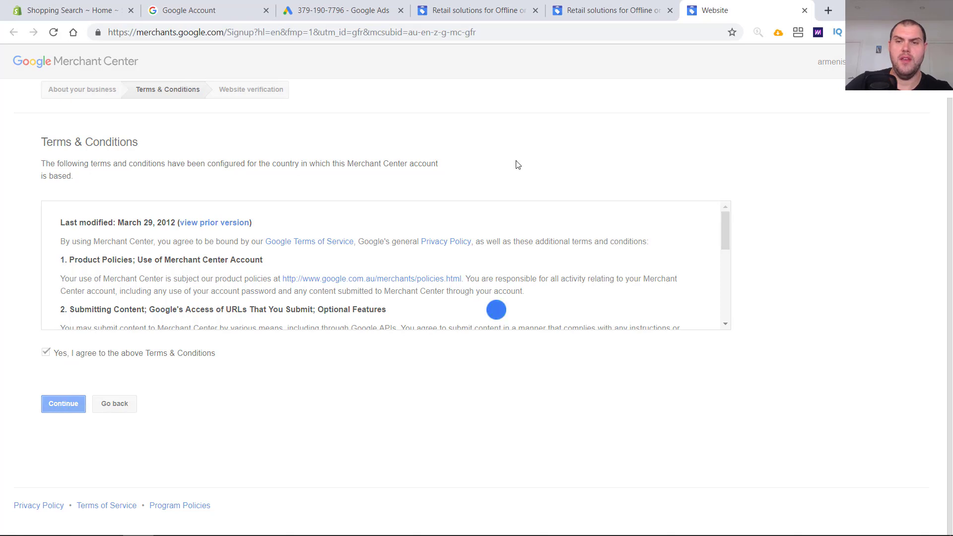
{"action": "left_click", "coordinate": [63, 404]}
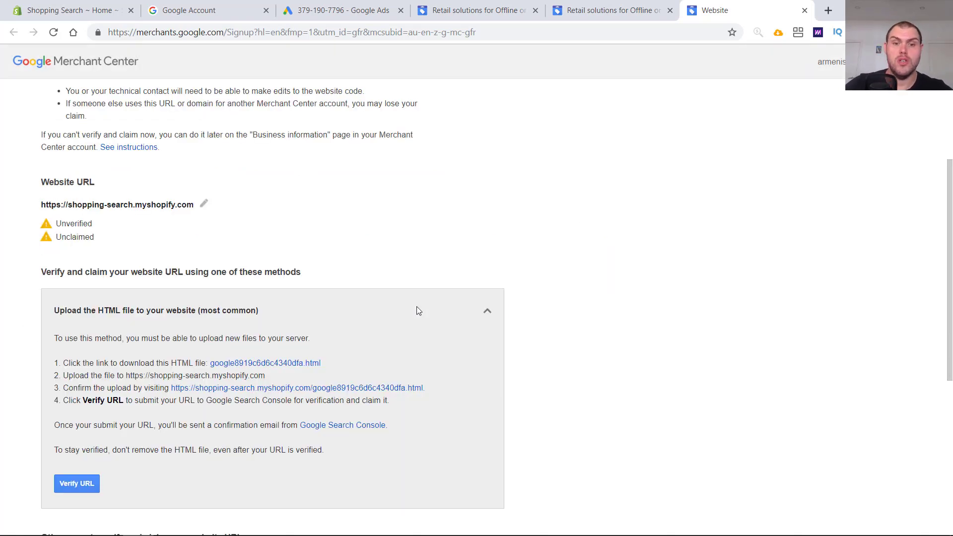
{"action": "scroll", "scroll_direction": "down", "scroll_amount": 3}
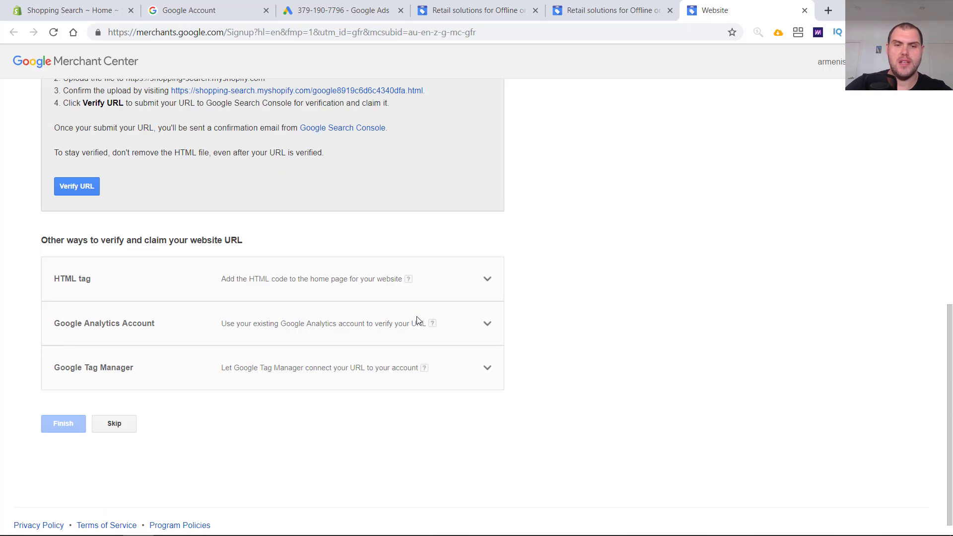
{"action": "scroll", "scroll_direction": "down", "scroll_amount": 3}
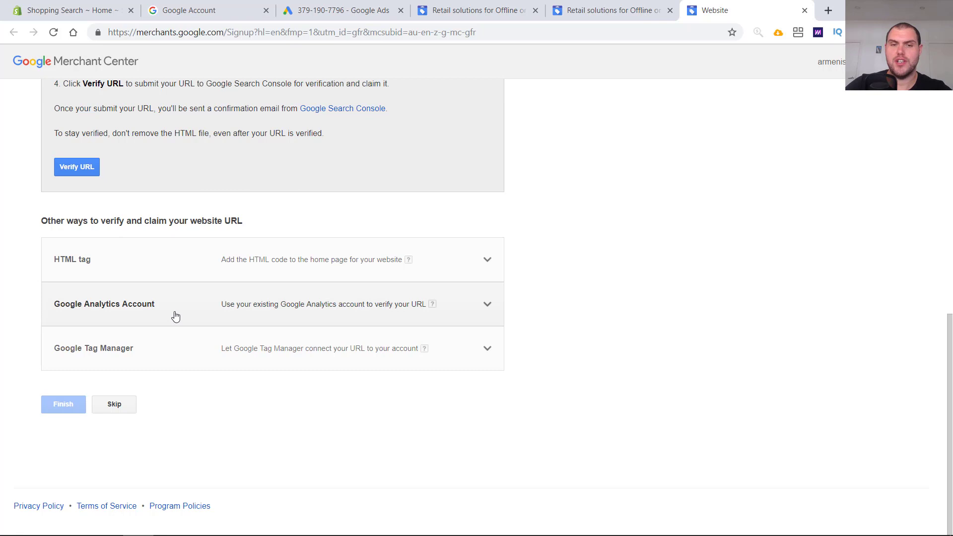
{"action": "mouse_move", "coordinate": [176, 348]}
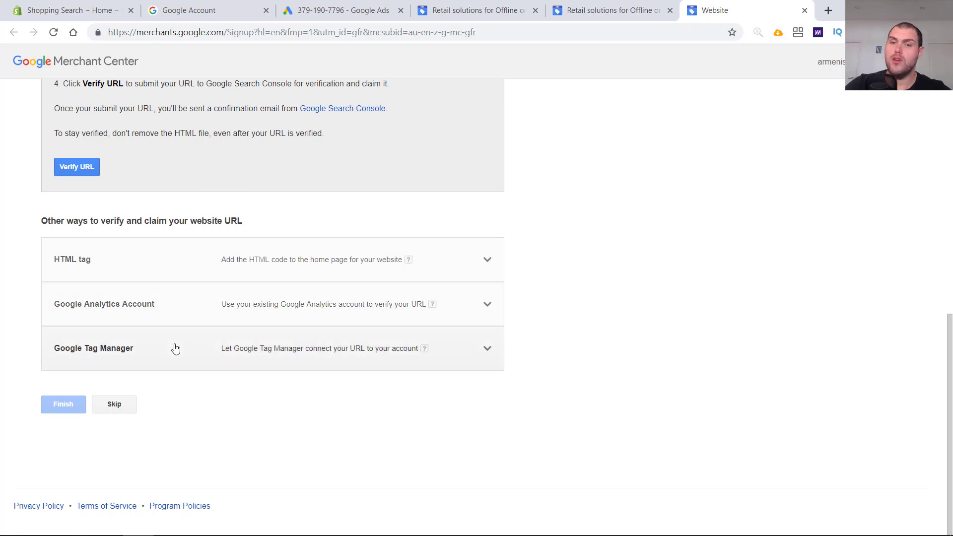
{"action": "mouse_move", "coordinate": [170, 281]}
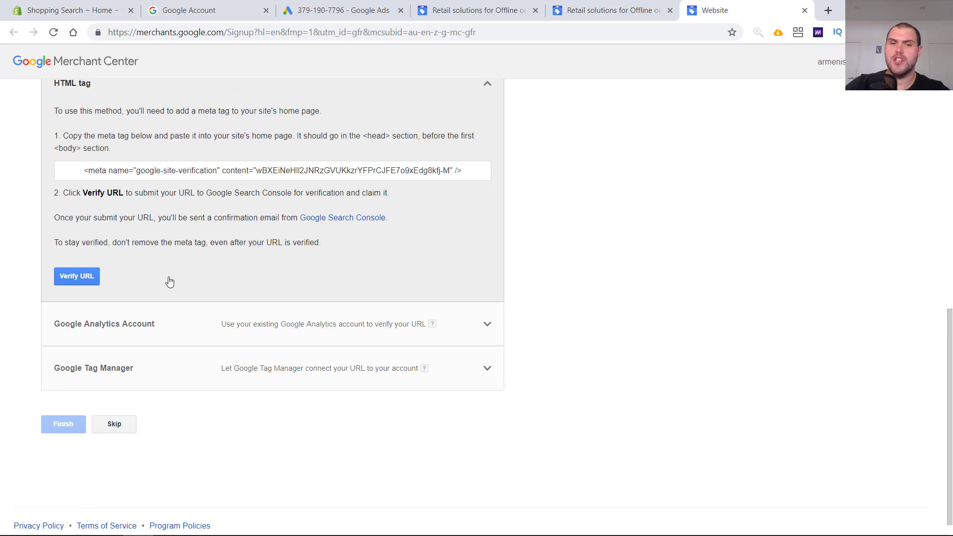
{"action": "triple_click", "coordinate": [272, 170]}
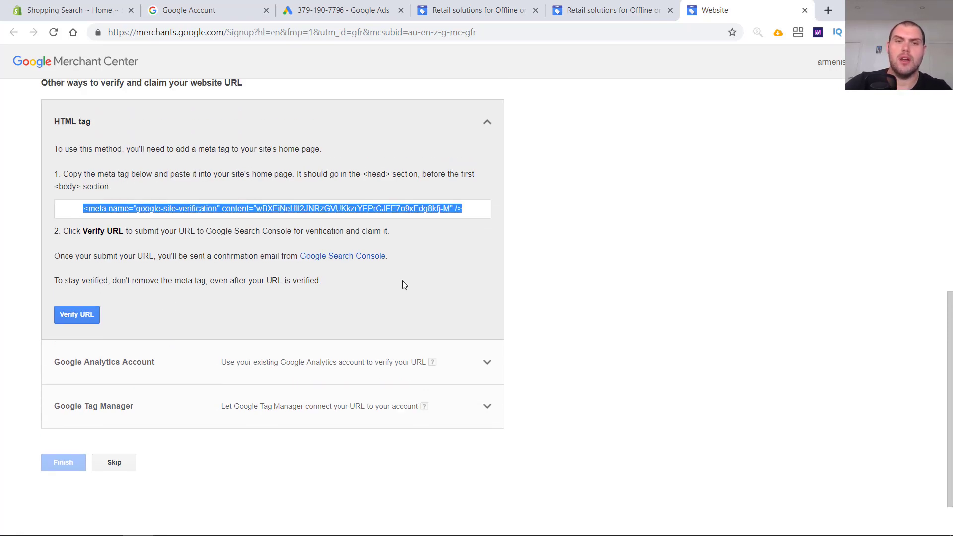
In Shopify Themes, edit the theme code and locate theme.liquid for the meta tag
{"action": "left_click", "coordinate": [66, 10]}
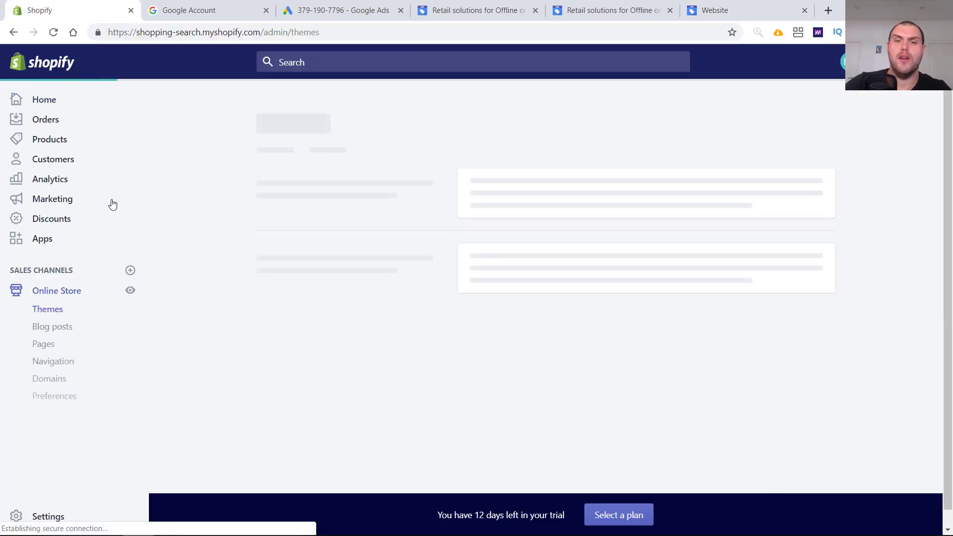
{"action": "left_click", "coordinate": [725, 187]}
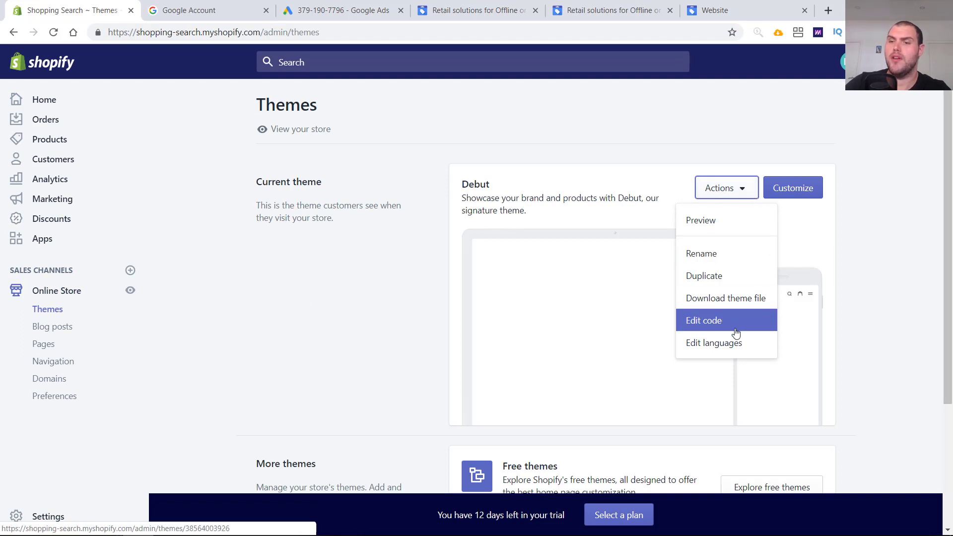
{"action": "left_click", "coordinate": [702, 321]}
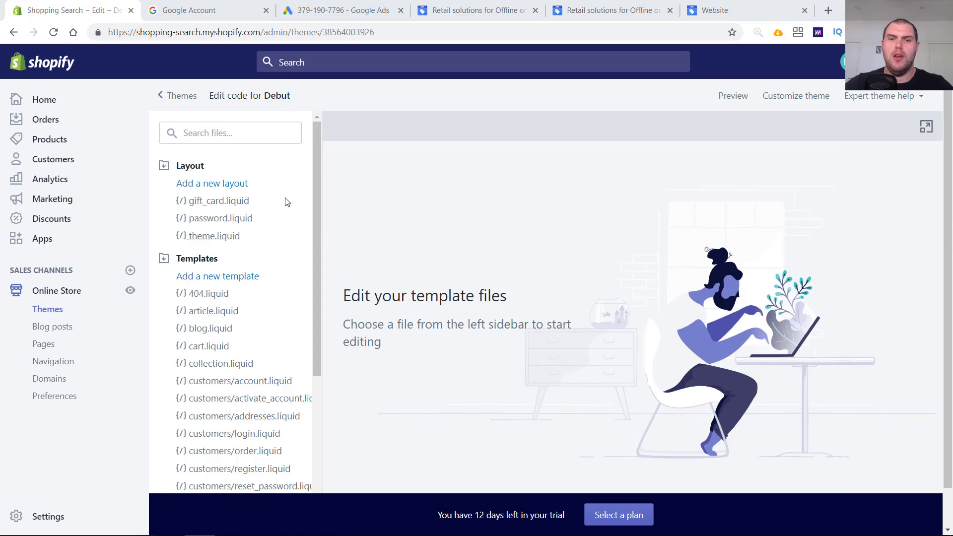
{"action": "left_click", "coordinate": [229, 132]}
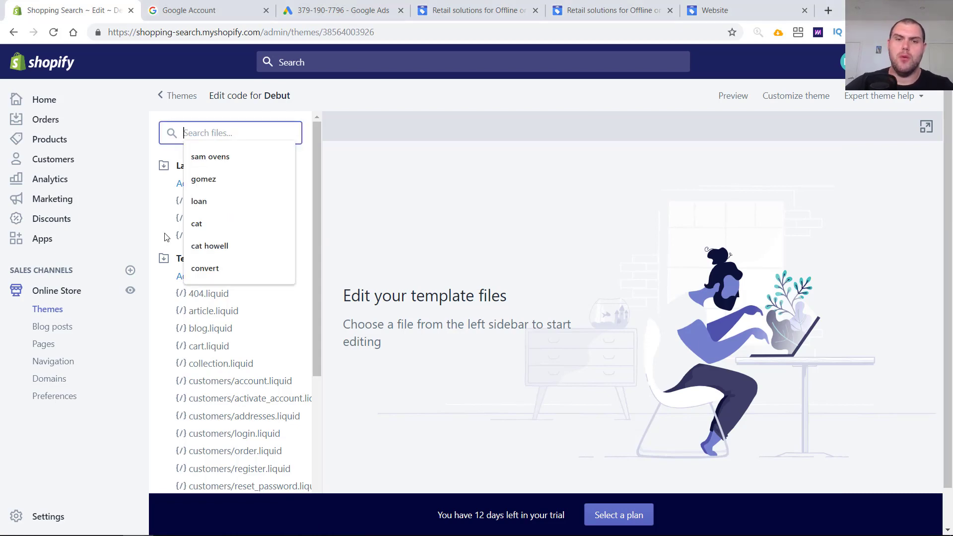
{"action": "left_click", "coordinate": [216, 236]}
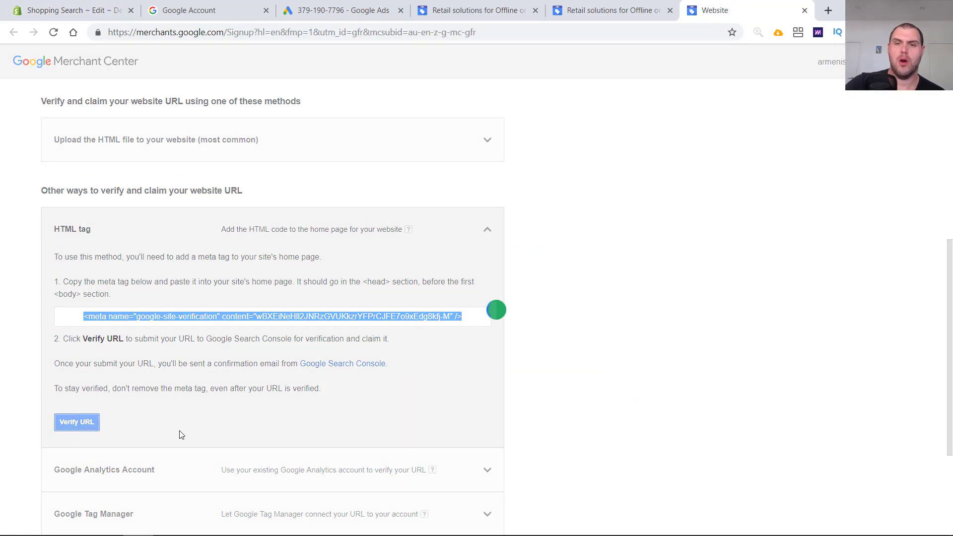
Verify and claim the store URL, then finish signup to reach the Merchant Center dashboard
{"action": "left_click", "coordinate": [76, 422]}
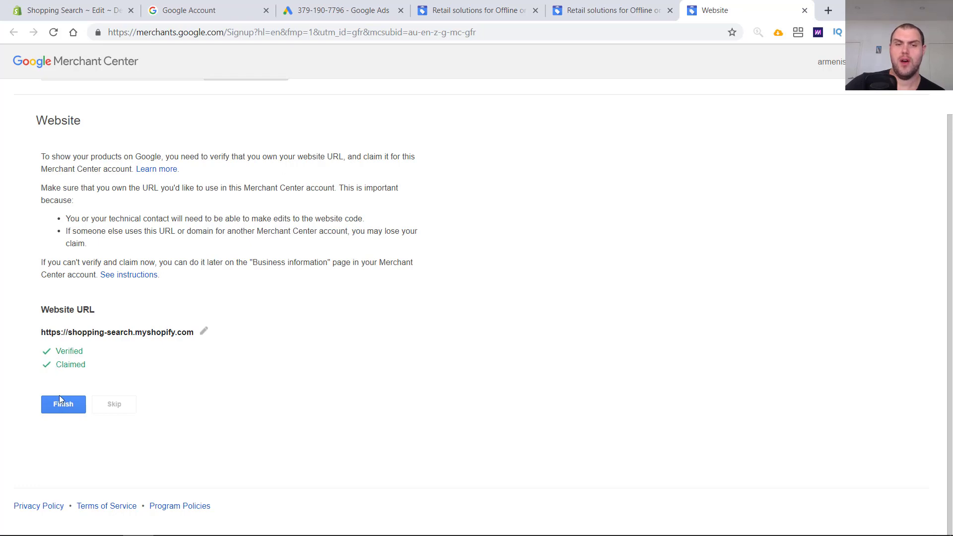
{"action": "left_click", "coordinate": [63, 404]}
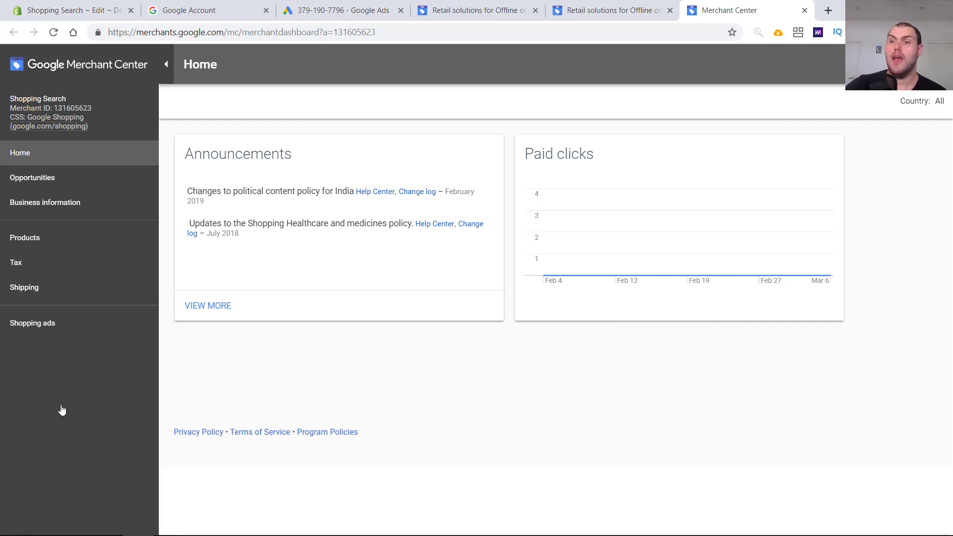
{"action": "mouse_move", "coordinate": [587, 400]}
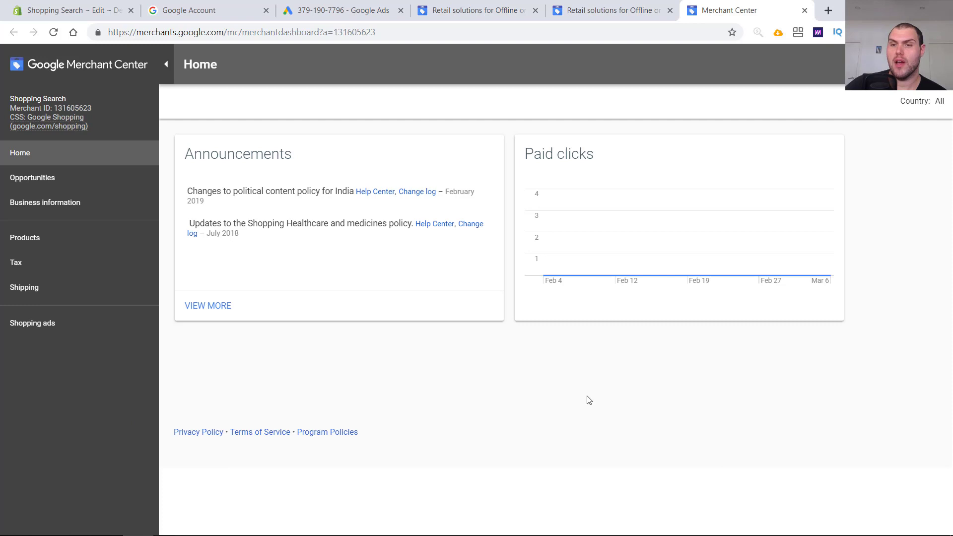
{"action": "mouse_move", "coordinate": [663, 289]}
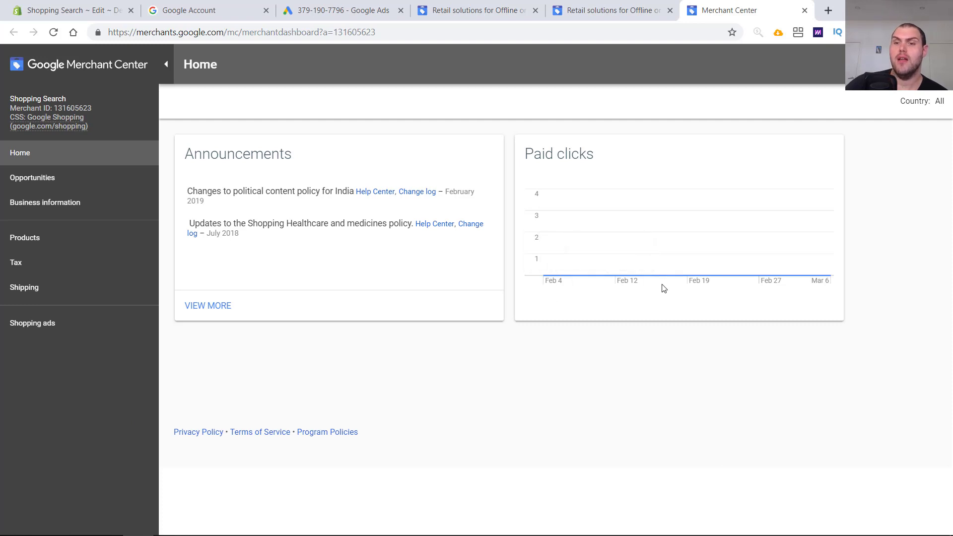
{"action": "mouse_move", "coordinate": [611, 277]}
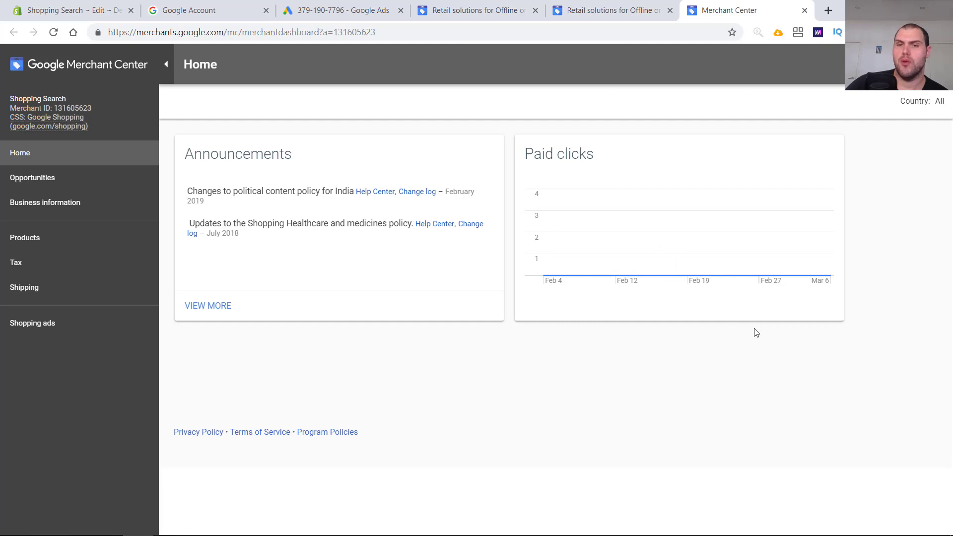
{"action": "mouse_move", "coordinate": [729, 378]}
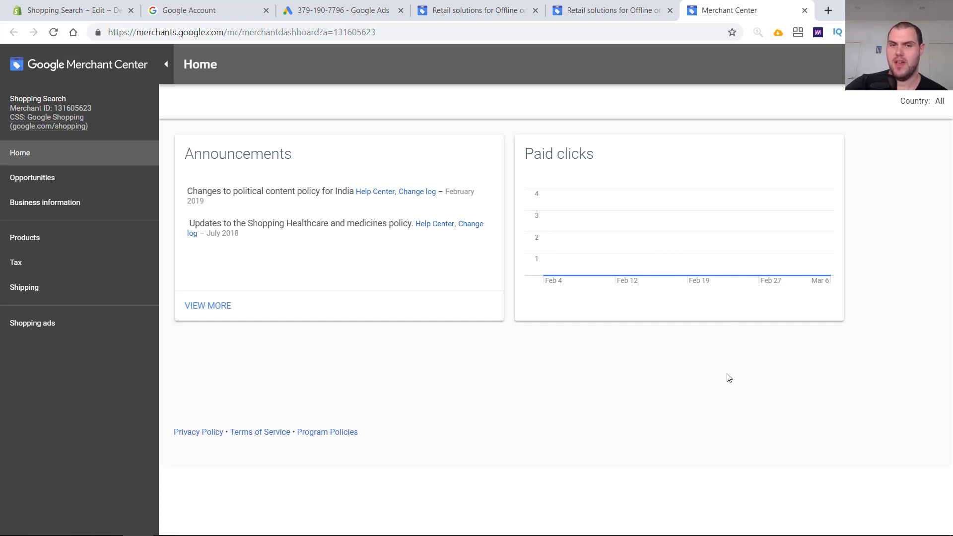
Review business information, website verification and tax settings, leaving tax unconfigured at account level
{"action": "left_click", "coordinate": [45, 202]}
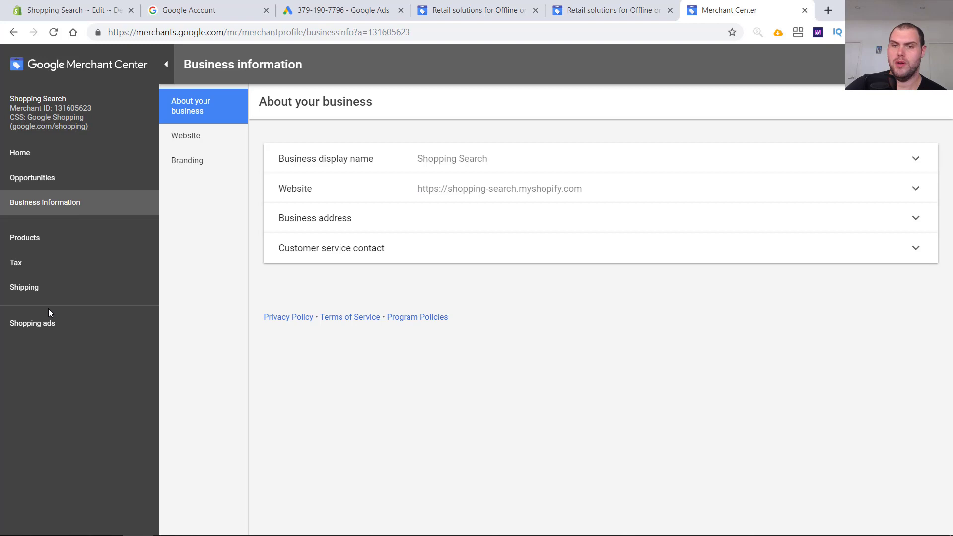
{"action": "mouse_move", "coordinate": [444, 232]}
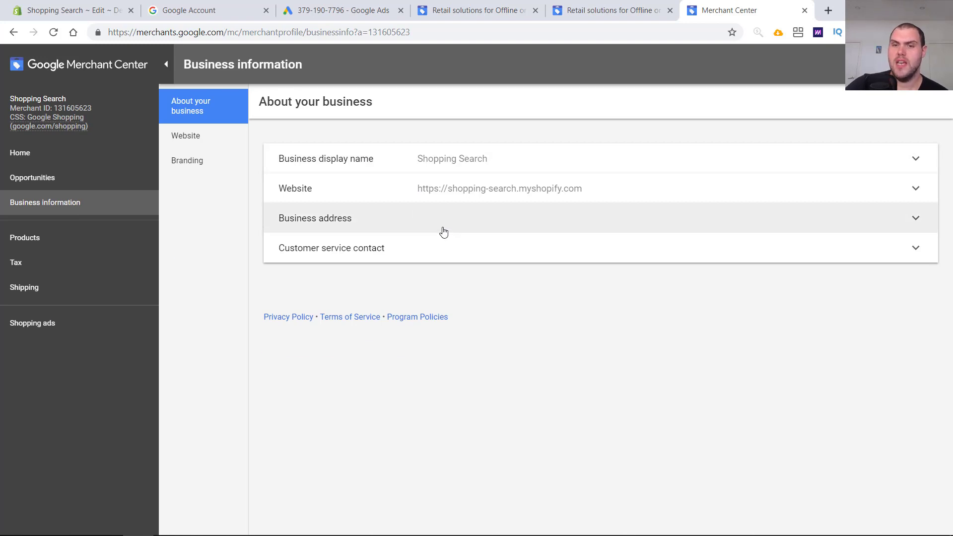
{"action": "left_click", "coordinate": [315, 218]}
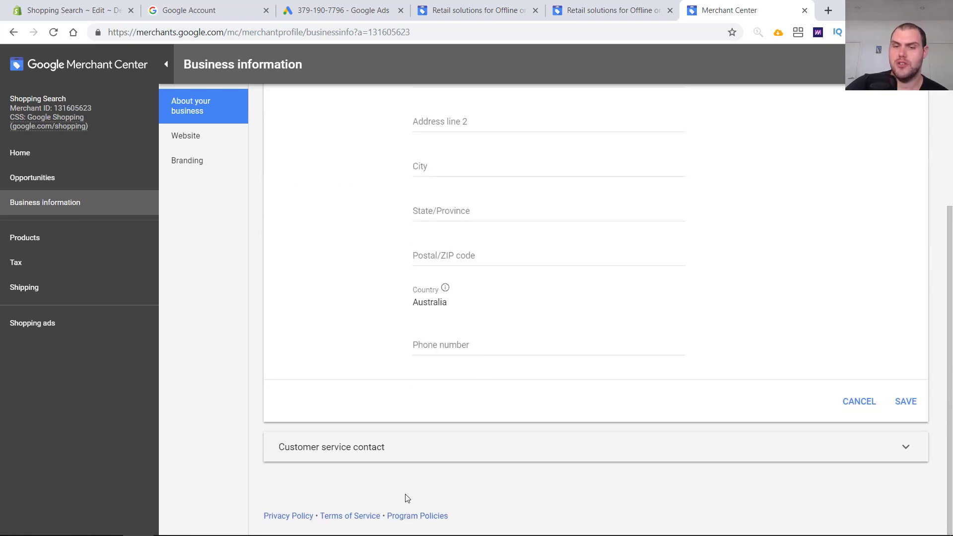
{"action": "left_click", "coordinate": [332, 447]}
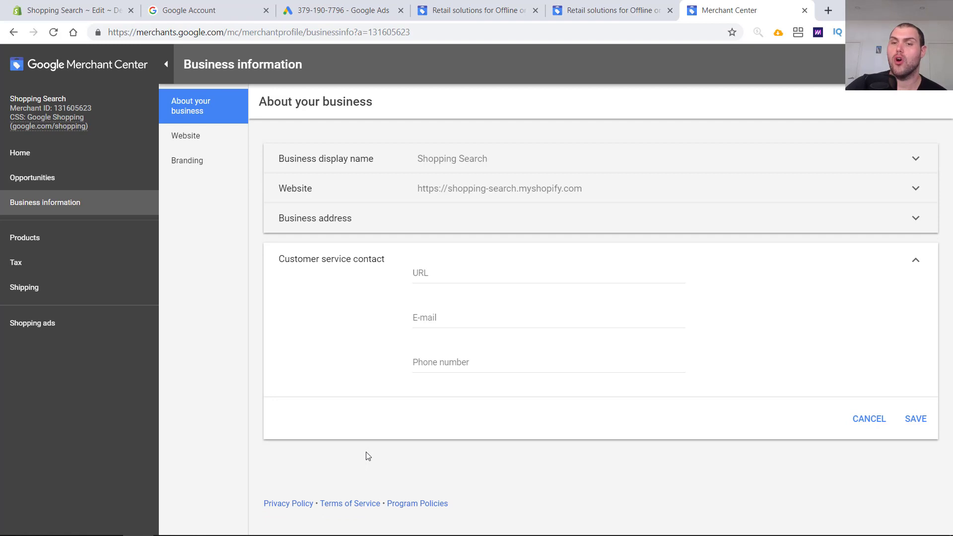
{"action": "left_click", "coordinate": [186, 136]}
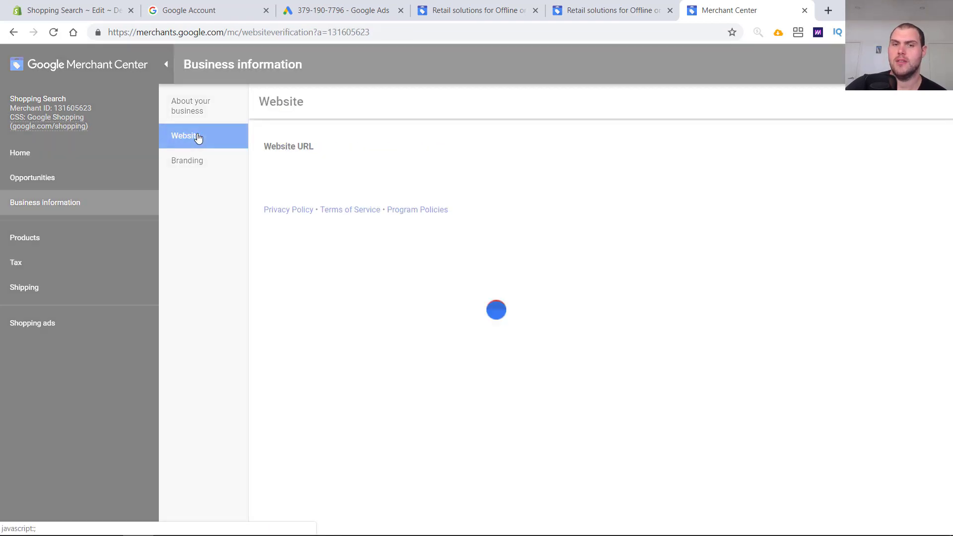
{"action": "left_click", "coordinate": [16, 262]}
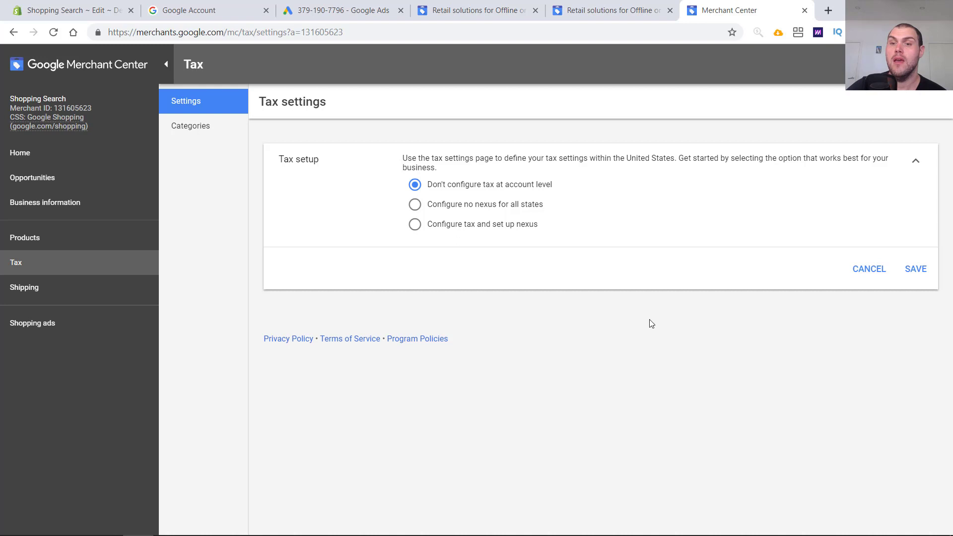
{"action": "mouse_move", "coordinate": [507, 194]}
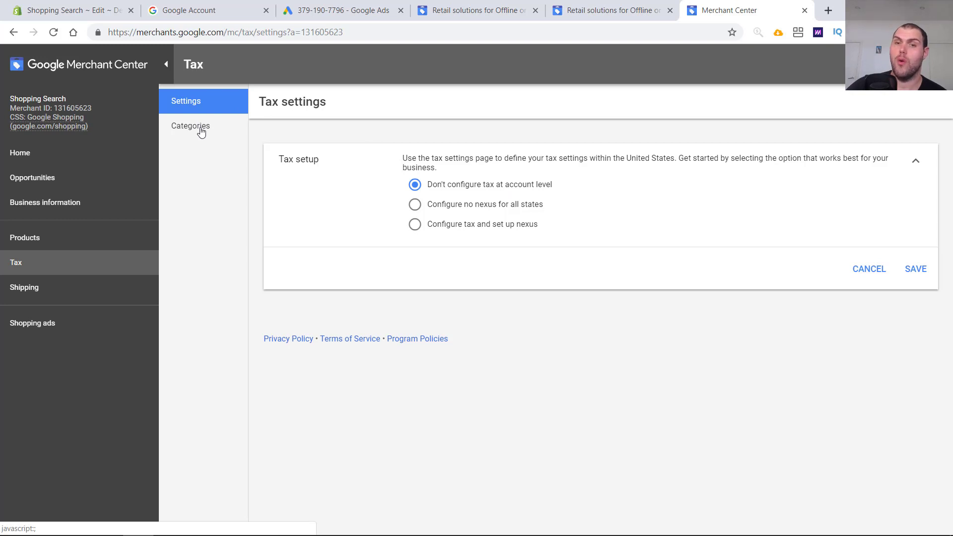
Create a Free Shipping service for Australia with 1–7 day handling and 2–21 day transit
{"action": "left_click", "coordinate": [24, 287]}
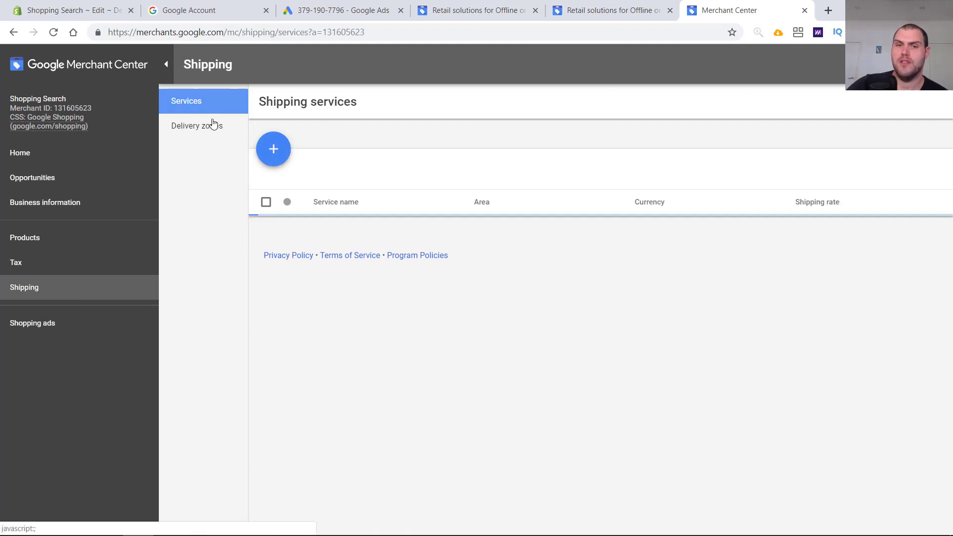
{"action": "left_click", "coordinate": [273, 149]}
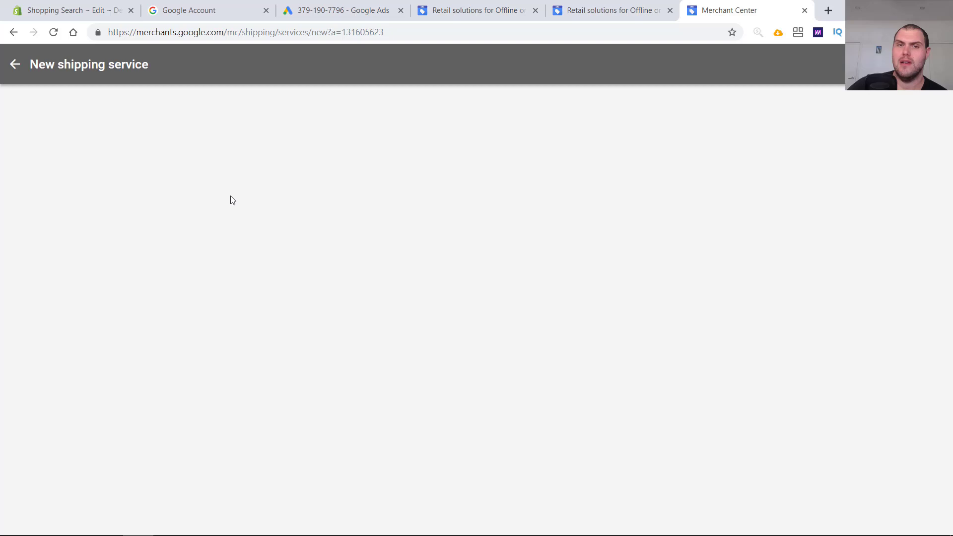
{"action": "type", "text": "Free Shipping"}
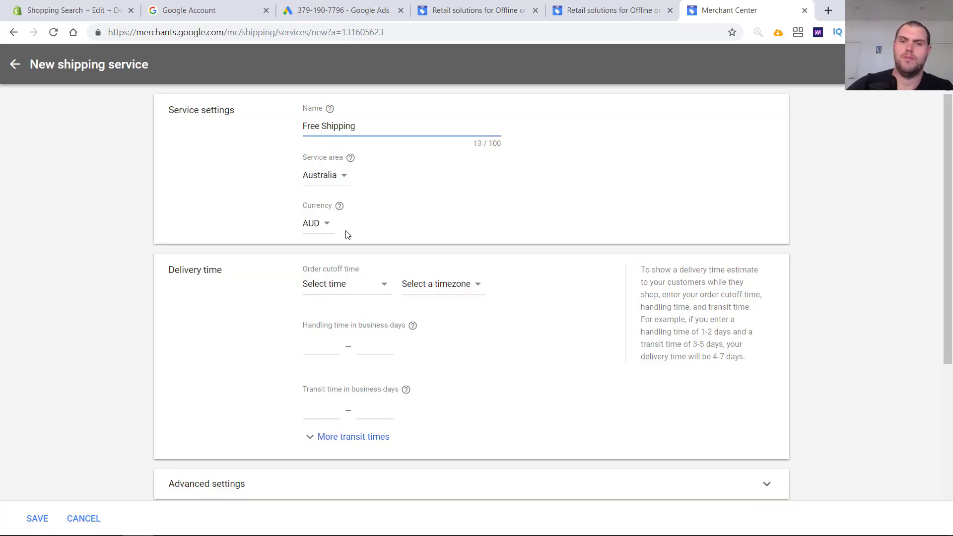
{"action": "left_click", "coordinate": [322, 343]}
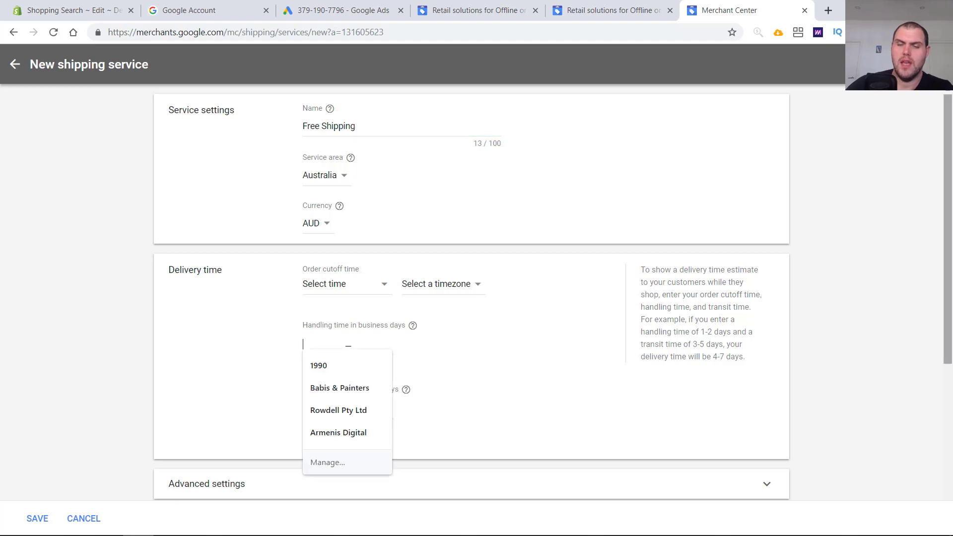
{"action": "mouse_move", "coordinate": [614, 396]}
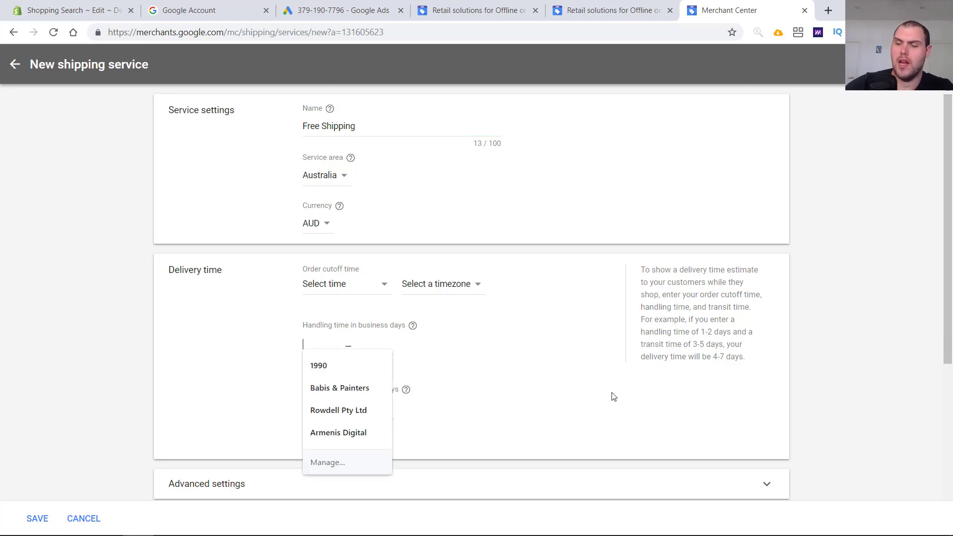
{"action": "type", "text": "2"}
{"action": "type", "text": "1"}
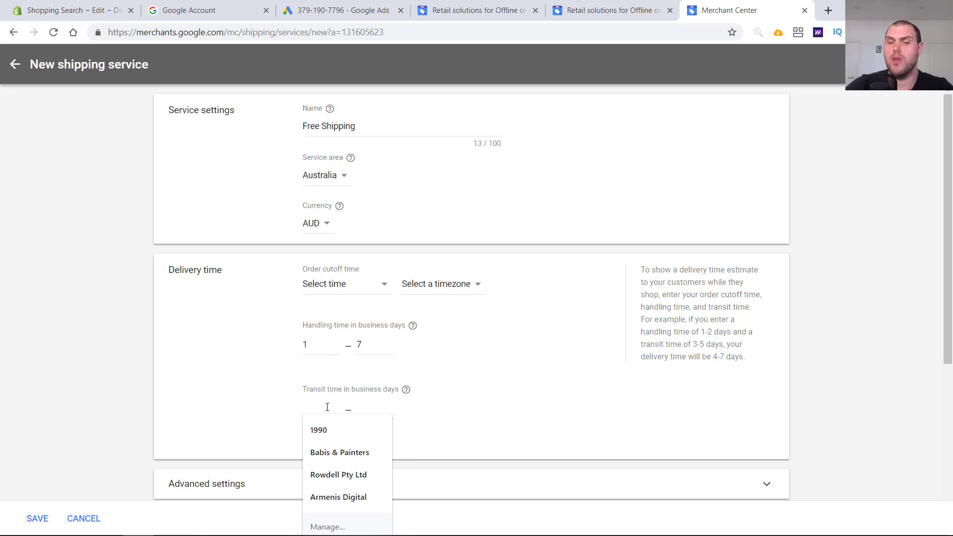
{"action": "type", "text": "2"}
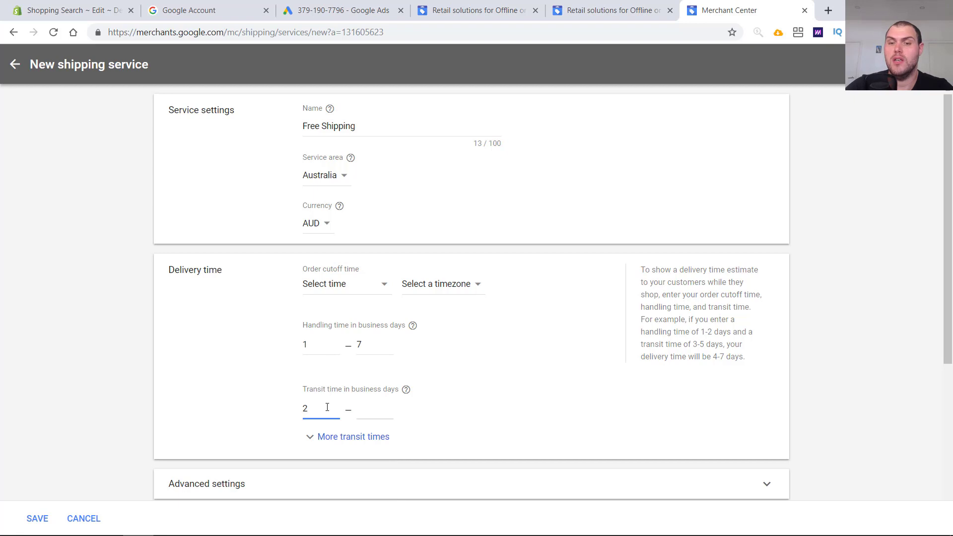
{"action": "type", "text": "21"}
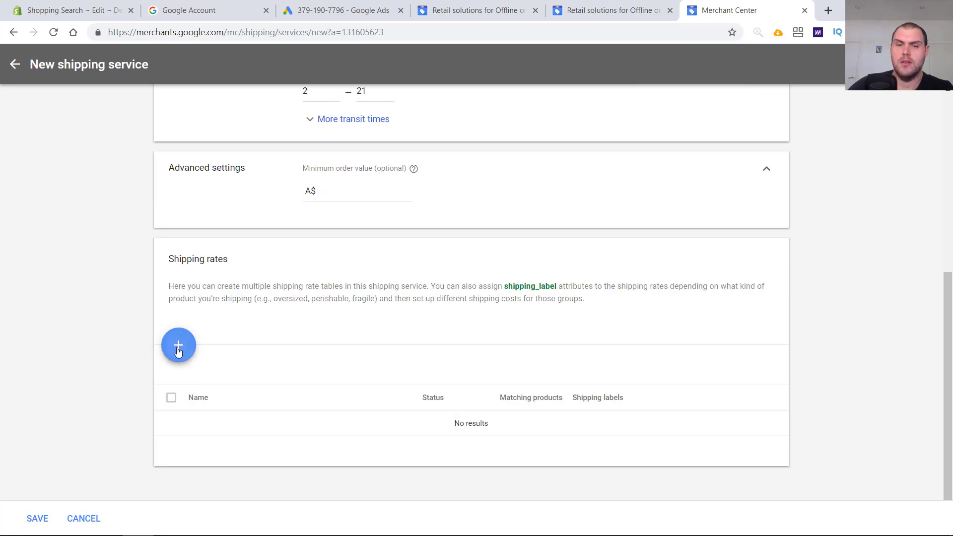
Add a Free Shipping rate as a single A$0 rate for all orders
{"action": "left_click", "coordinate": [178, 345]}
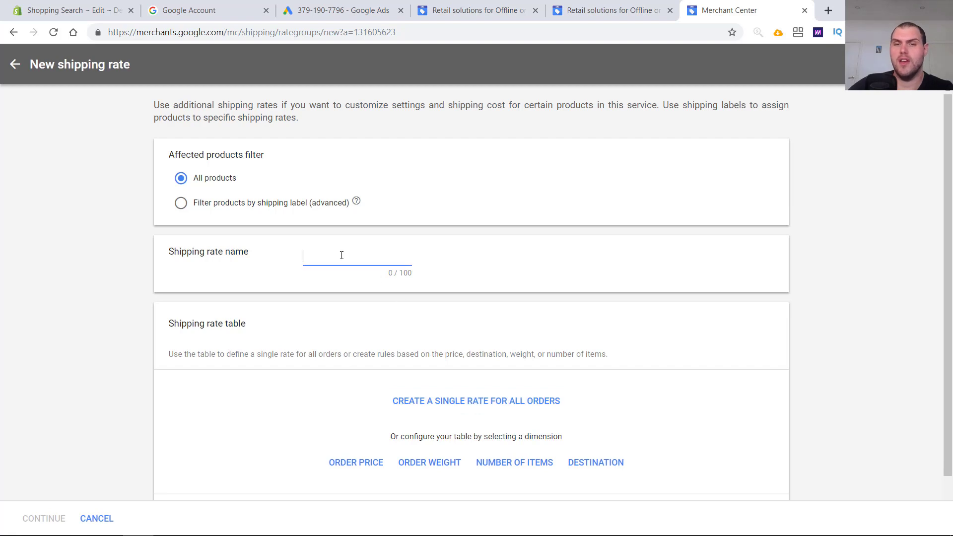
{"action": "type", "text": "Free Sh"}
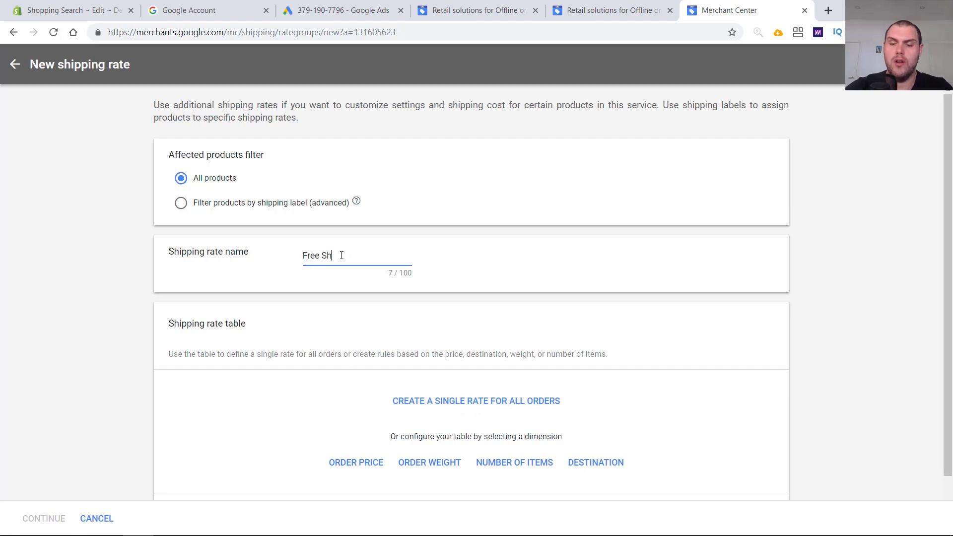
{"action": "type", "text": "ipping"}
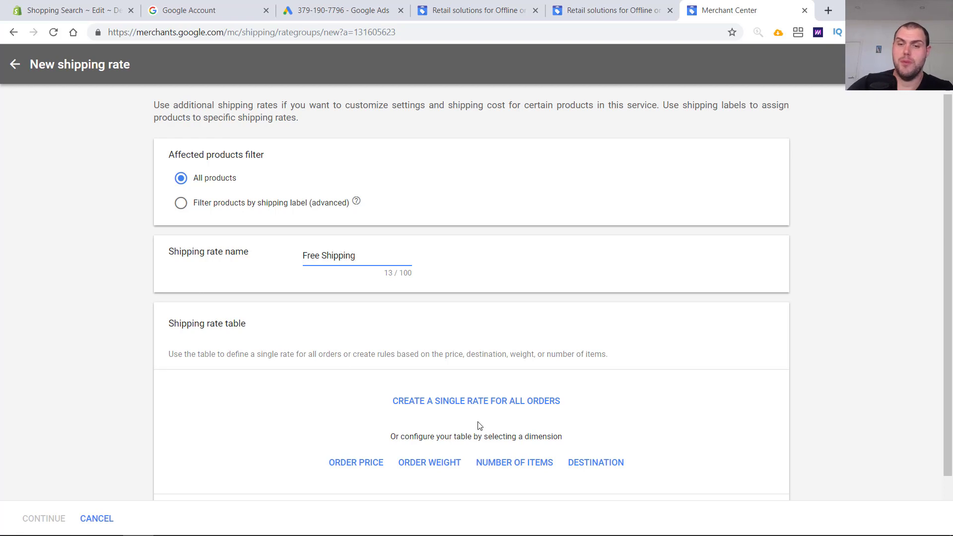
{"action": "left_click", "coordinate": [476, 401]}
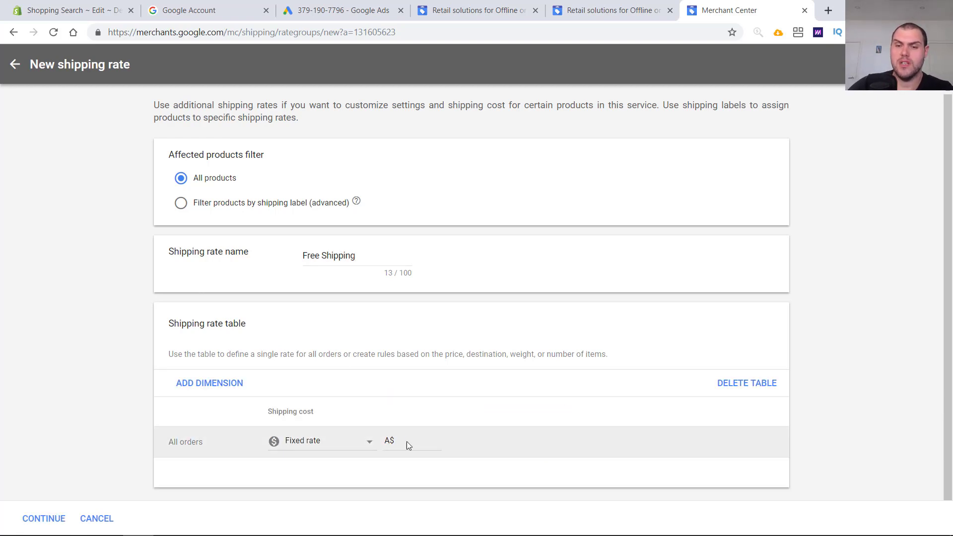
{"action": "type", "text": "0"}
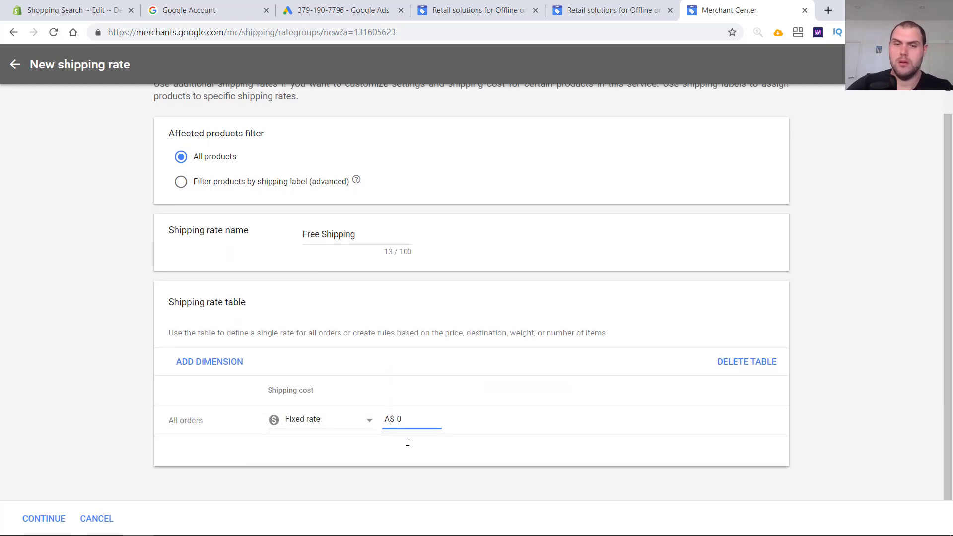
{"action": "left_click", "coordinate": [43, 519]}
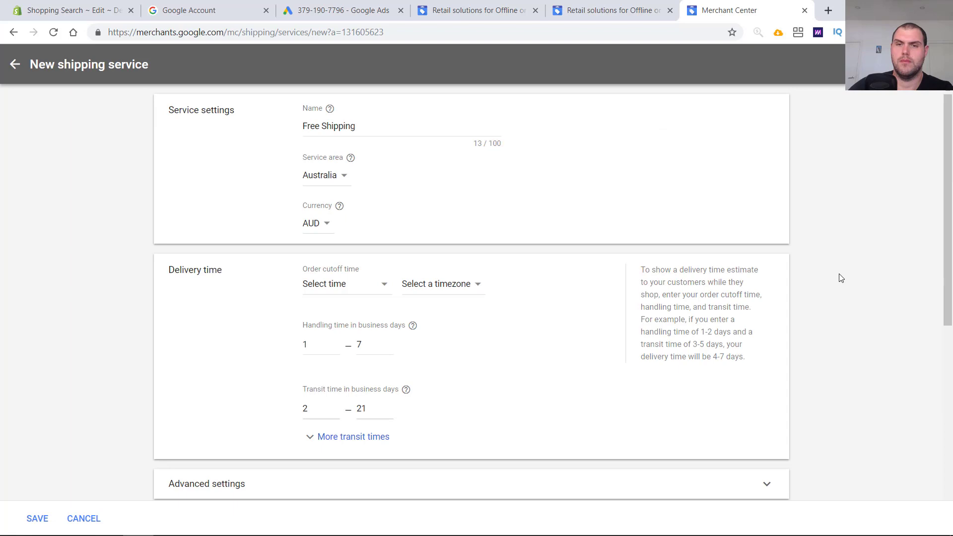
Save the service so Free Shipping lists among shipping services for Australia in AUD
{"action": "scroll", "scroll_direction": "down", "scroll_amount": 3}
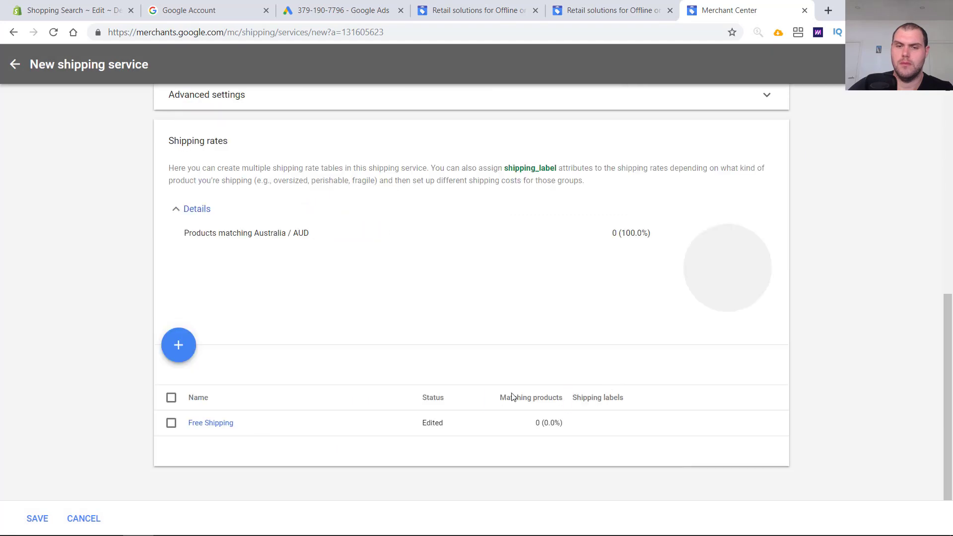
{"action": "left_click", "coordinate": [37, 519]}
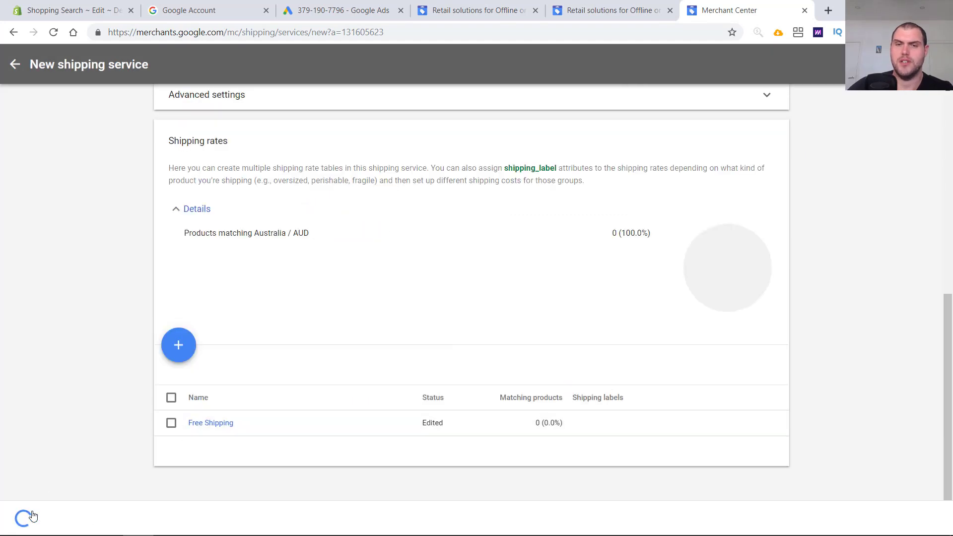
{"action": "left_click", "coordinate": [15, 63]}
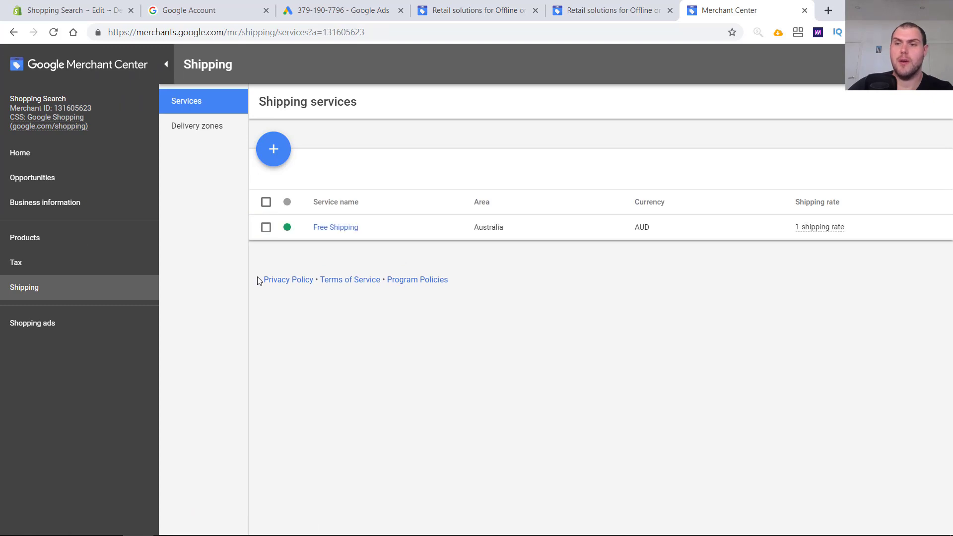
{"action": "mouse_move", "coordinate": [400, 469]}
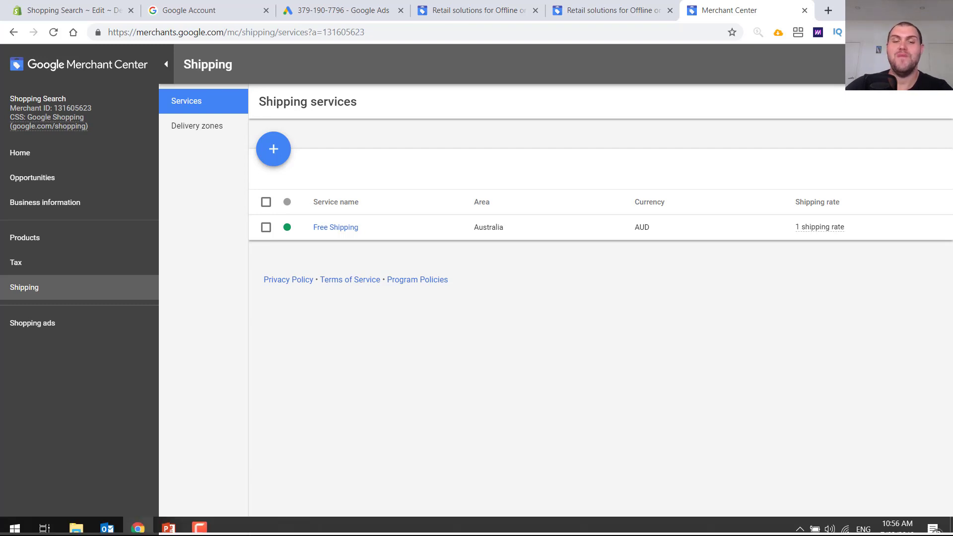
Bring up the Windows Start menu to switch away from the Merchant Center shipping list
{"action": "left_click", "coordinate": [13, 523]}
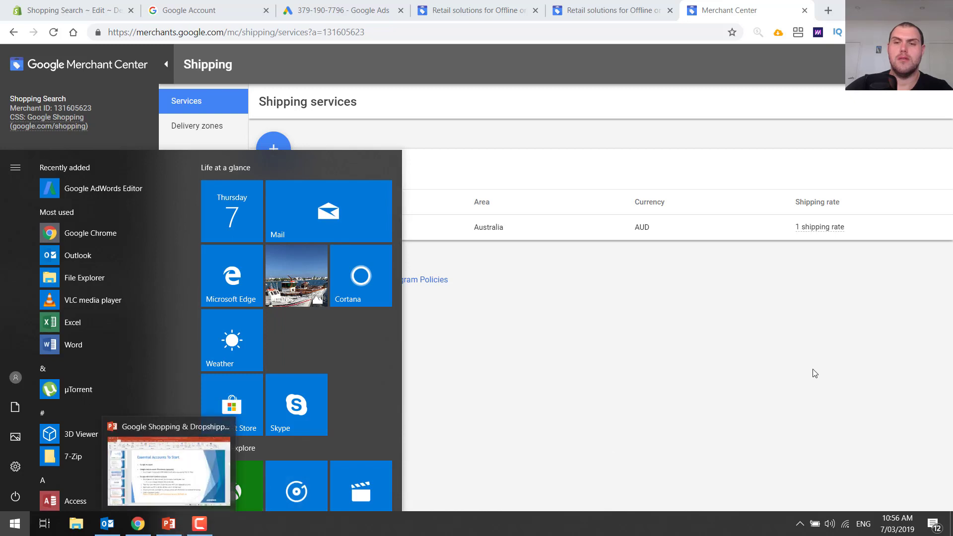
{"action": "left_click", "coordinate": [12, 523]}
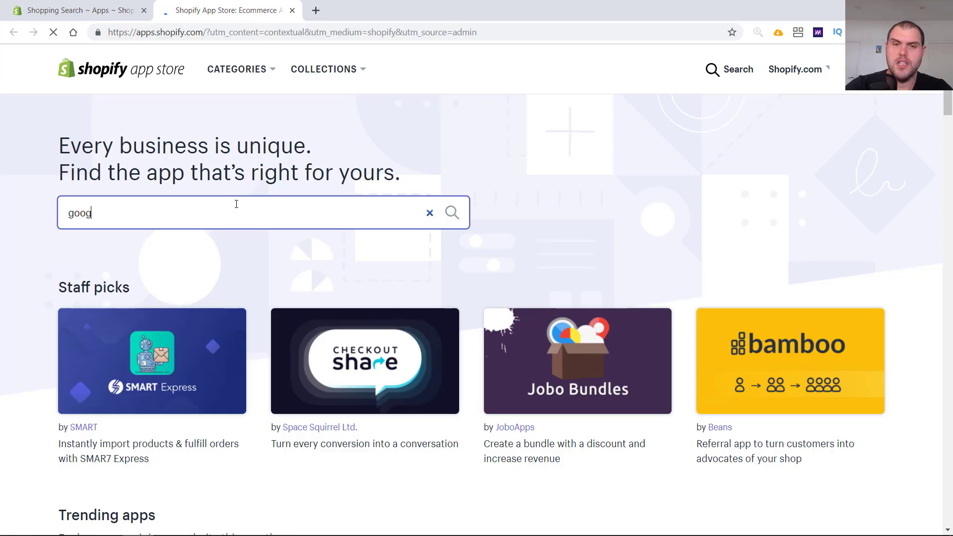
Search the App Store for 'google shoppi', choose Google Shopping Feed and begin connecting the store
{"action": "type", "text": "google shoppi"}
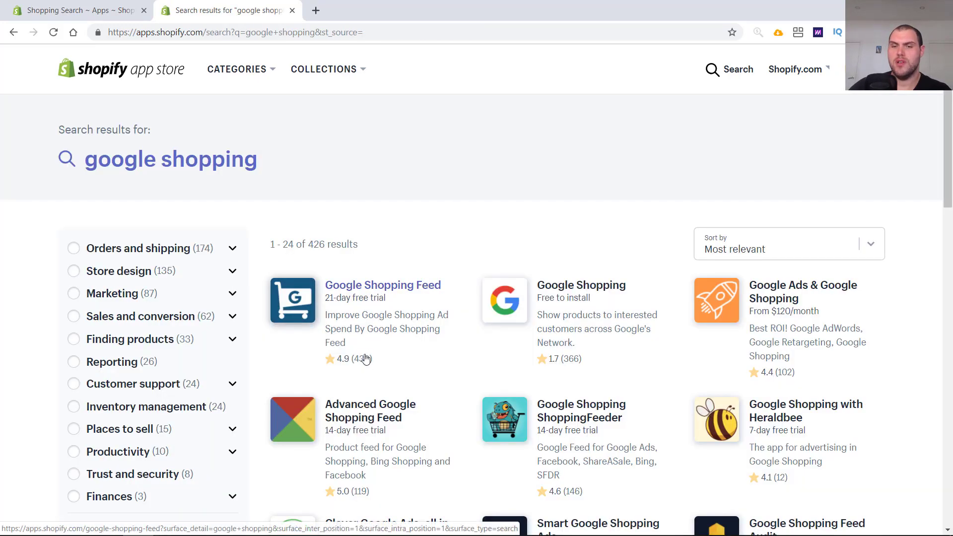
{"action": "mouse_move", "coordinate": [364, 358]}
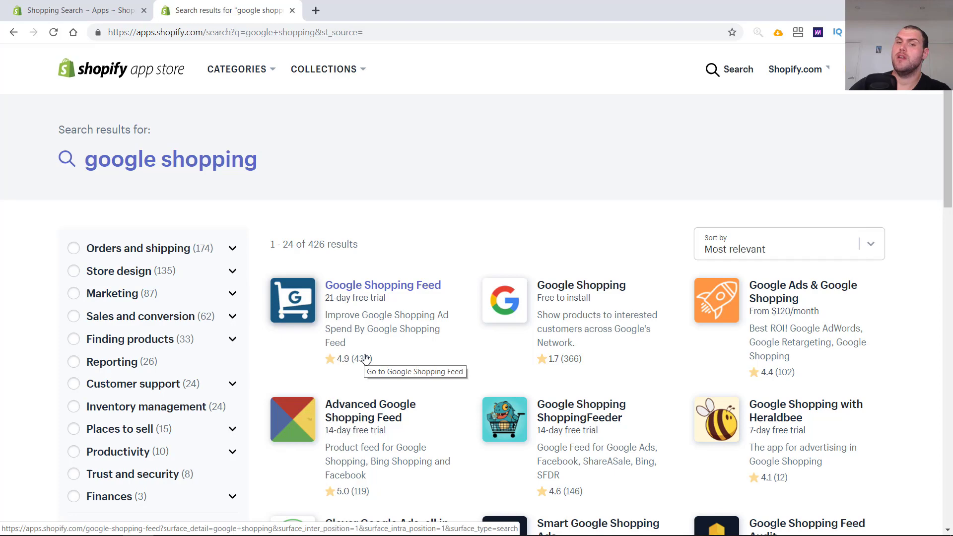
{"action": "mouse_move", "coordinate": [359, 292]}
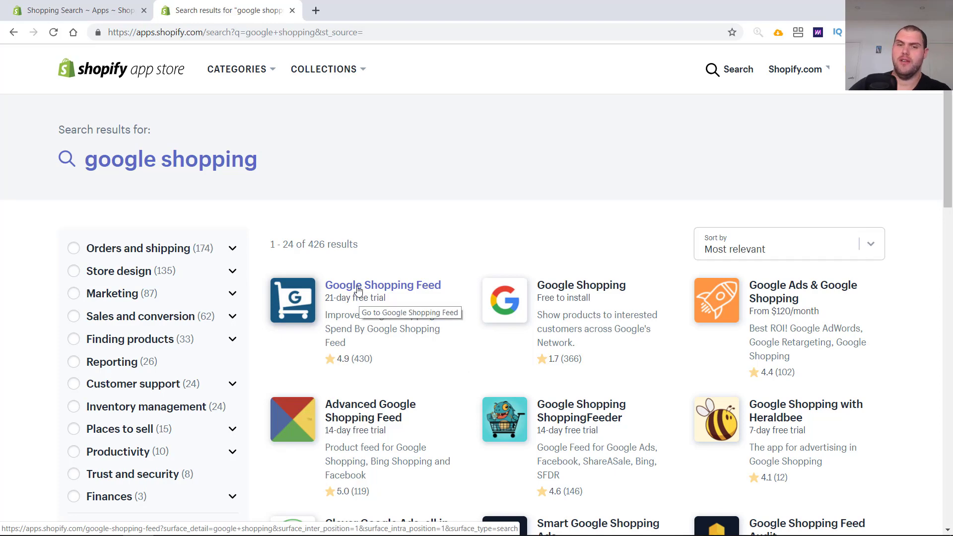
{"action": "left_click", "coordinate": [382, 285]}
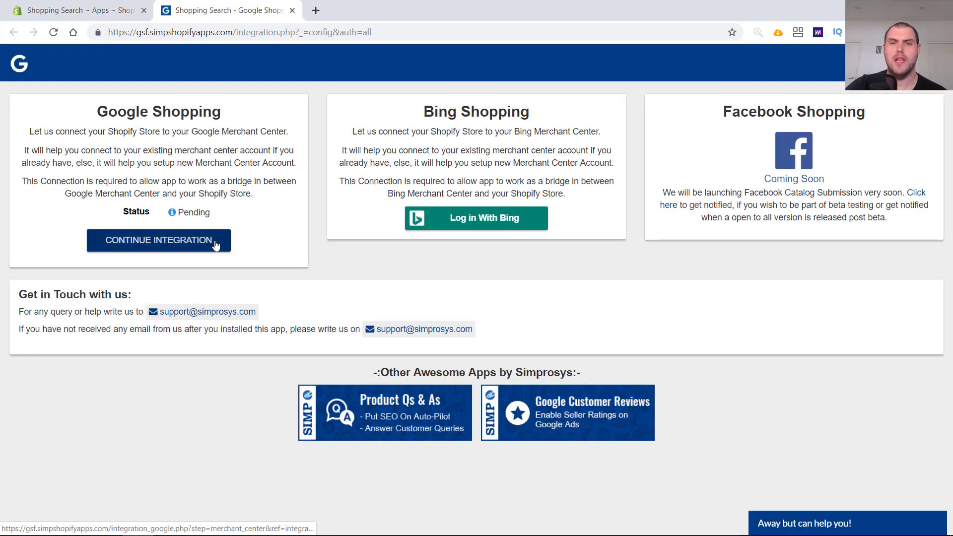
{"action": "left_click", "coordinate": [158, 241]}
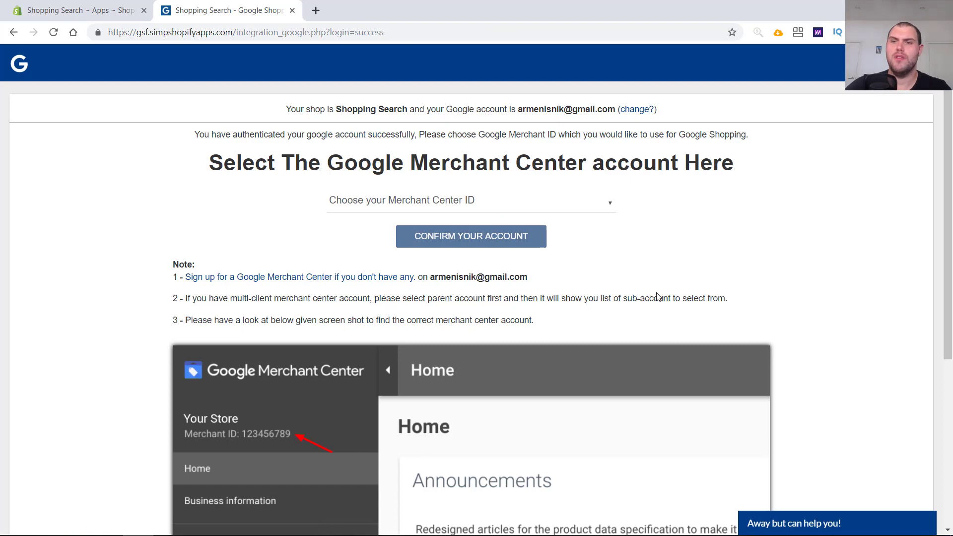
Select the store's Google Merchant Center account from the account dropdown
{"action": "left_click", "coordinate": [470, 200]}
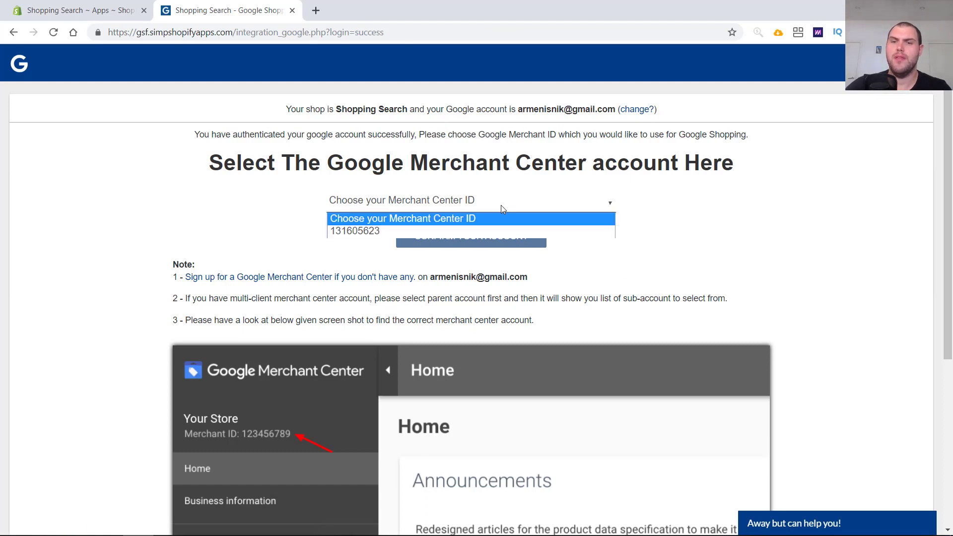
{"action": "left_click", "coordinate": [355, 231]}
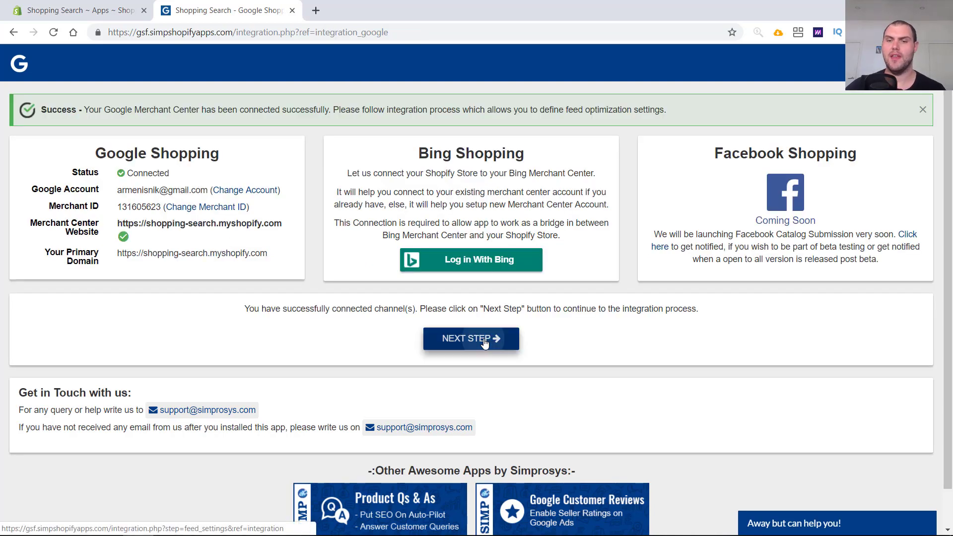
On Shopify sync settings, feed a chosen automated collection instead of all products
{"action": "left_click", "coordinate": [471, 338]}
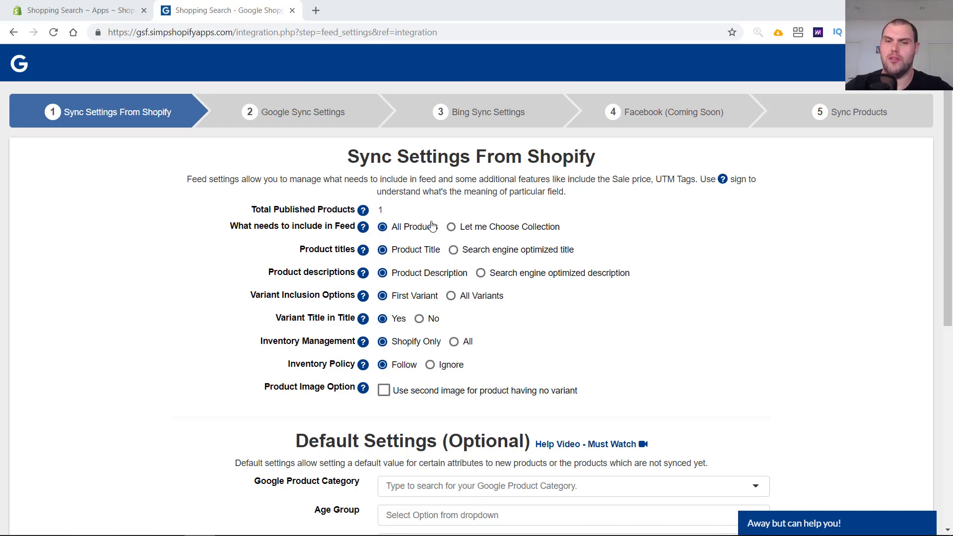
{"action": "mouse_move", "coordinate": [404, 229]}
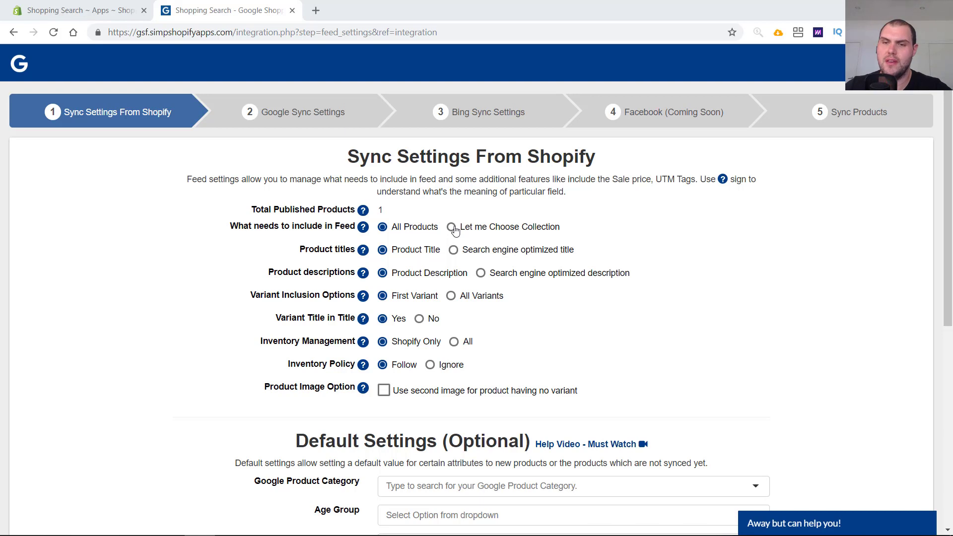
{"action": "left_click", "coordinate": [454, 226]}
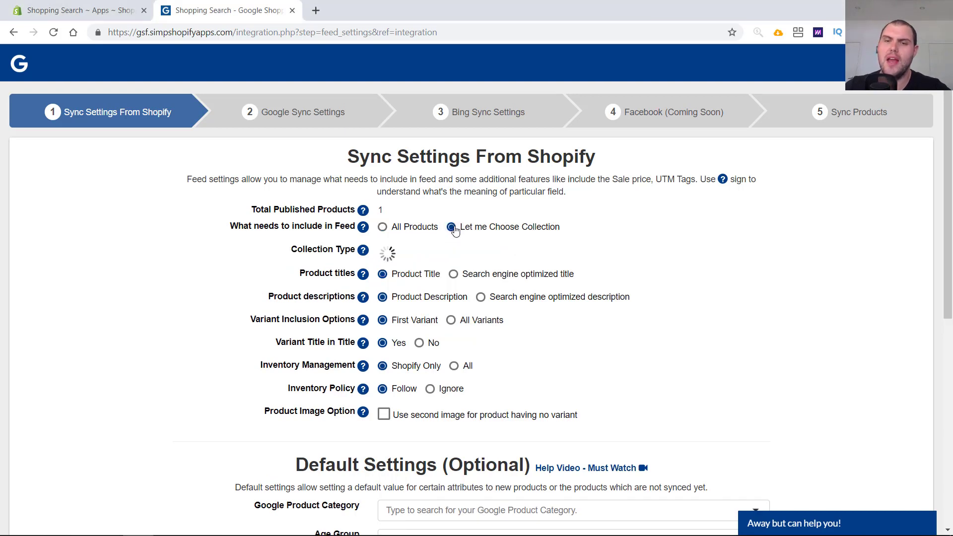
{"action": "left_click", "coordinate": [451, 227]}
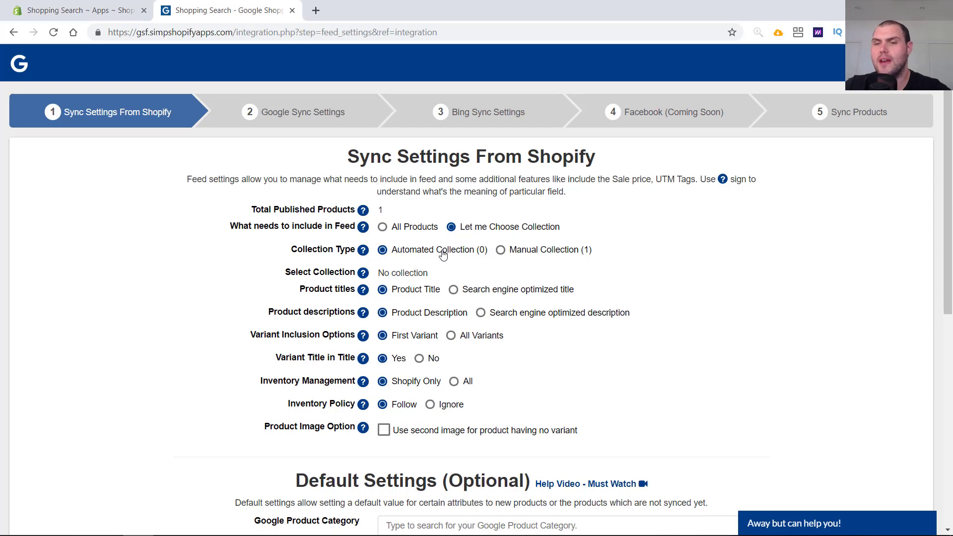
{"action": "mouse_move", "coordinate": [407, 255]}
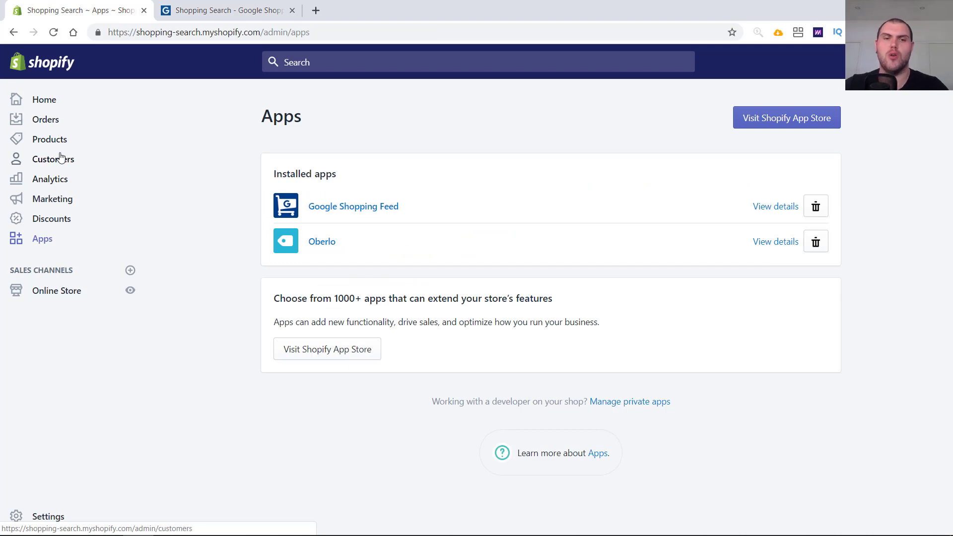
Create and save a 'Google Shopping' automated collection with product tag equals google
{"action": "left_click", "coordinate": [53, 209]}
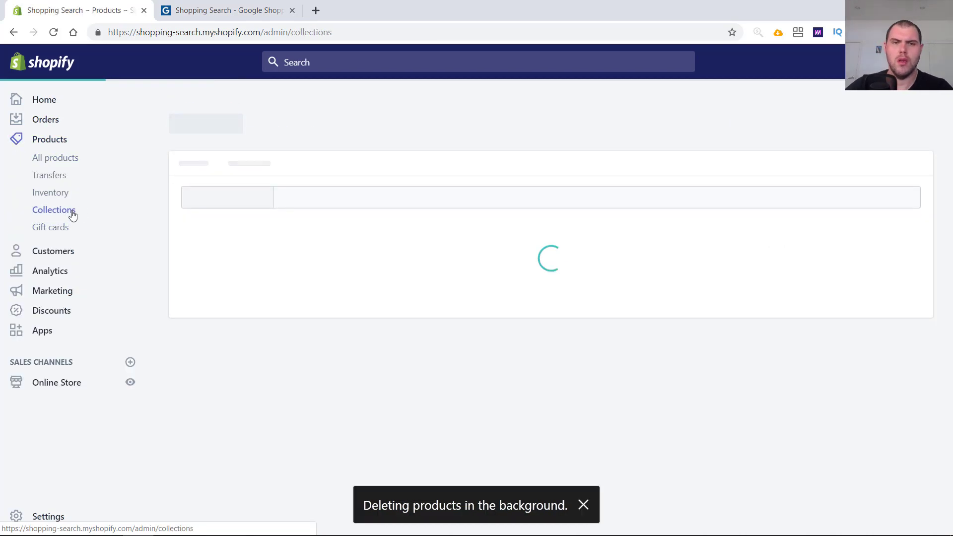
{"action": "left_click", "coordinate": [54, 209]}
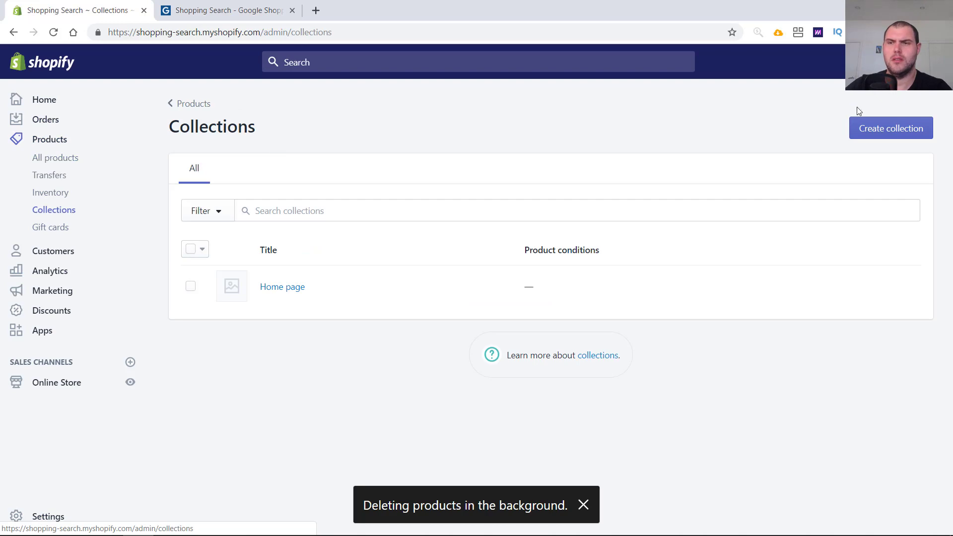
{"action": "left_click", "coordinate": [890, 128]}
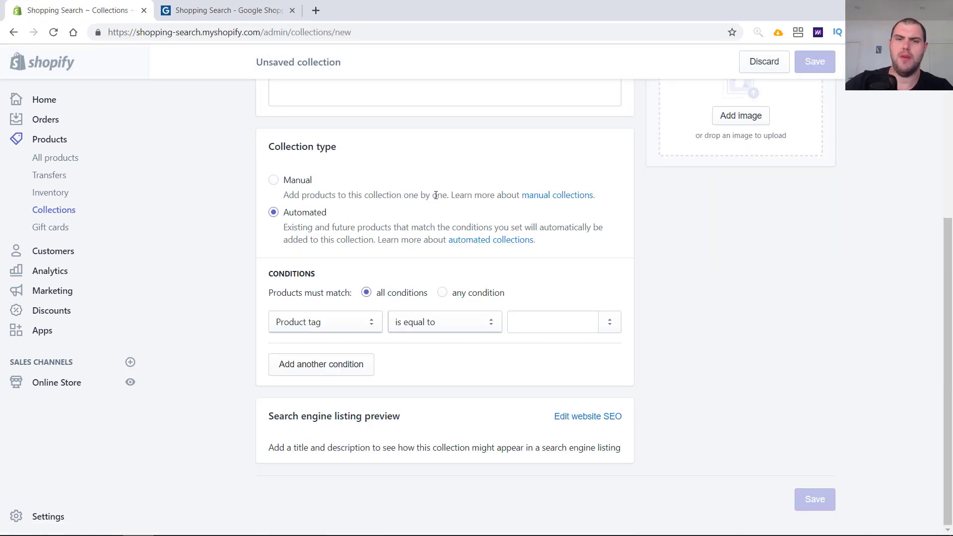
{"action": "type", "text": "Google"}
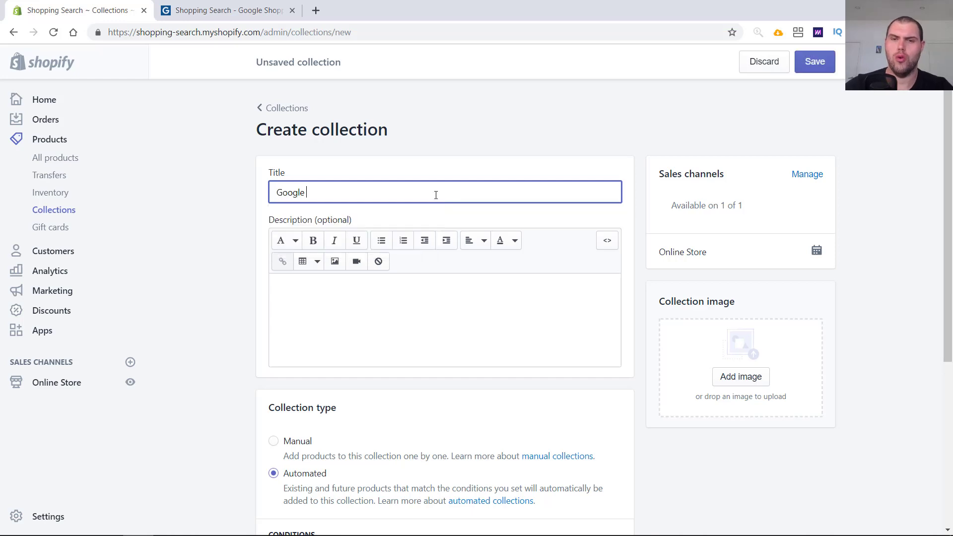
{"action": "type", "text": "Shopping"}
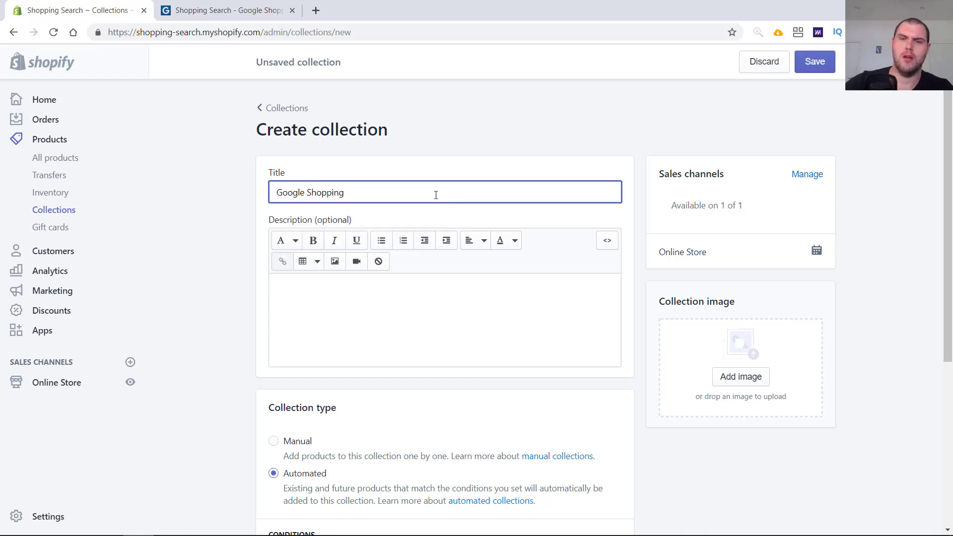
{"action": "scroll", "scroll_direction": "down", "scroll_amount": 3}
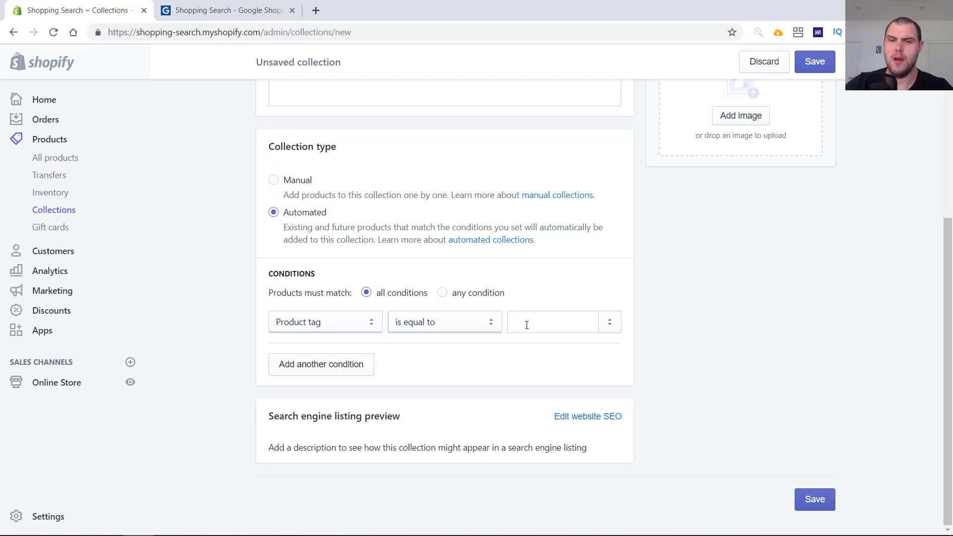
{"action": "type", "text": "google"}
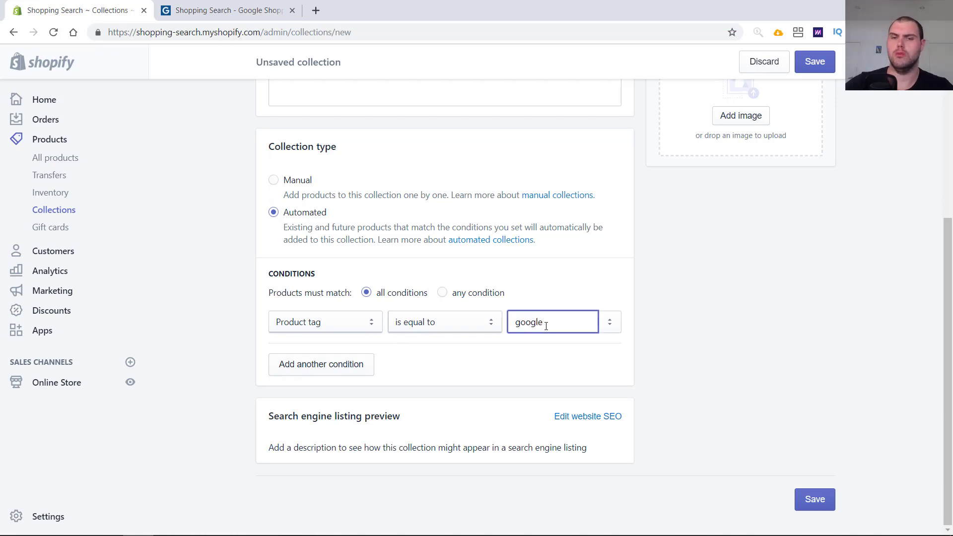
{"action": "left_click", "coordinate": [814, 61]}
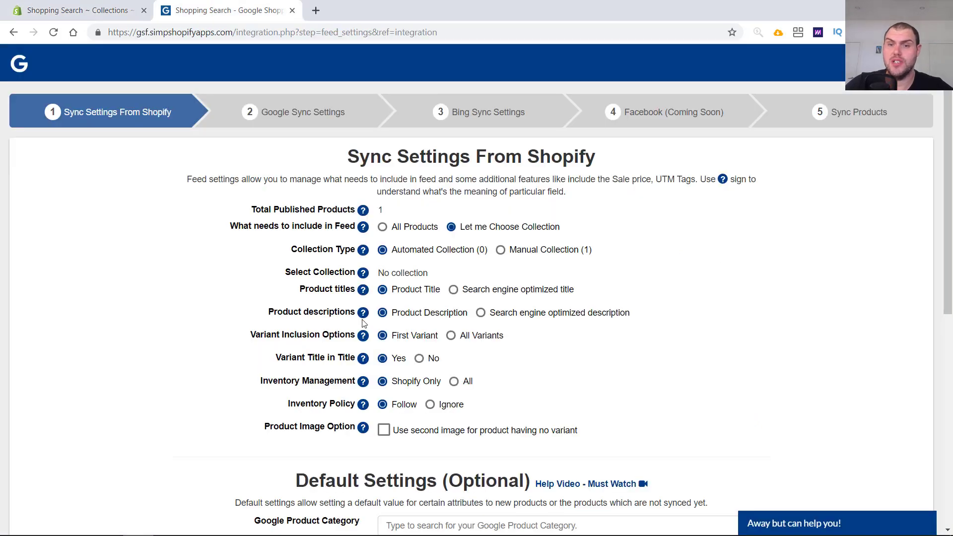
{"action": "mouse_move", "coordinate": [421, 236]}
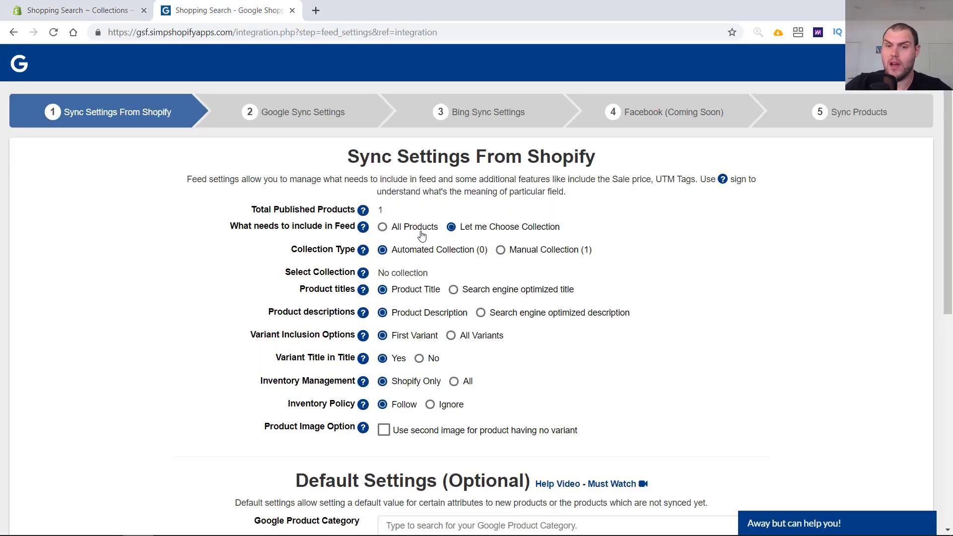
{"action": "mouse_move", "coordinate": [411, 296]}
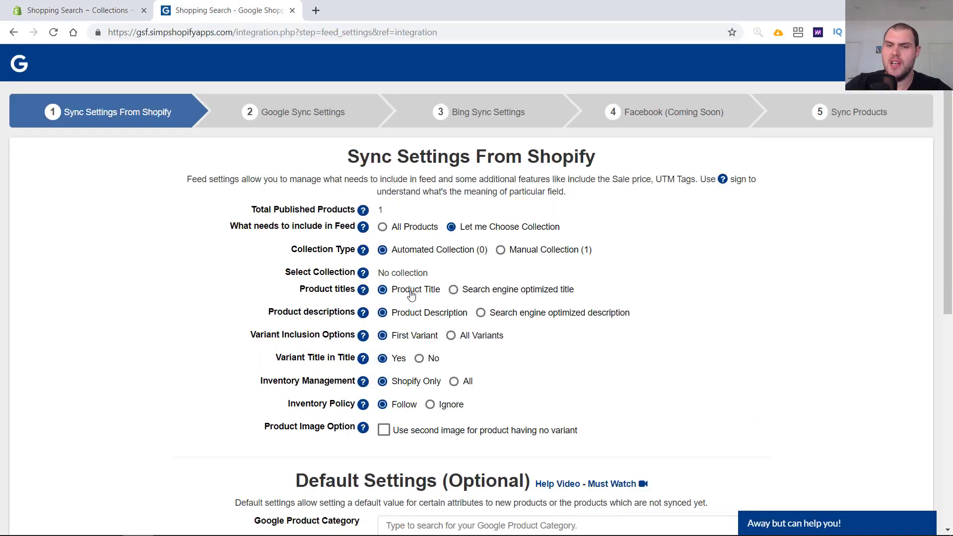
{"action": "mouse_move", "coordinate": [440, 296]}
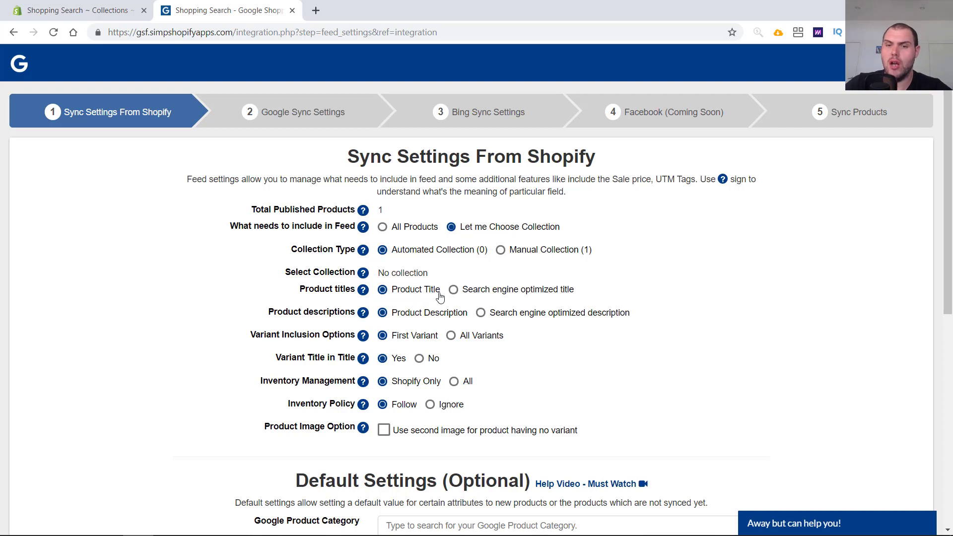
Have the feed use search engine optimized product titles
{"action": "left_click", "coordinate": [454, 289]}
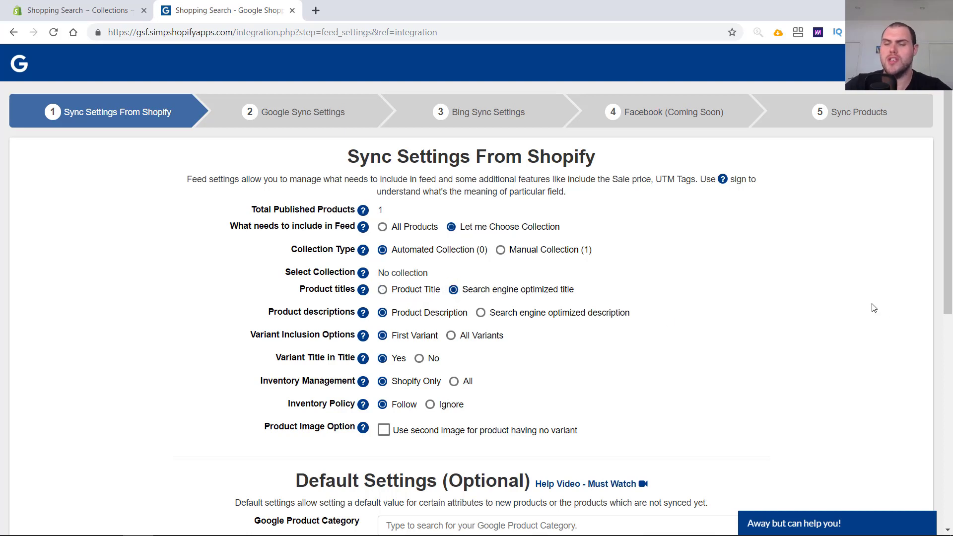
In Shopify admin, review the Edison lamp's title, page title and description
{"action": "left_click", "coordinate": [72, 10]}
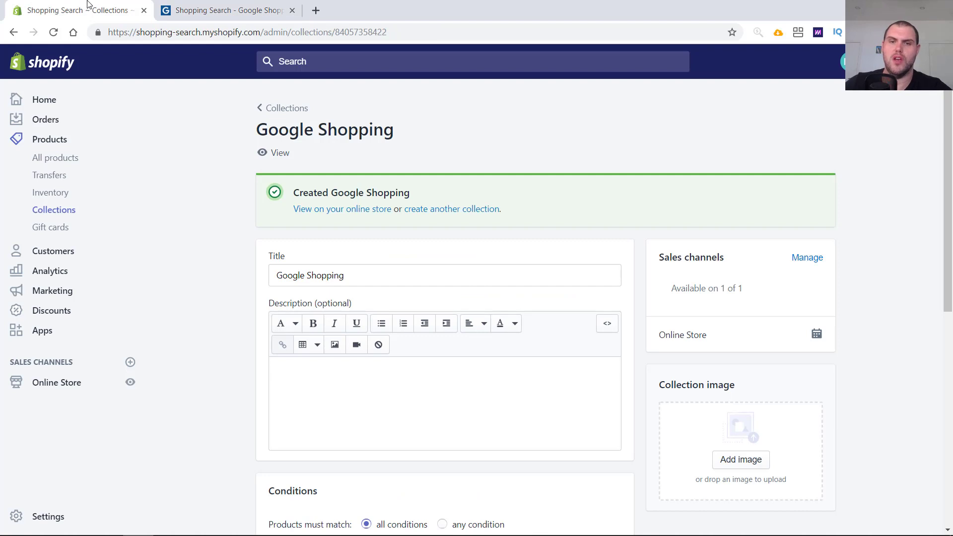
{"action": "left_click", "coordinate": [55, 158]}
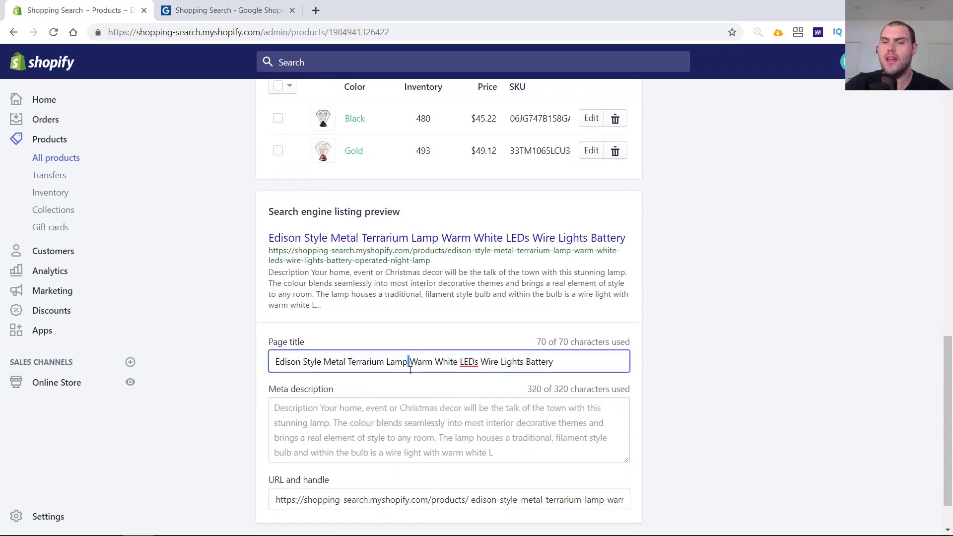
{"action": "triple_click", "coordinate": [414, 361]}
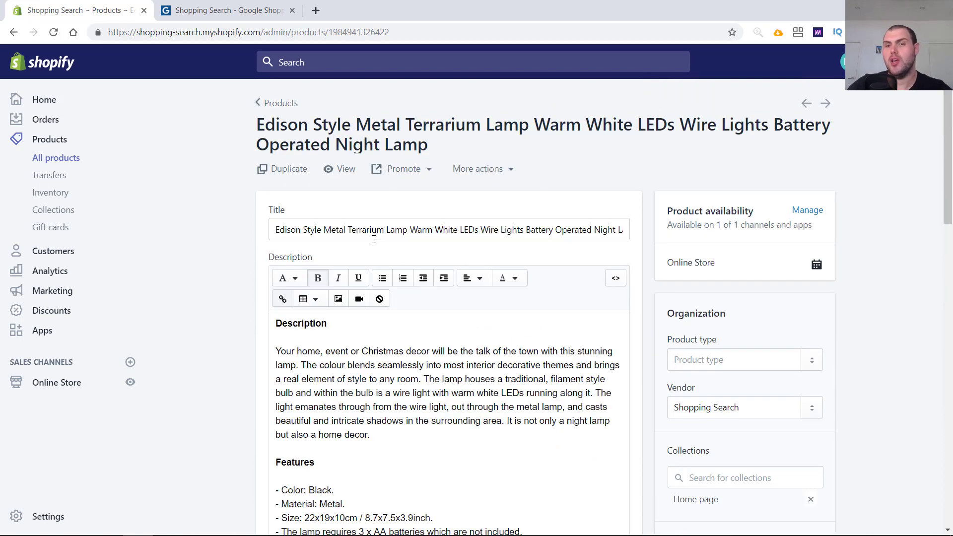
{"action": "triple_click", "coordinate": [449, 229]}
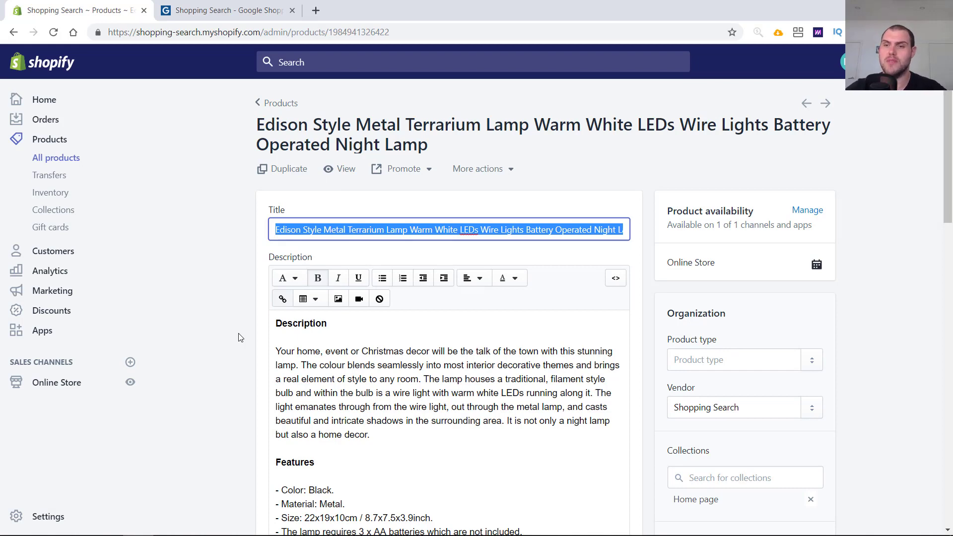
{"action": "scroll", "scroll_direction": "down", "scroll_amount": 3}
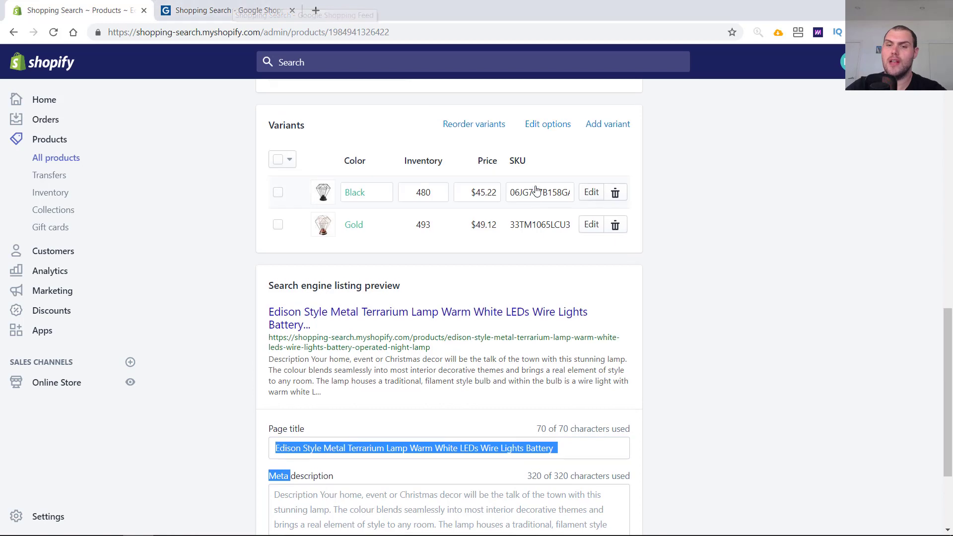
{"action": "scroll", "scroll_direction": "down", "scroll_amount": 3}
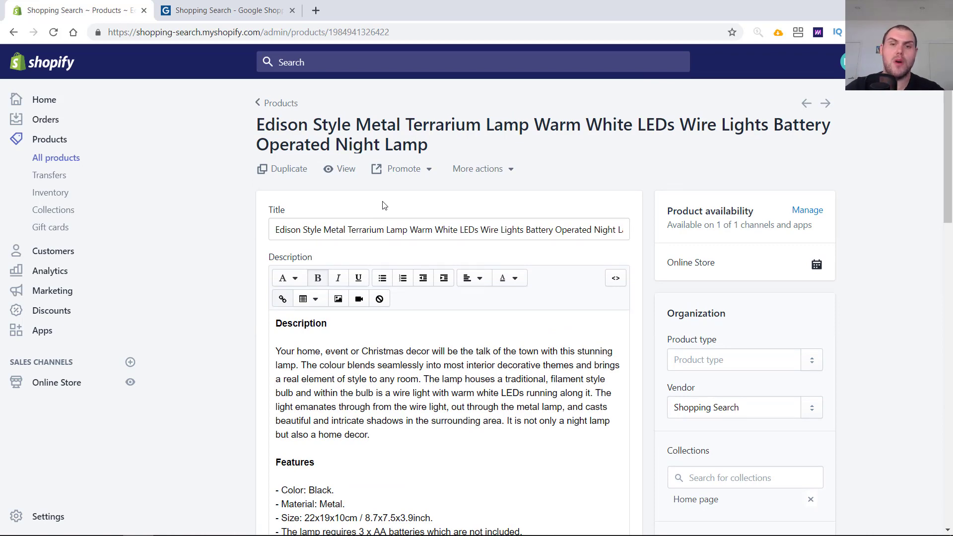
Compare the product description with the feed's sync settings, ending back on the feed app
{"action": "left_click", "coordinate": [226, 10]}
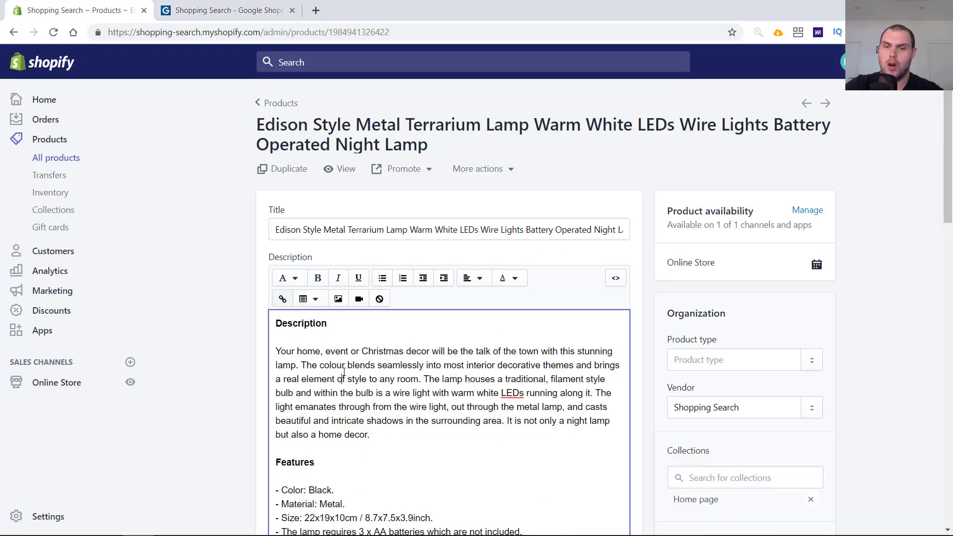
{"action": "scroll", "scroll_direction": "down", "scroll_amount": 3}
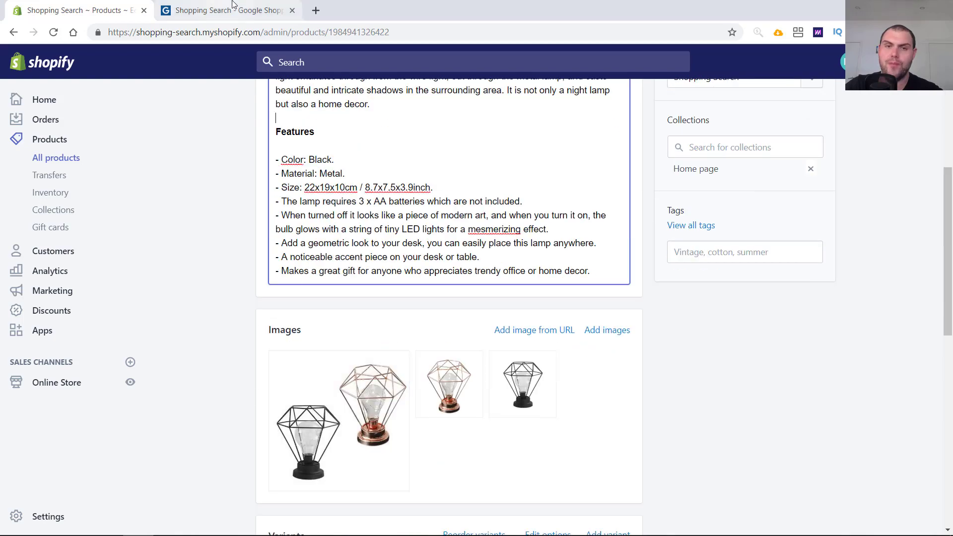
{"action": "left_click", "coordinate": [225, 10]}
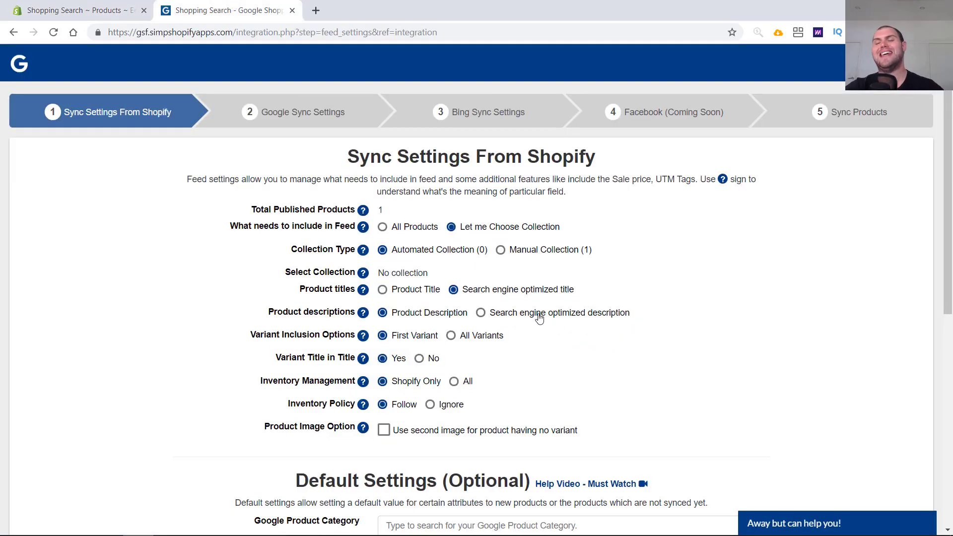
{"action": "left_click", "coordinate": [79, 10]}
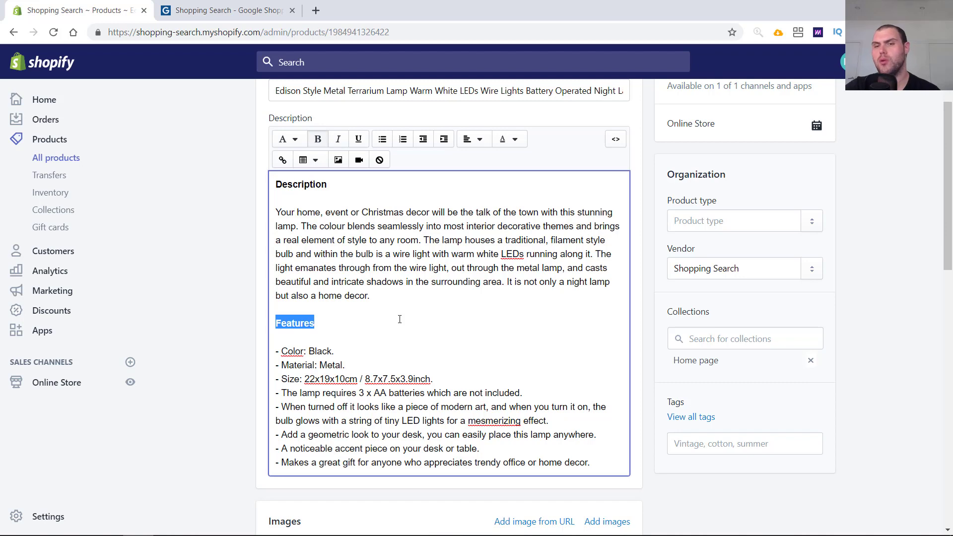
{"action": "left_click", "coordinate": [226, 10]}
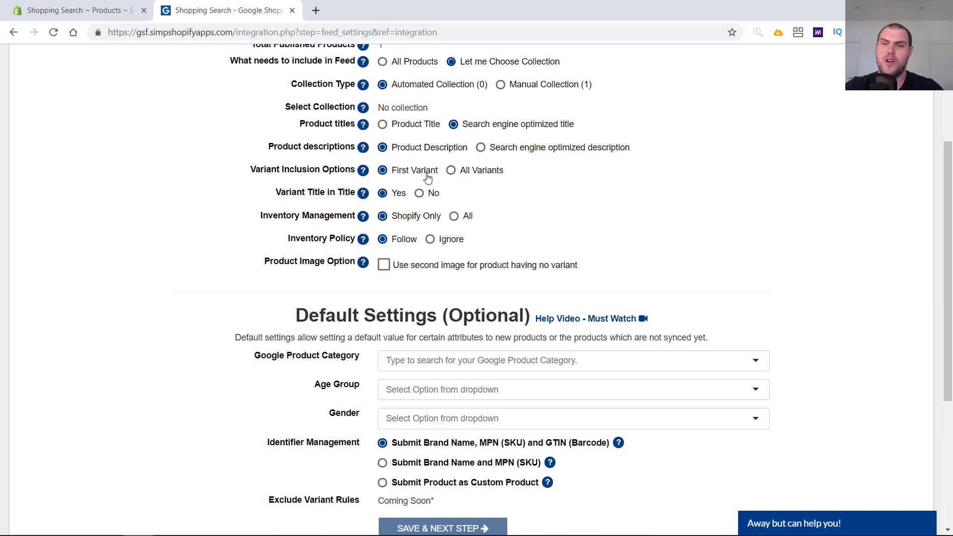
Keep First Variant inclusion and use the second image for products with no variant
{"action": "left_click", "coordinate": [451, 169]}
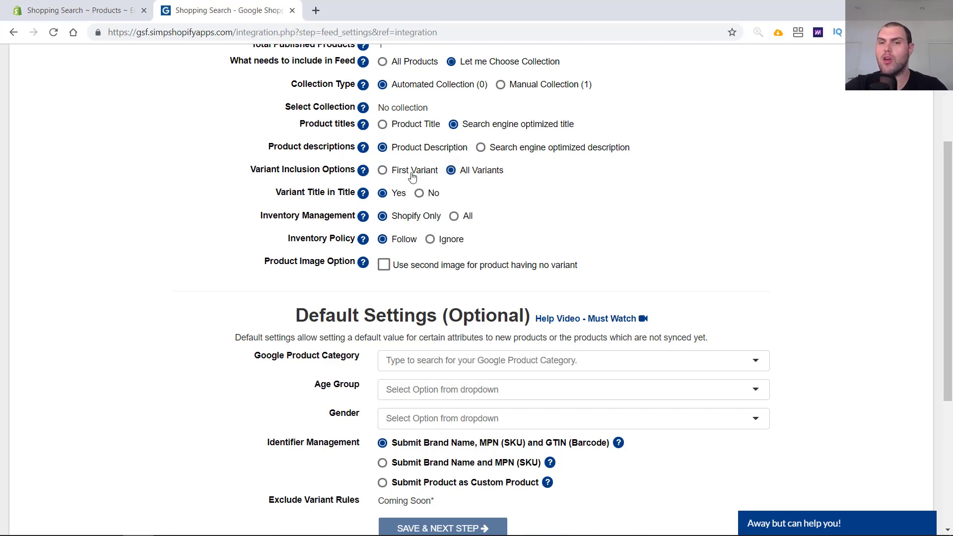
{"action": "left_click", "coordinate": [383, 170]}
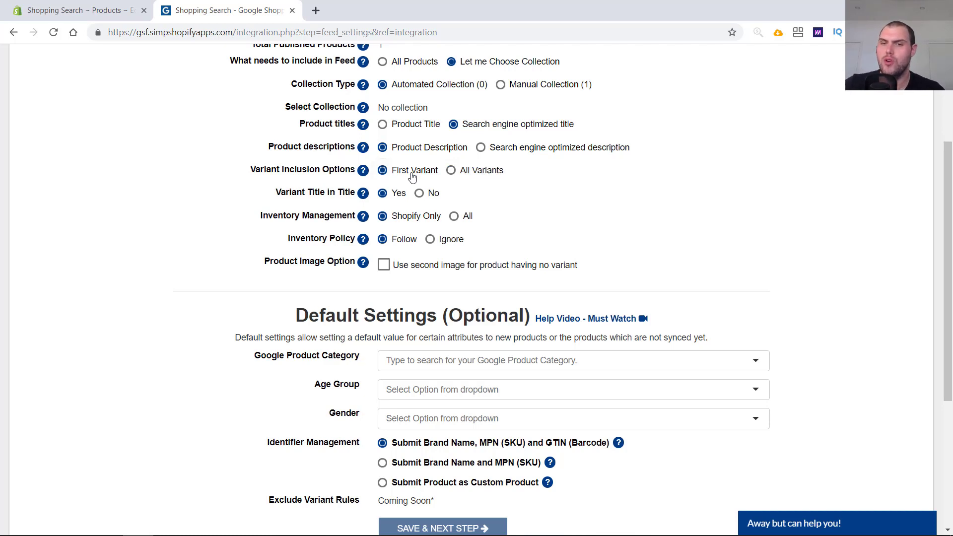
{"action": "left_click", "coordinate": [450, 170]}
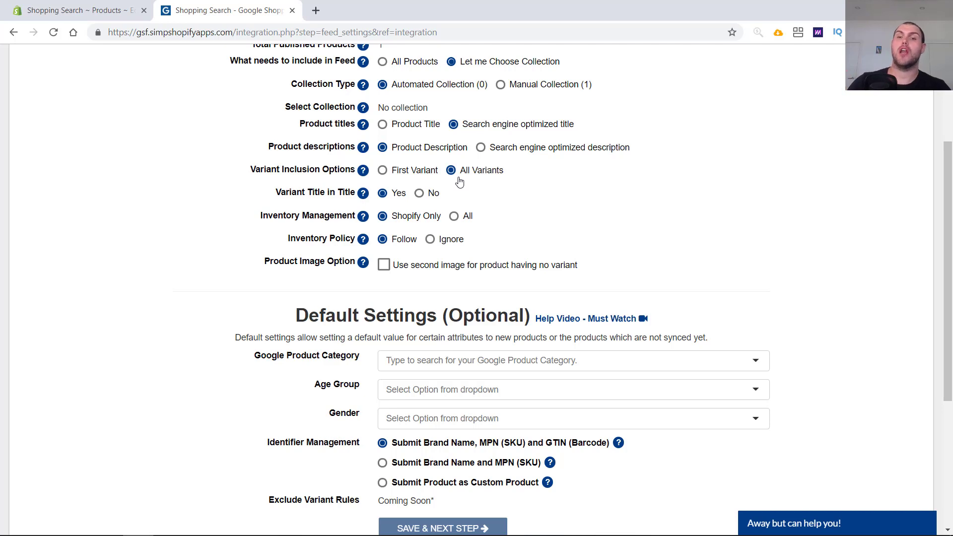
{"action": "mouse_move", "coordinate": [498, 110]}
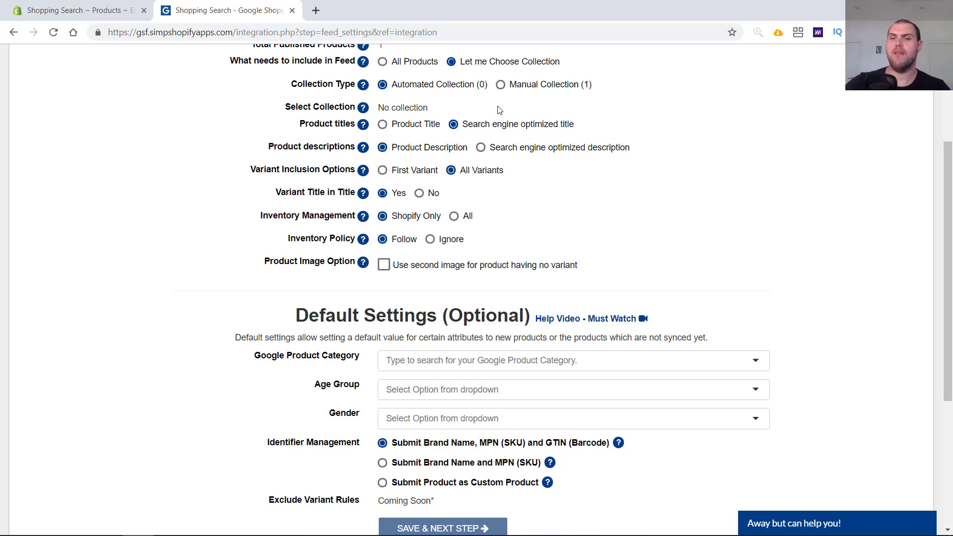
{"action": "left_click", "coordinate": [382, 170]}
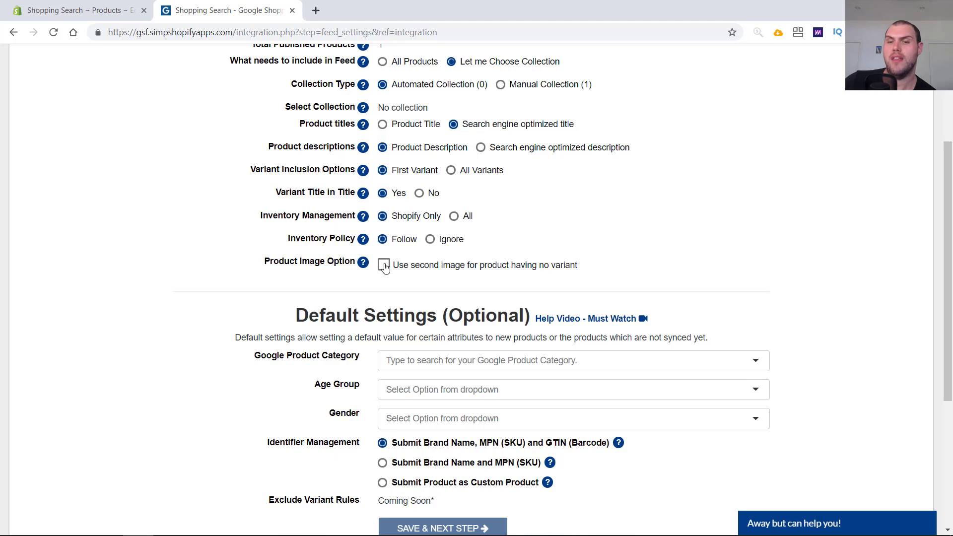
{"action": "left_click", "coordinate": [384, 264]}
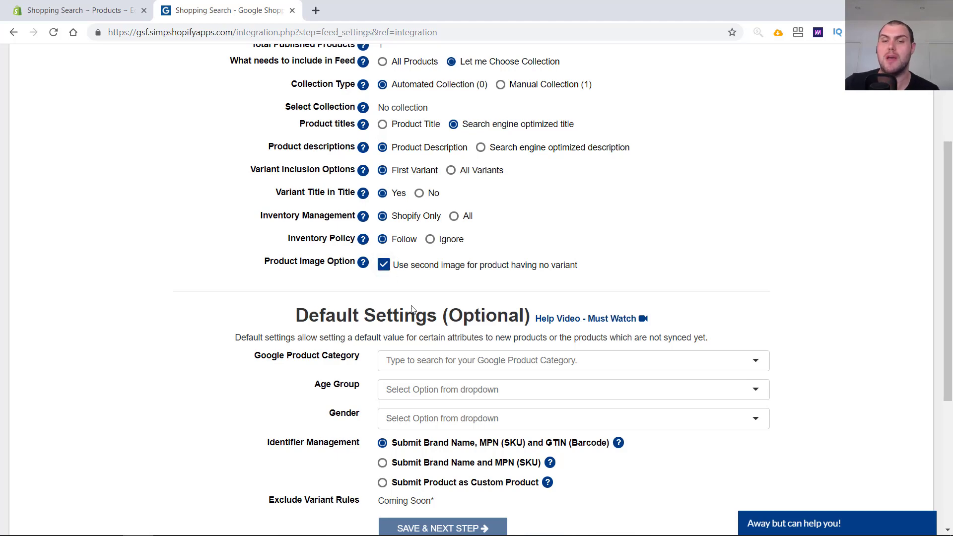
Review the default Google product category list and submit products as custom products
{"action": "scroll", "scroll_direction": "down", "scroll_amount": 3}
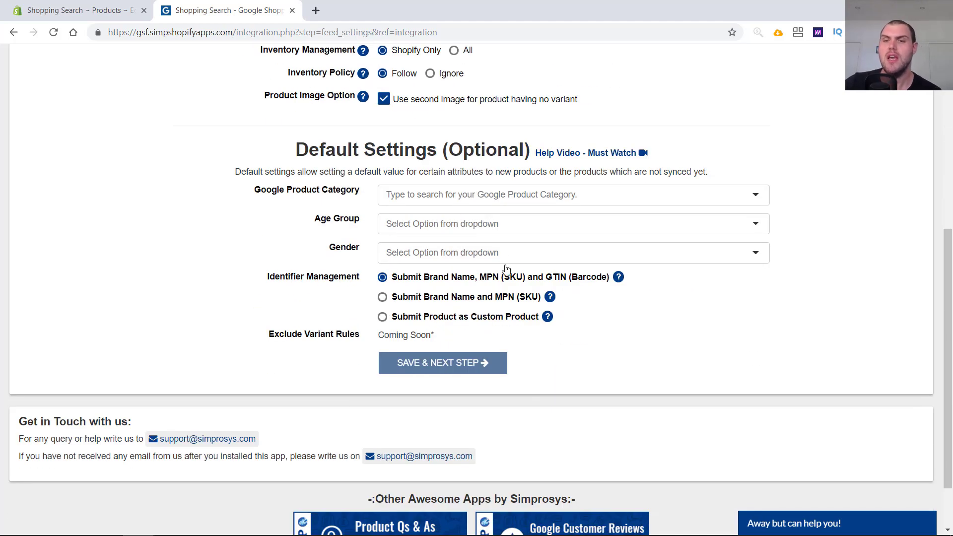
{"action": "left_click", "coordinate": [571, 194]}
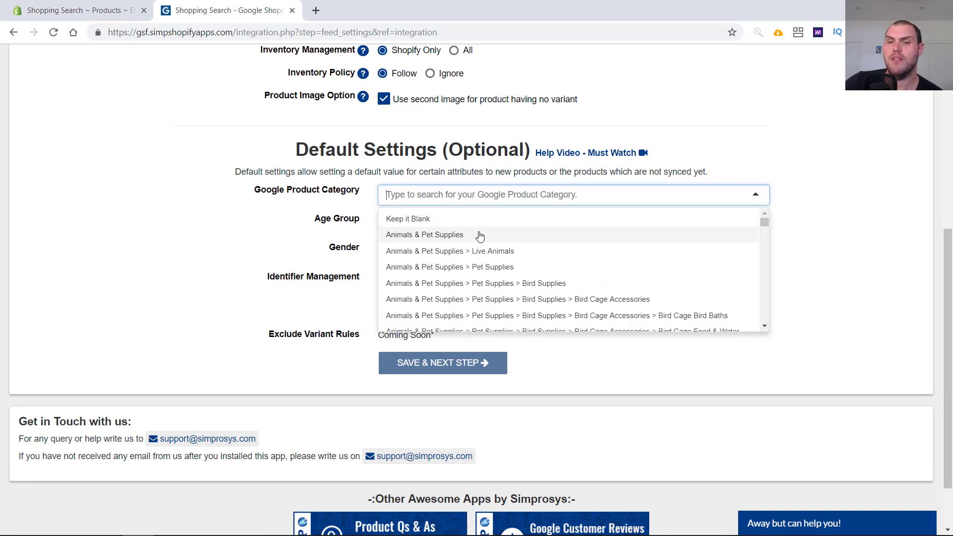
{"action": "left_click", "coordinate": [424, 234]}
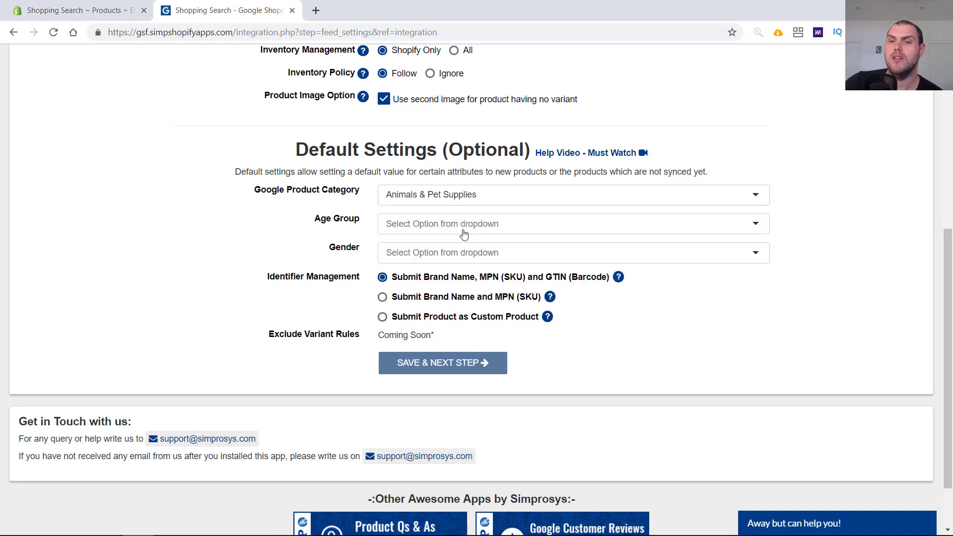
{"action": "mouse_move", "coordinate": [456, 229]}
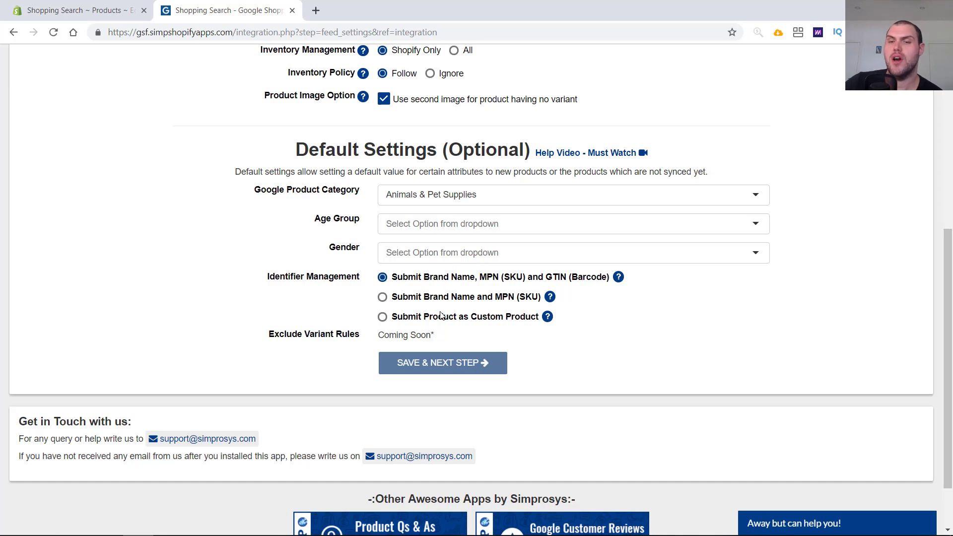
{"action": "left_click", "coordinate": [382, 316]}
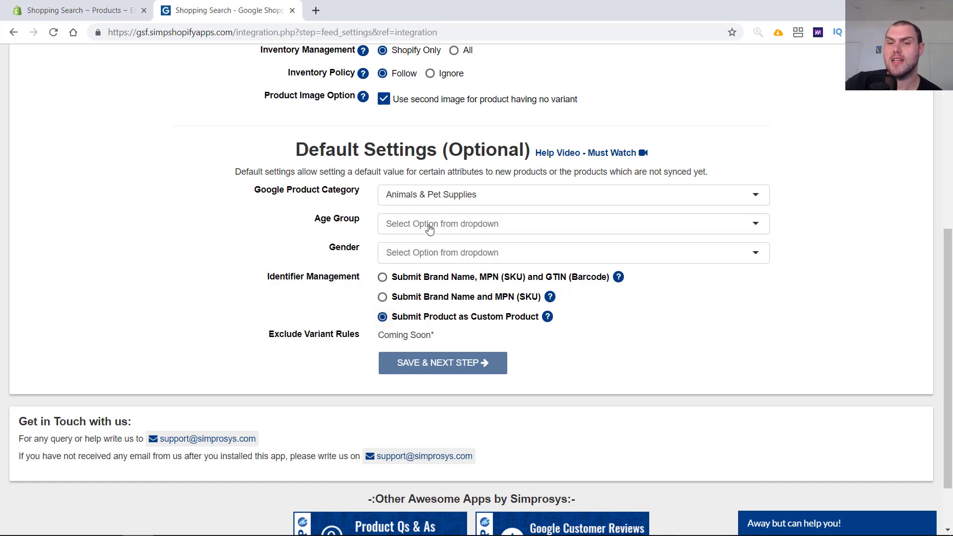
Default age group Adult and gender Unisex, then save and go to the next step
{"action": "left_click", "coordinate": [572, 223]}
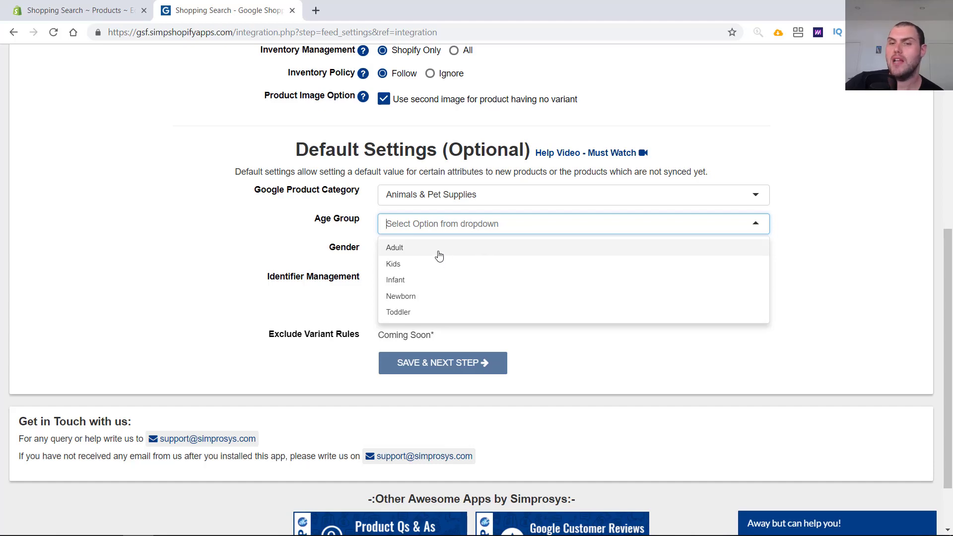
{"action": "left_click", "coordinate": [394, 247]}
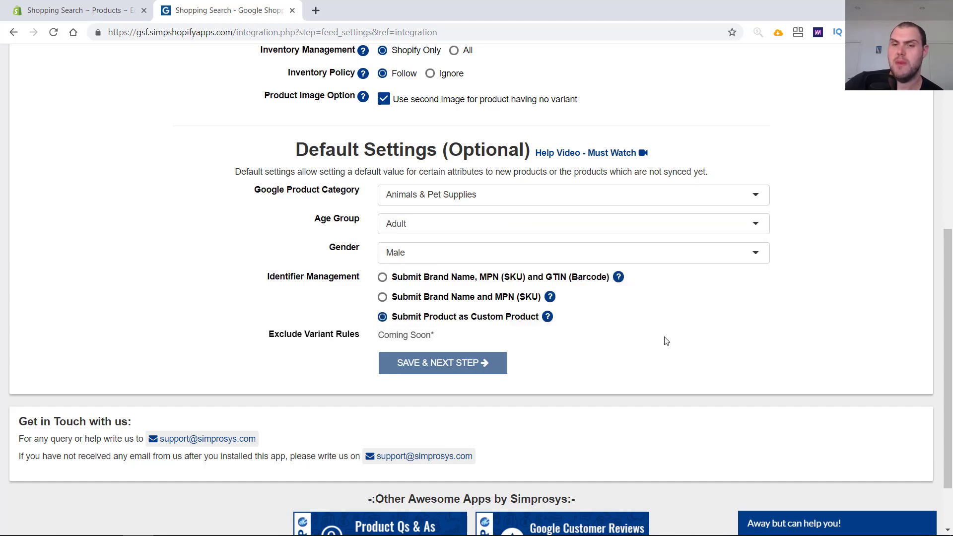
{"action": "left_click", "coordinate": [573, 194]}
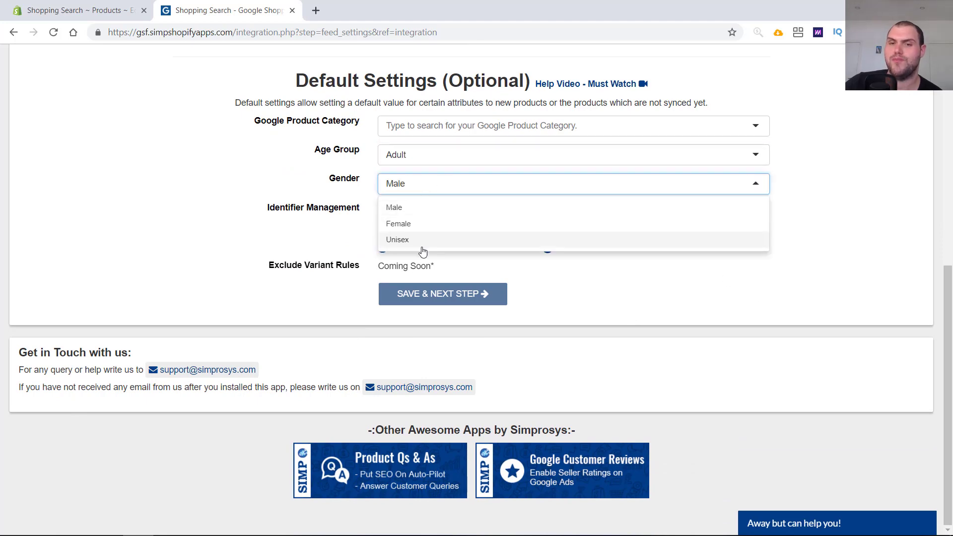
{"action": "left_click", "coordinate": [397, 239]}
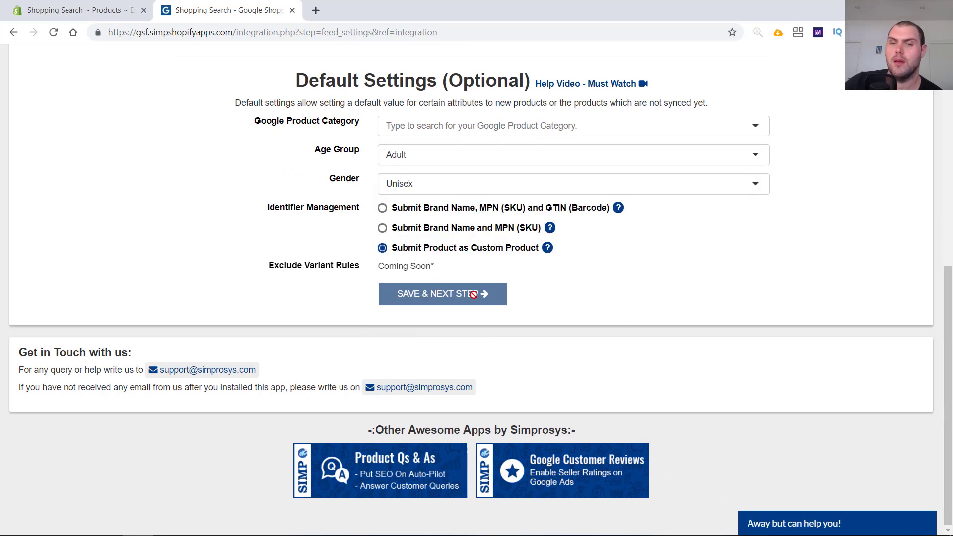
{"action": "left_click", "coordinate": [442, 294]}
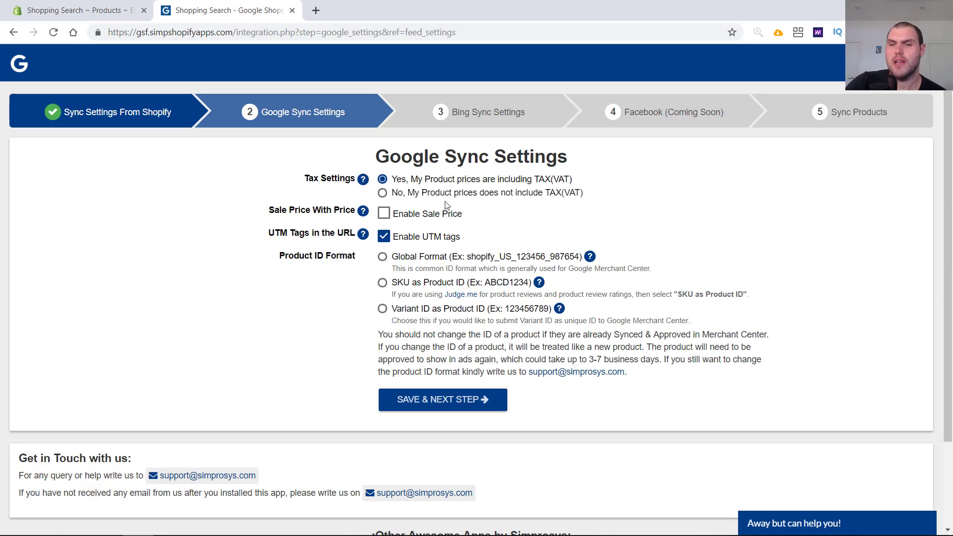
{"action": "mouse_move", "coordinate": [444, 221]}
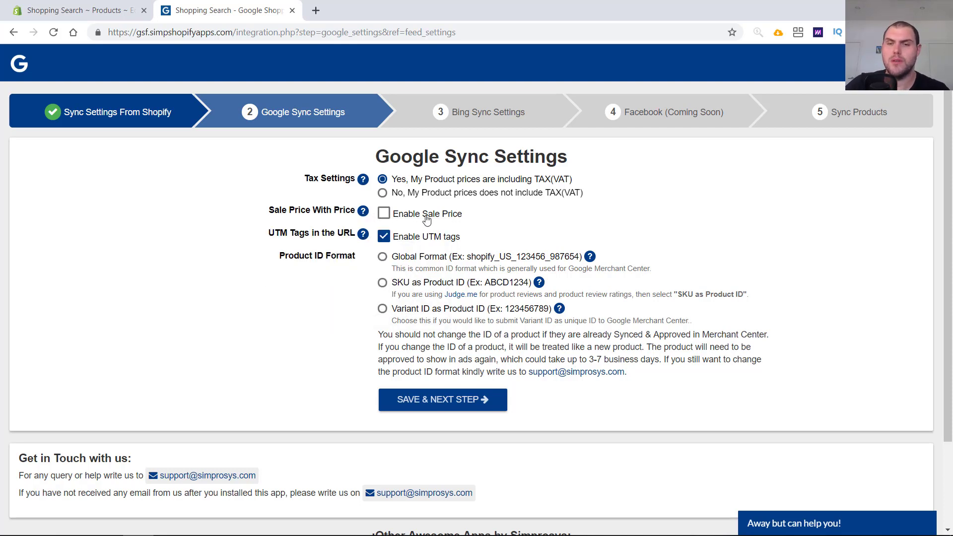
{"action": "mouse_move", "coordinate": [482, 210]}
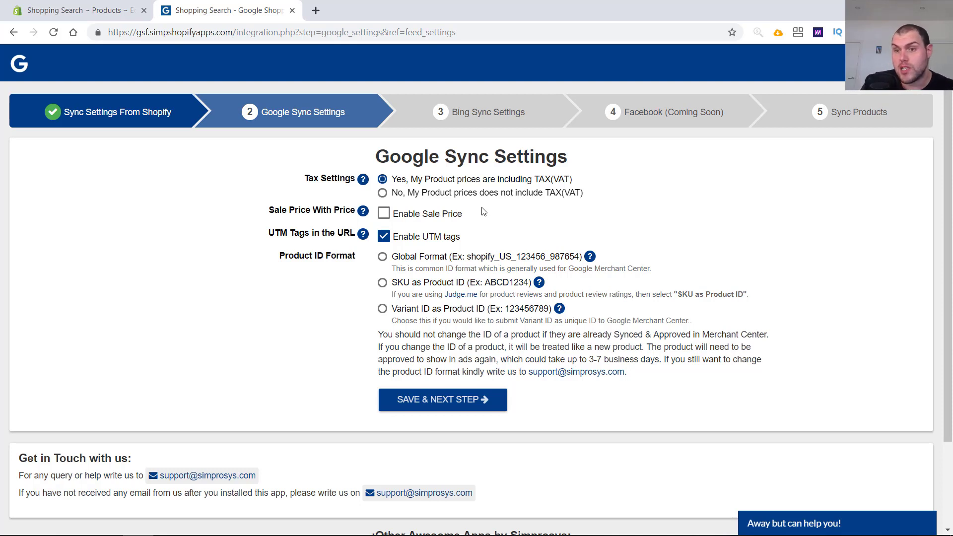
{"action": "mouse_move", "coordinate": [495, 186]}
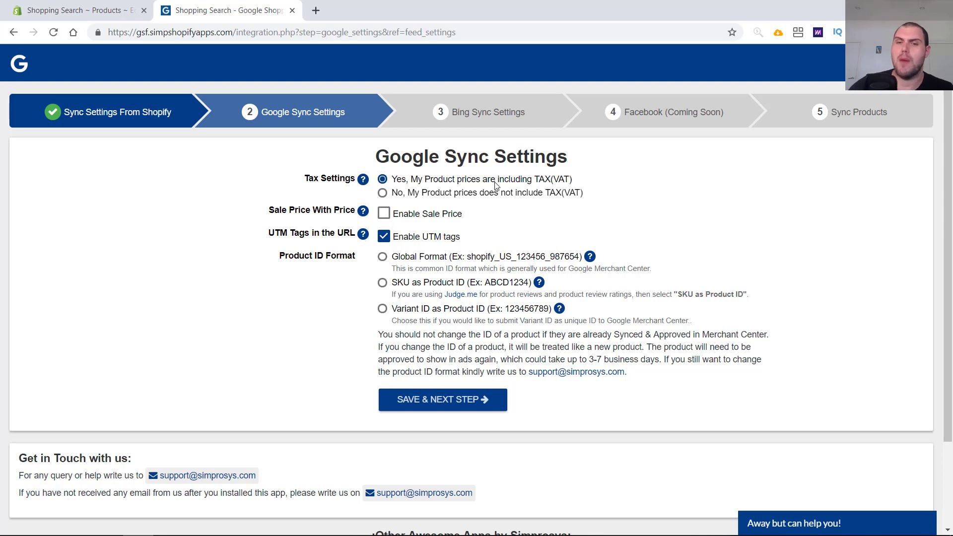
Leave sale price off, choose Global Format product IDs and save the Google sync step
{"action": "left_click", "coordinate": [383, 213]}
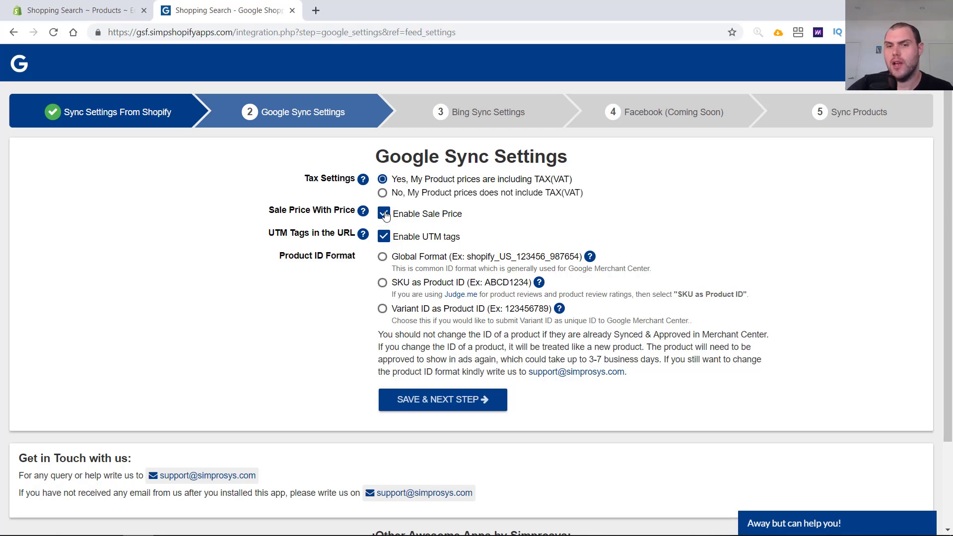
{"action": "left_click", "coordinate": [383, 214]}
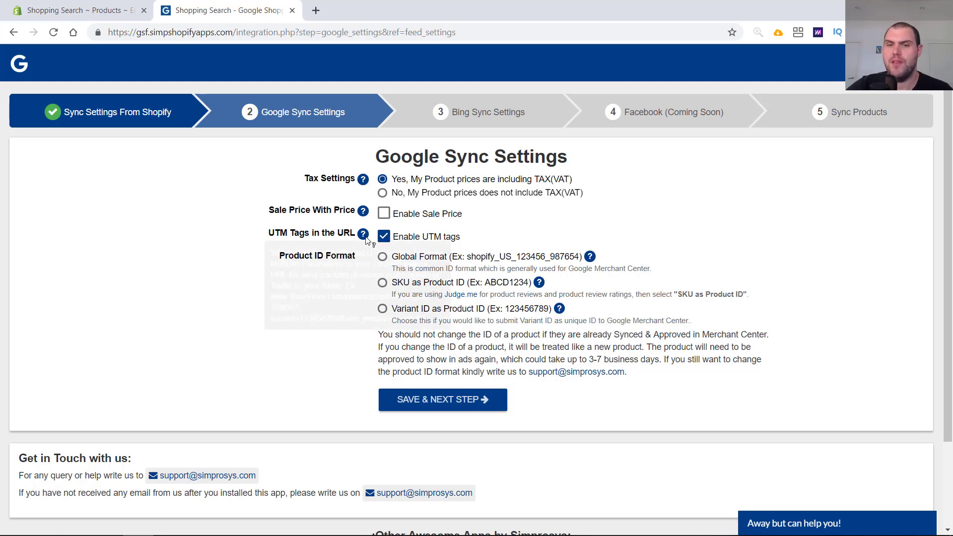
{"action": "mouse_move", "coordinate": [441, 240]}
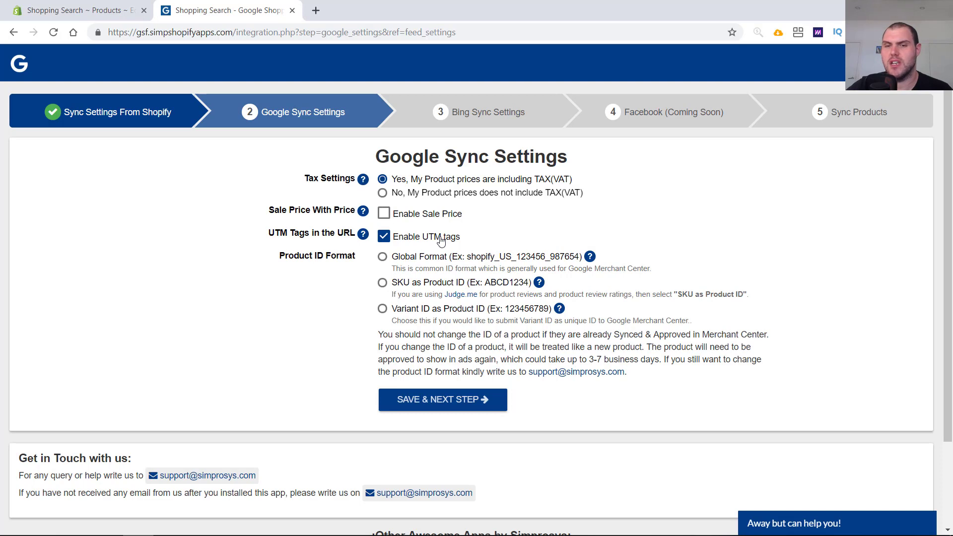
{"action": "mouse_move", "coordinate": [334, 262]}
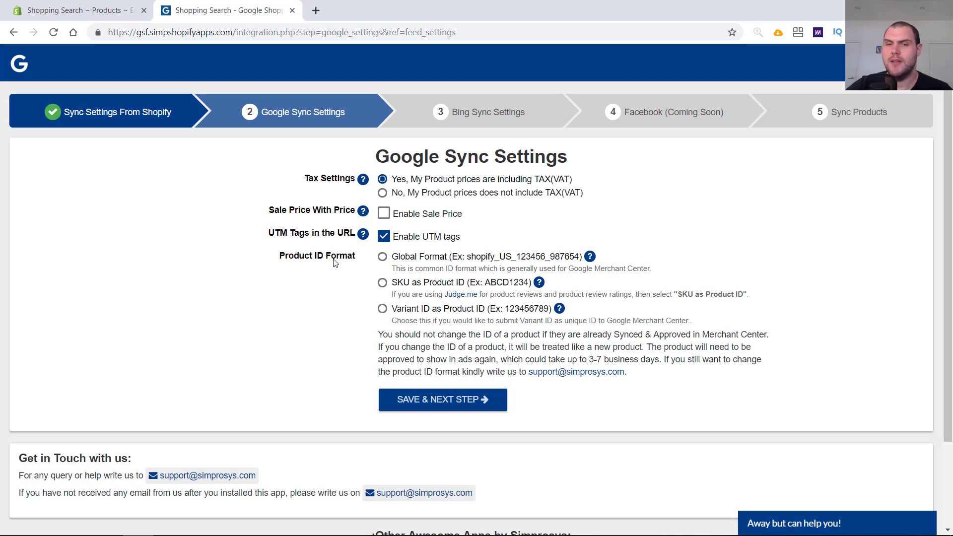
{"action": "left_click", "coordinate": [383, 256]}
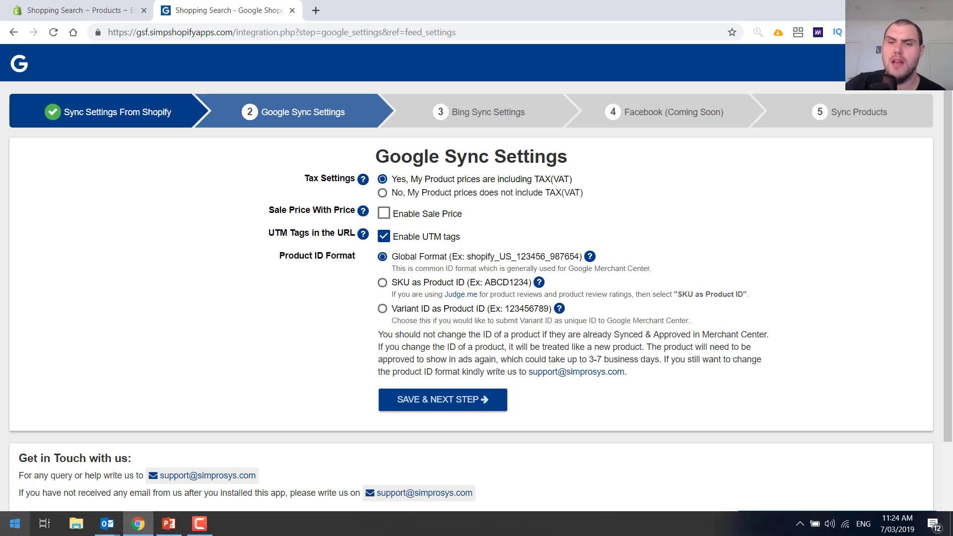
{"action": "left_click", "coordinate": [441, 399]}
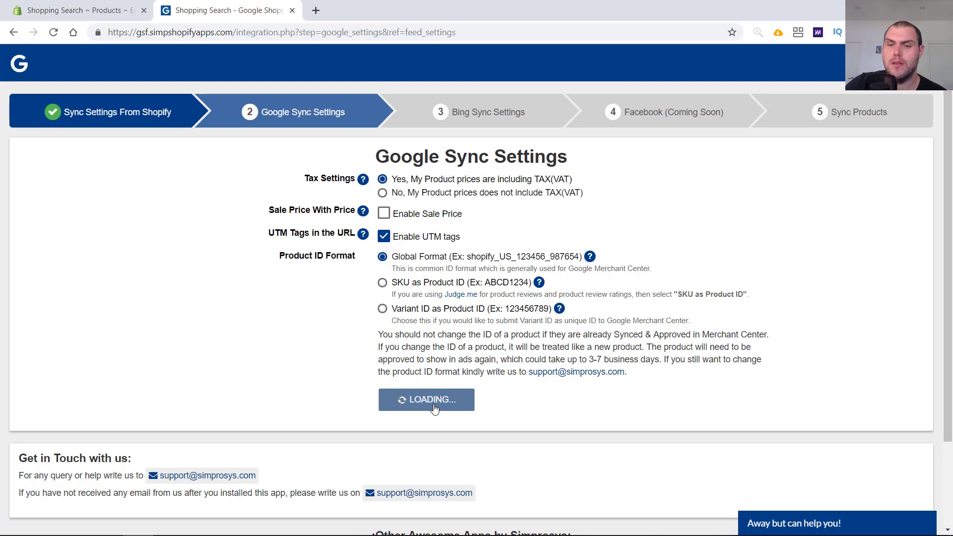
{"action": "left_click", "coordinate": [426, 399]}
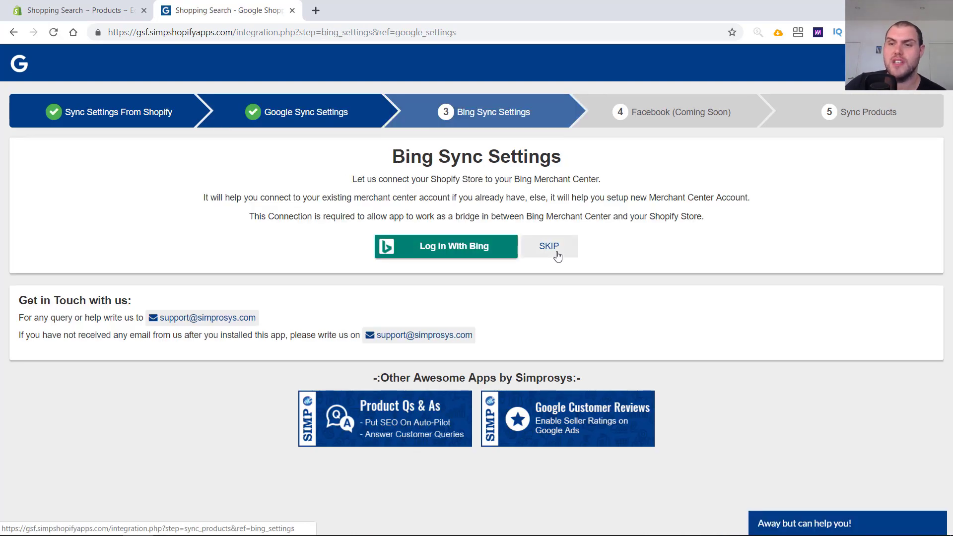
Skip the Bing sync step and sync the store's products to Google
{"action": "left_click", "coordinate": [548, 247]}
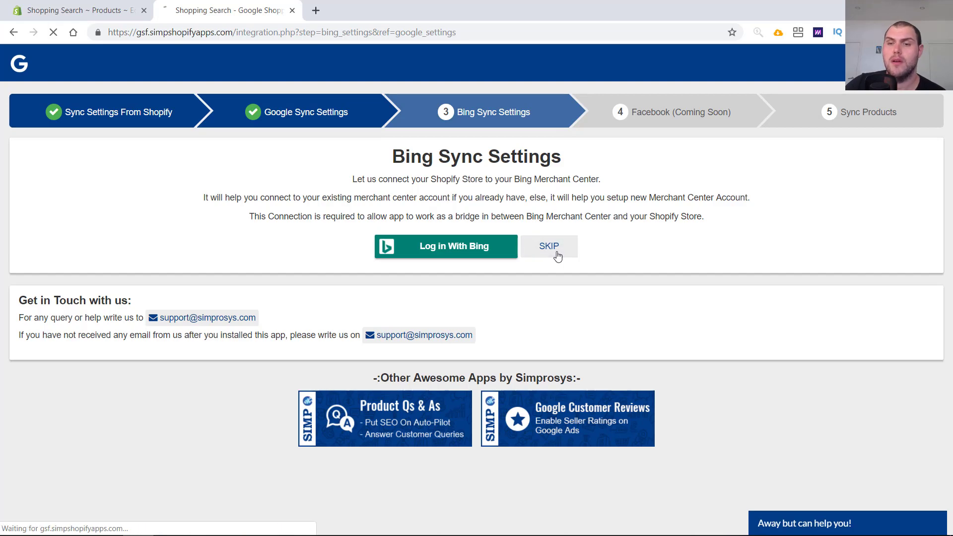
{"action": "left_click", "coordinate": [548, 246]}
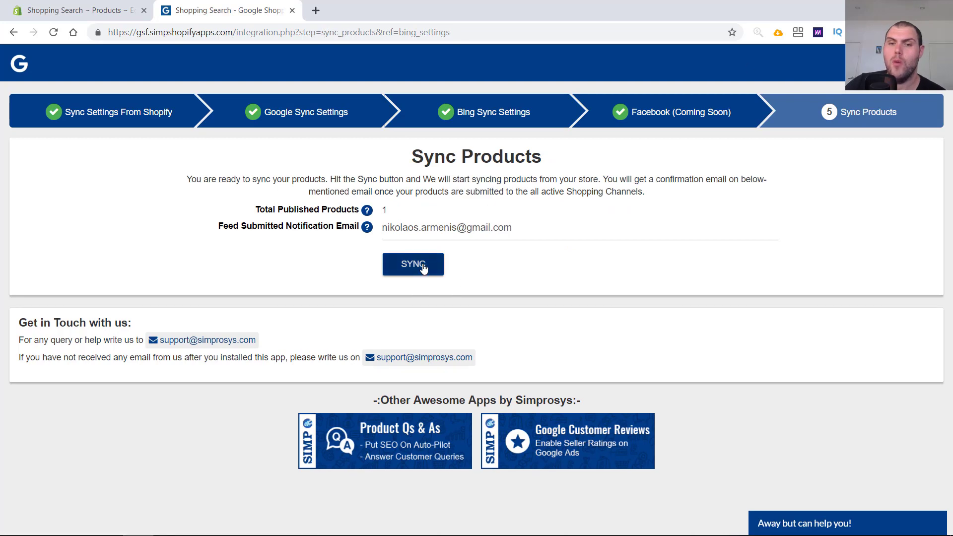
{"action": "left_click", "coordinate": [413, 264]}
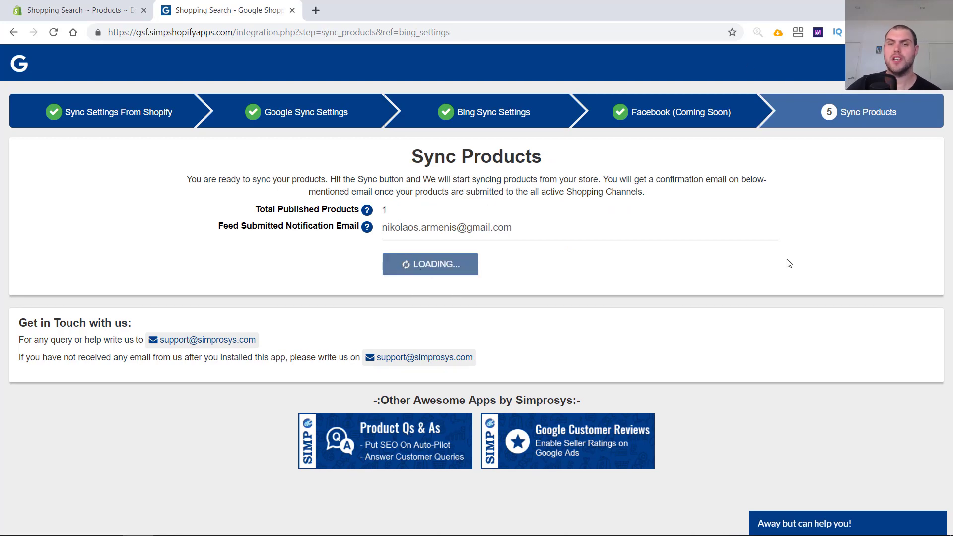
{"action": "left_click", "coordinate": [429, 264]}
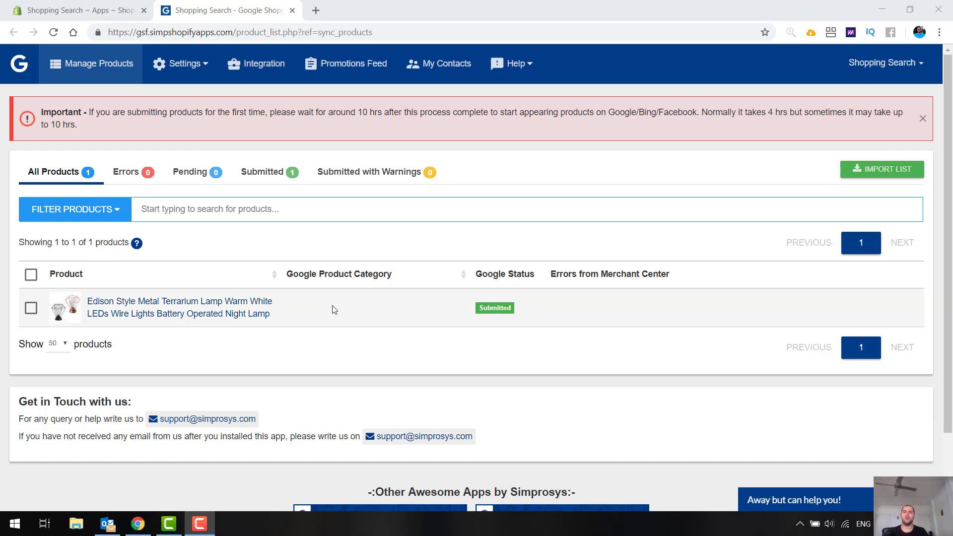
{"action": "mouse_move", "coordinate": [259, 348]}
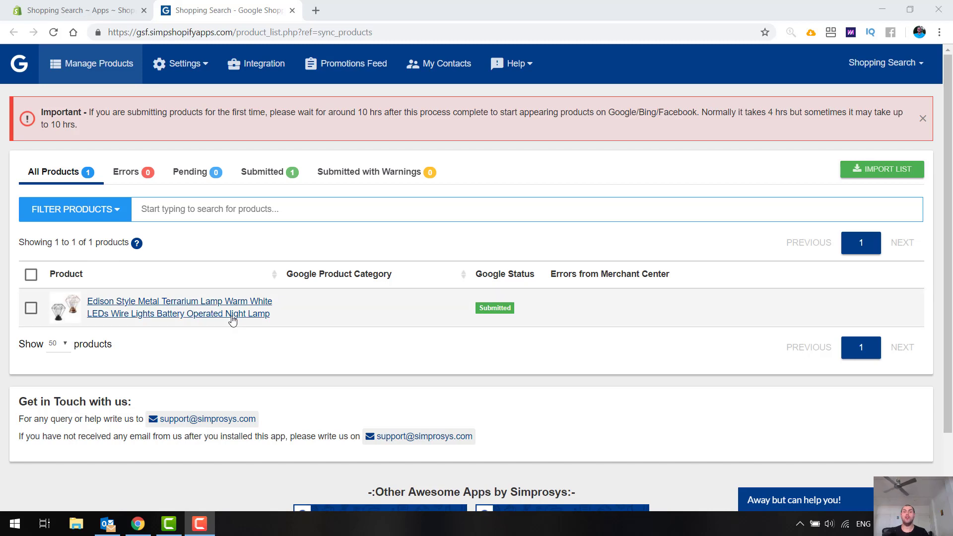
Go to the Edison Style Metal Terrarium Lamp's product detail page from the list
{"action": "left_click", "coordinate": [179, 307]}
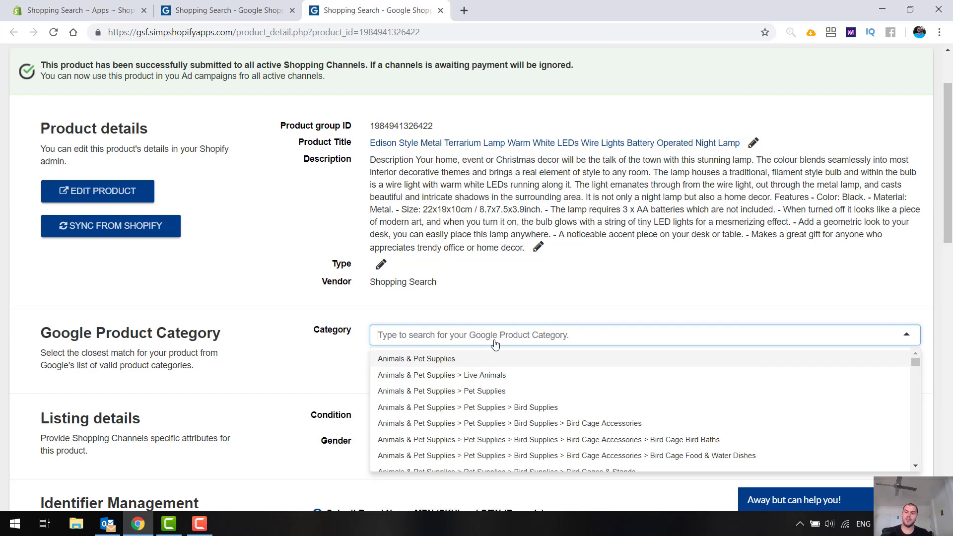
Search 'lamp' and assign the Google category Home & Garden > Lighting > Lamps
{"action": "type", "text": "lamp"}
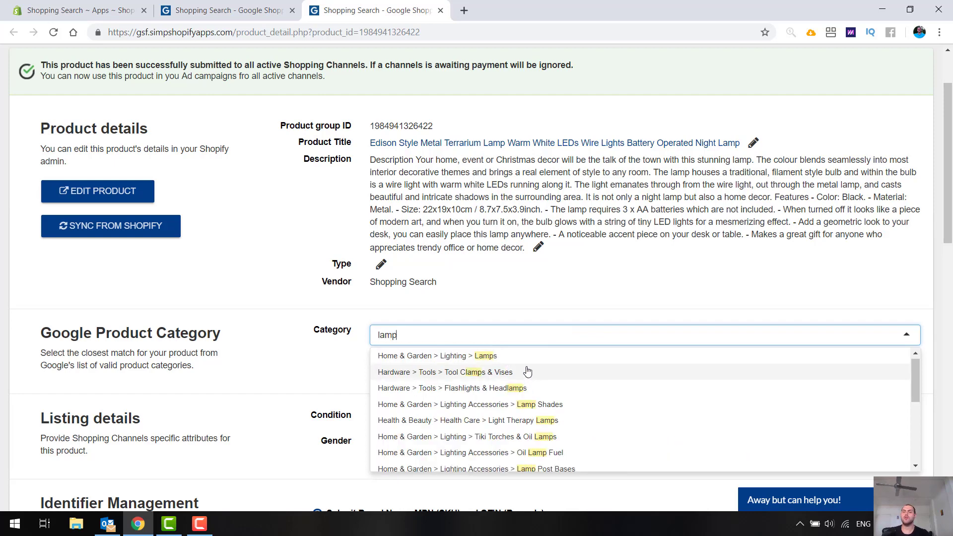
{"action": "mouse_move", "coordinate": [506, 360]}
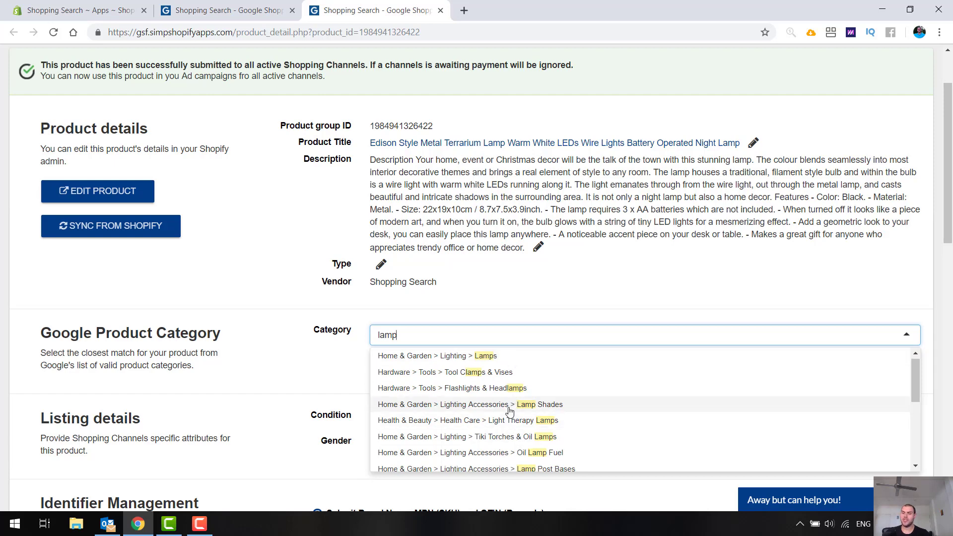
{"action": "scroll", "scroll_direction": "down", "scroll_amount": 3}
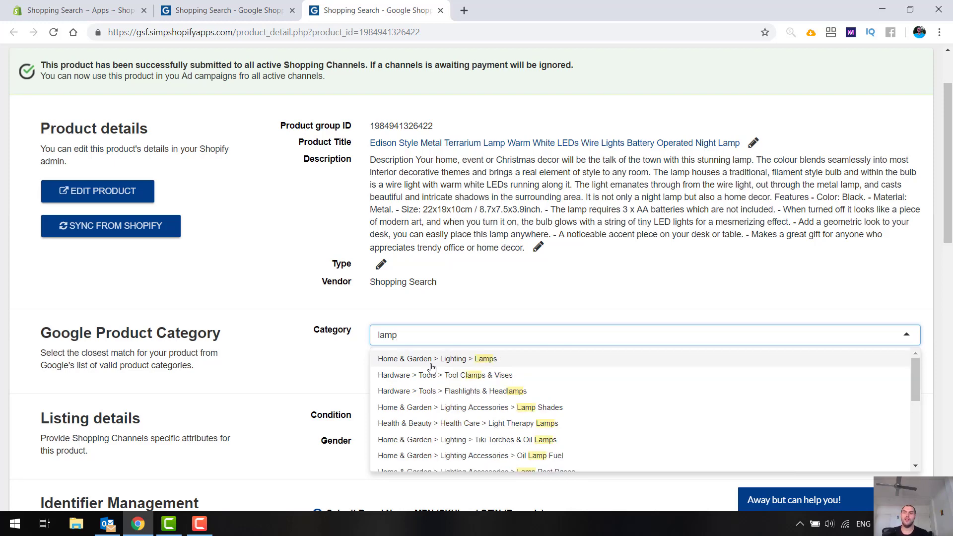
{"action": "left_click", "coordinate": [436, 358]}
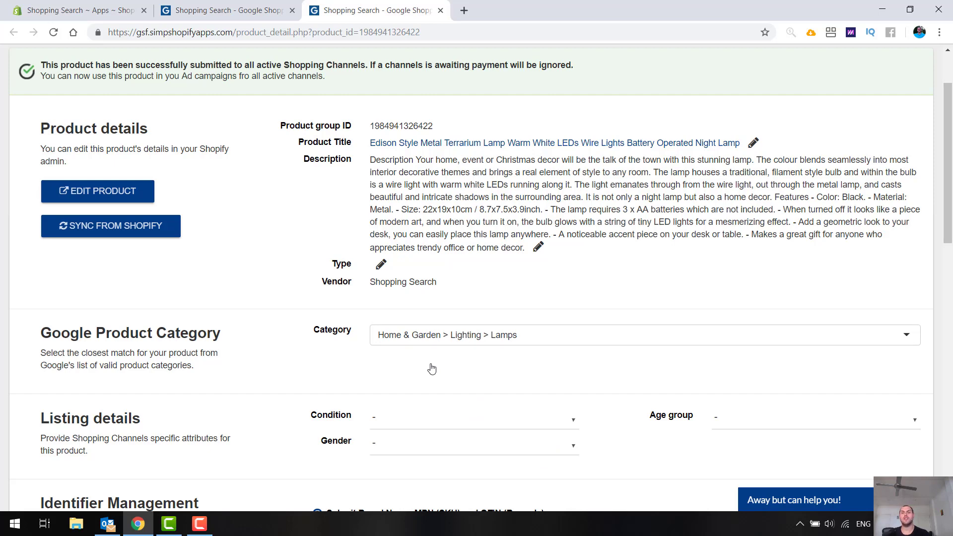
{"action": "mouse_move", "coordinate": [444, 267]}
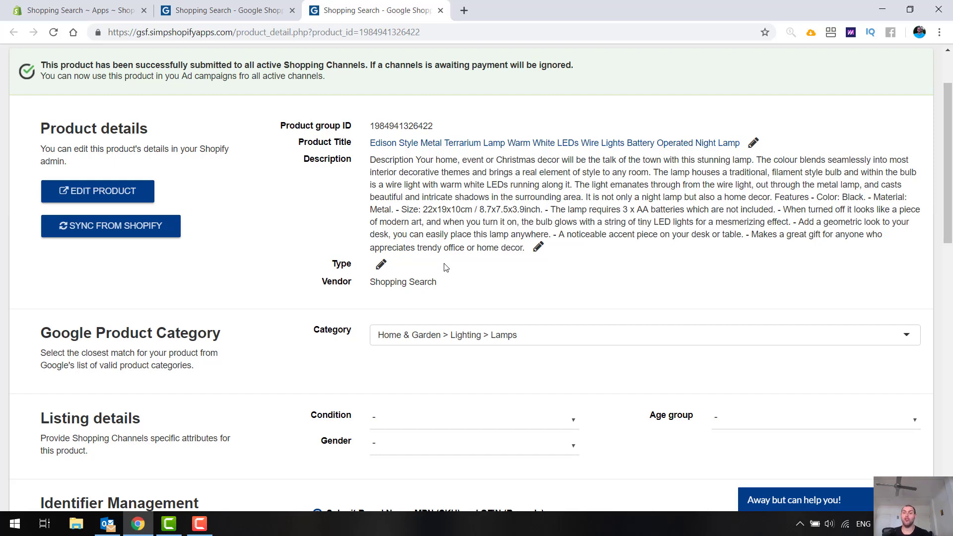
Set condition New, gender Unisex and age group Adult
{"action": "left_click", "coordinate": [473, 416]}
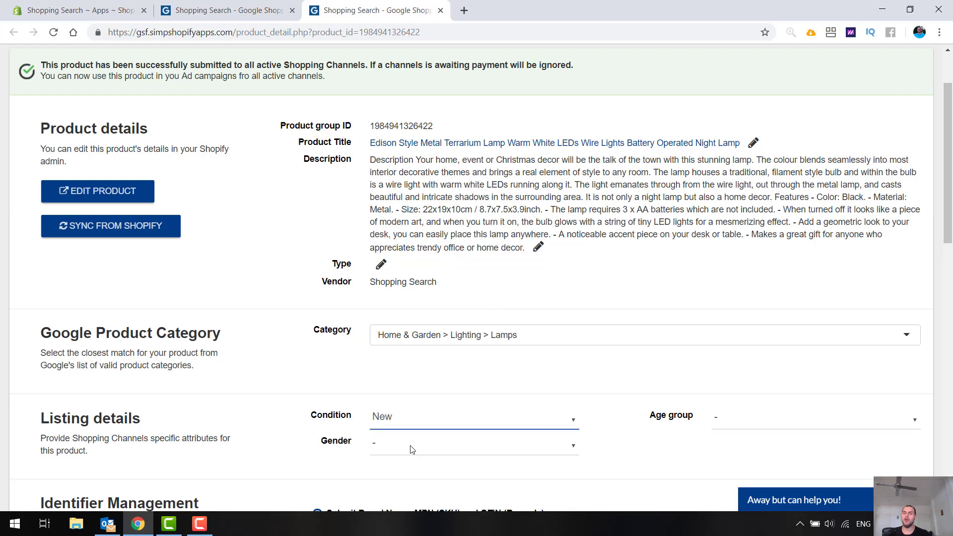
{"action": "left_click", "coordinate": [472, 441]}
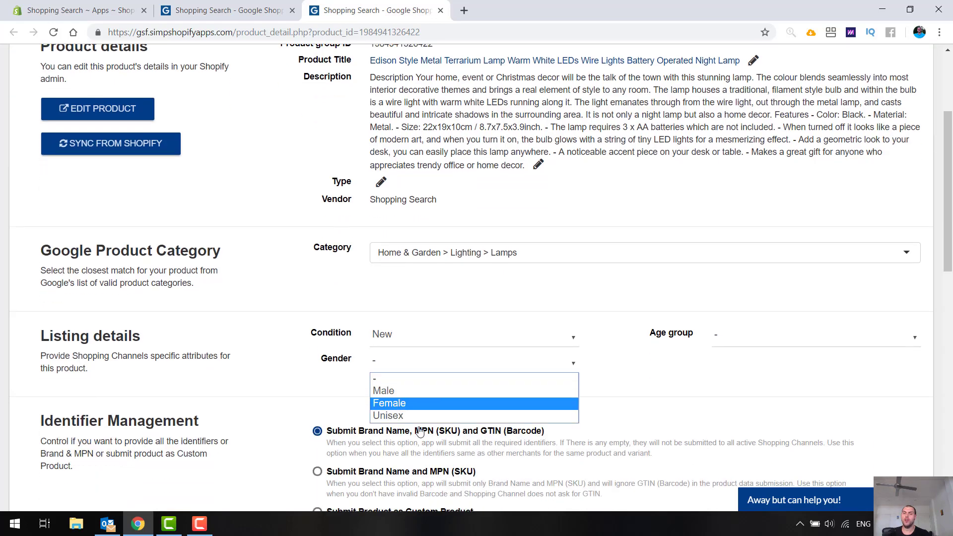
{"action": "left_click", "coordinate": [387, 415]}
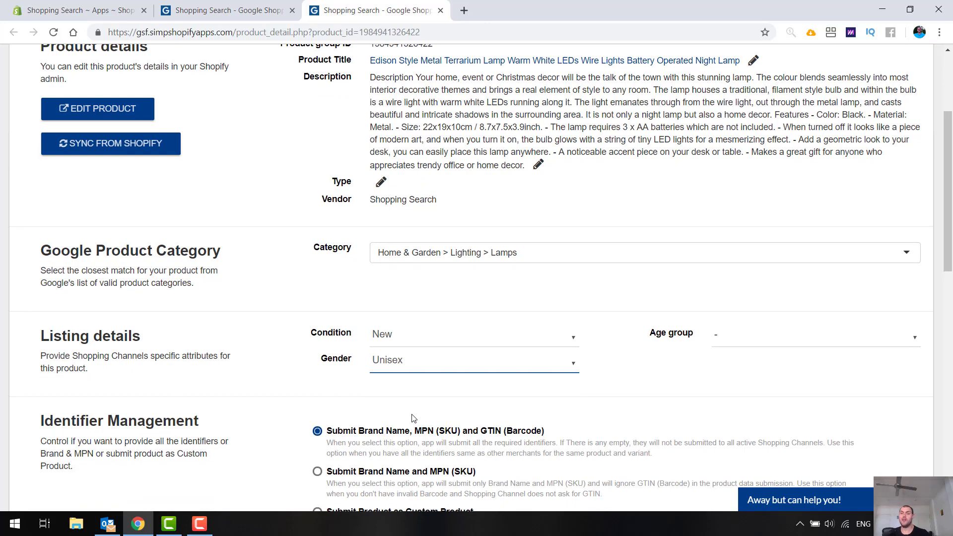
{"action": "left_click", "coordinate": [814, 334]}
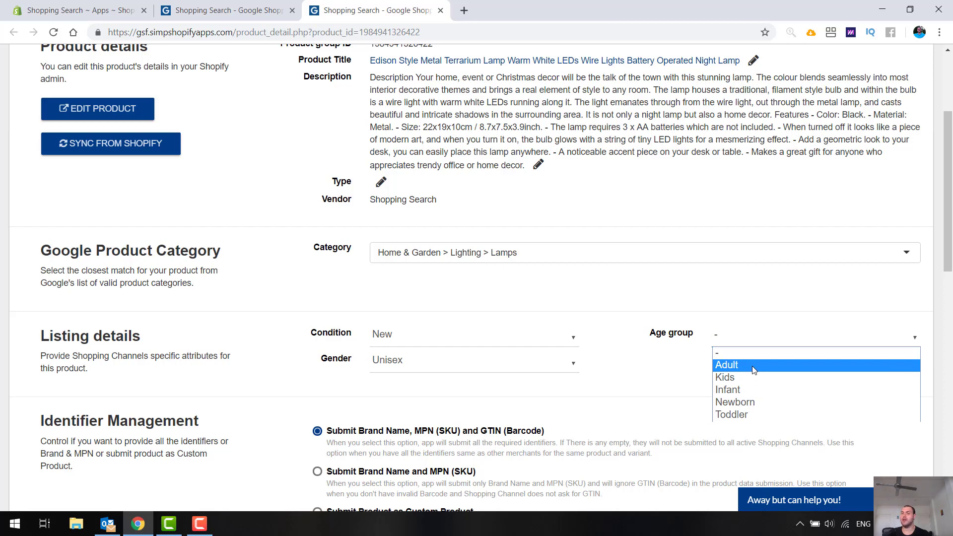
{"action": "left_click", "coordinate": [726, 364]}
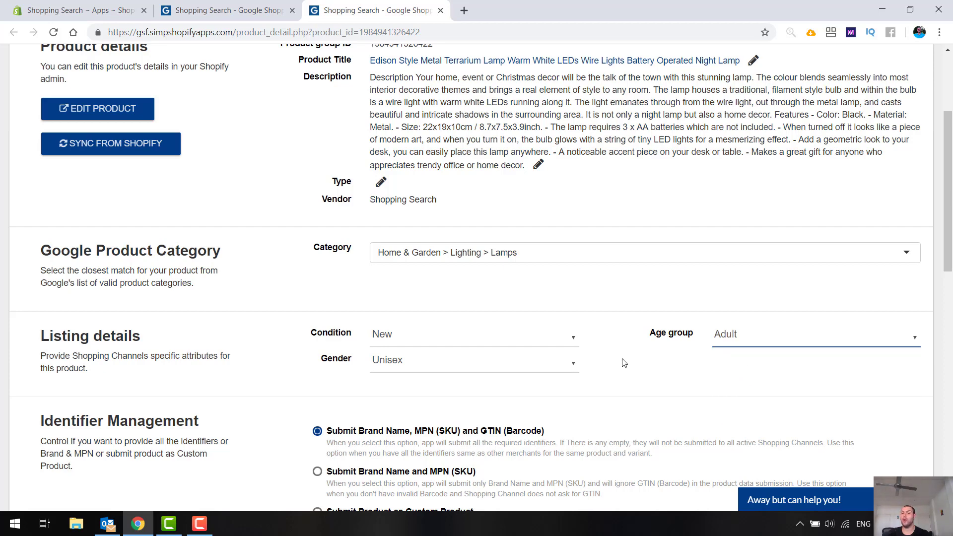
Mark it Submit Product as Custom Product and save with Update Product
{"action": "scroll", "scroll_direction": "down", "scroll_amount": 3}
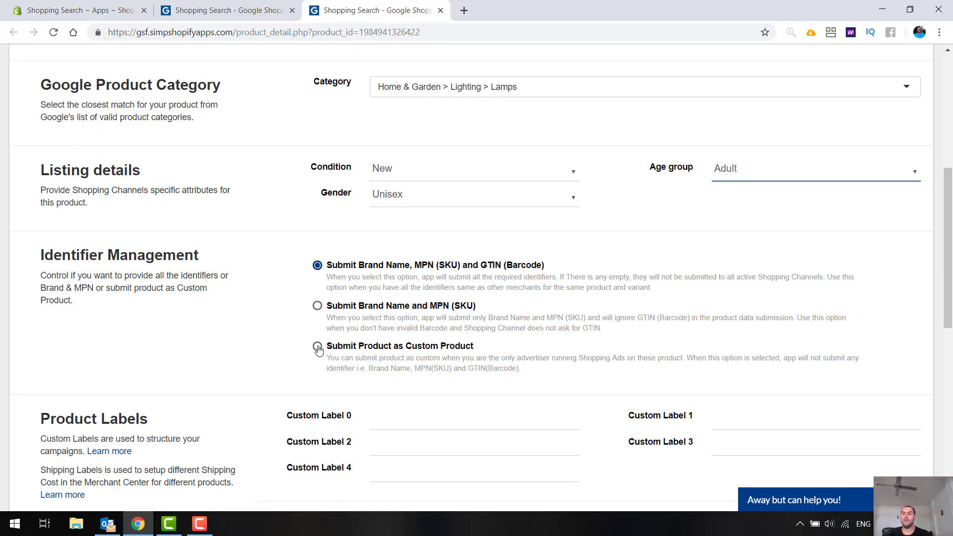
{"action": "left_click", "coordinate": [316, 347]}
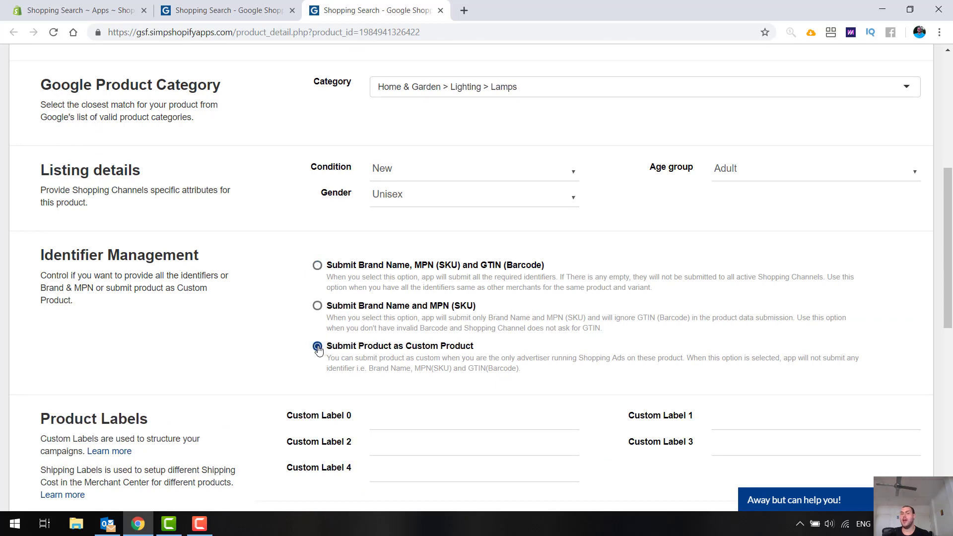
{"action": "scroll", "scroll_direction": "down", "scroll_amount": 3}
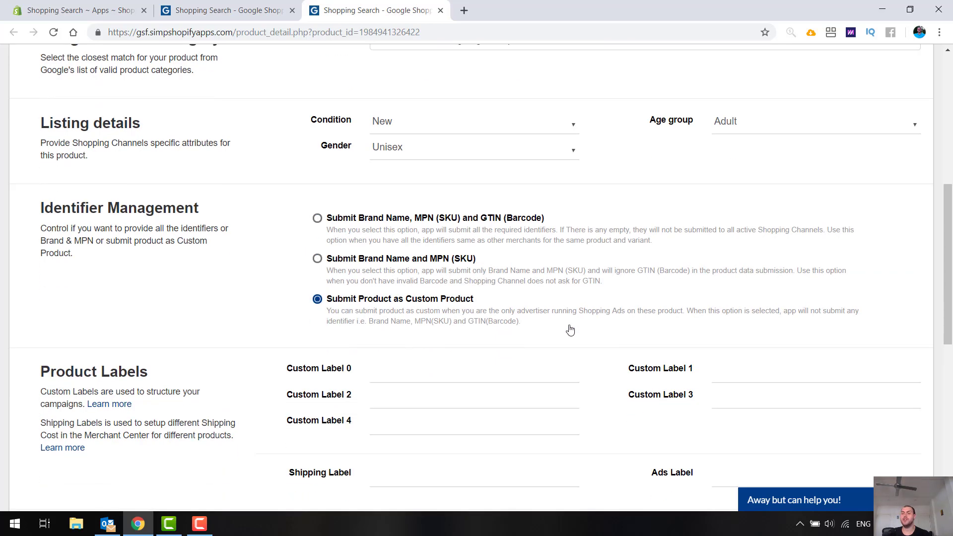
{"action": "scroll", "scroll_direction": "down", "scroll_amount": 3}
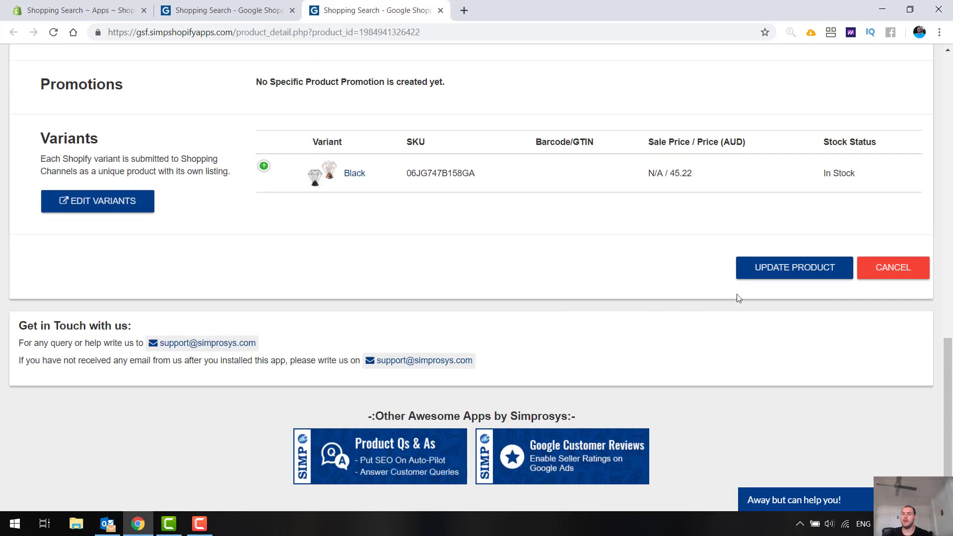
{"action": "left_click", "coordinate": [794, 267]}
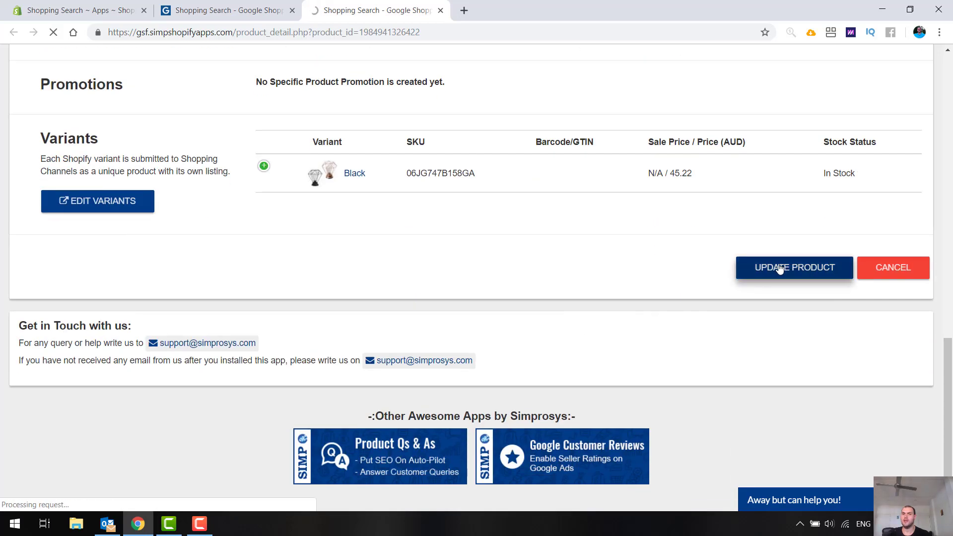
{"action": "left_click", "coordinate": [794, 267]}
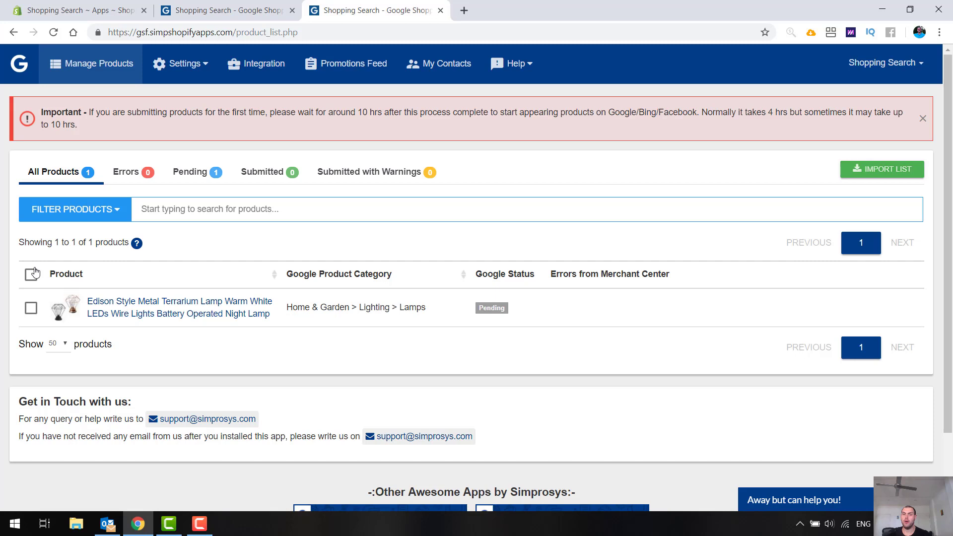
Tick the lamp's checkbox and bring up the Do Edits in Bulk action list
{"action": "left_click", "coordinate": [70, 209]}
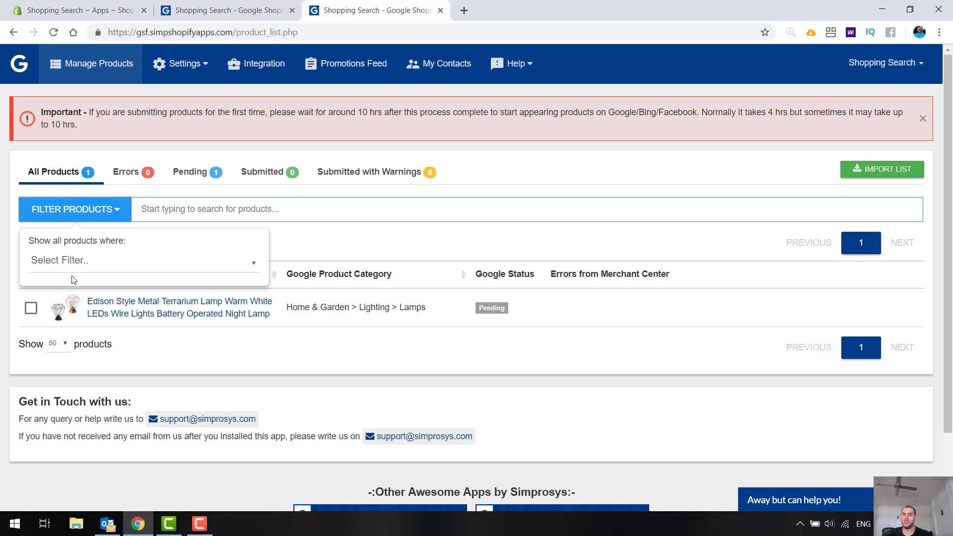
{"action": "left_click", "coordinate": [143, 260]}
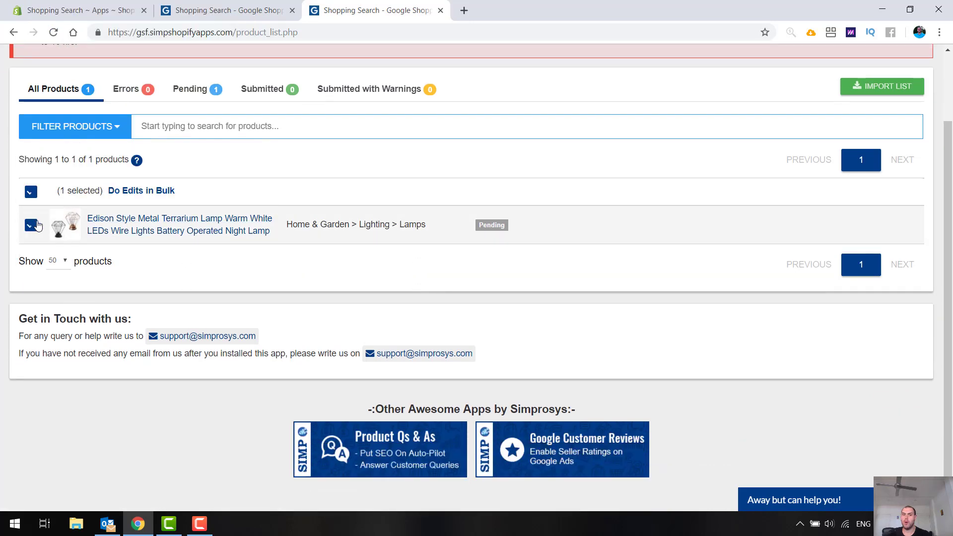
{"action": "left_click", "coordinate": [141, 191]}
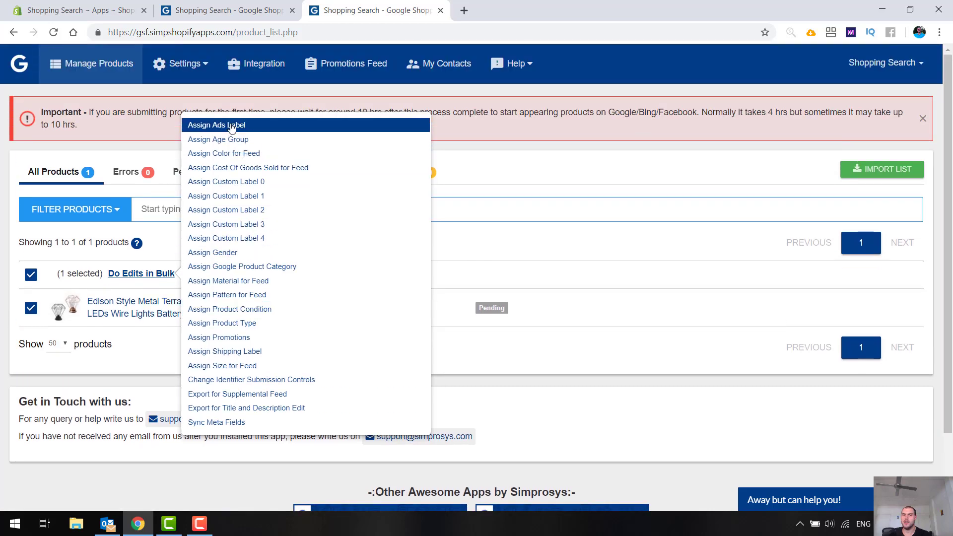
{"action": "mouse_move", "coordinate": [248, 153]}
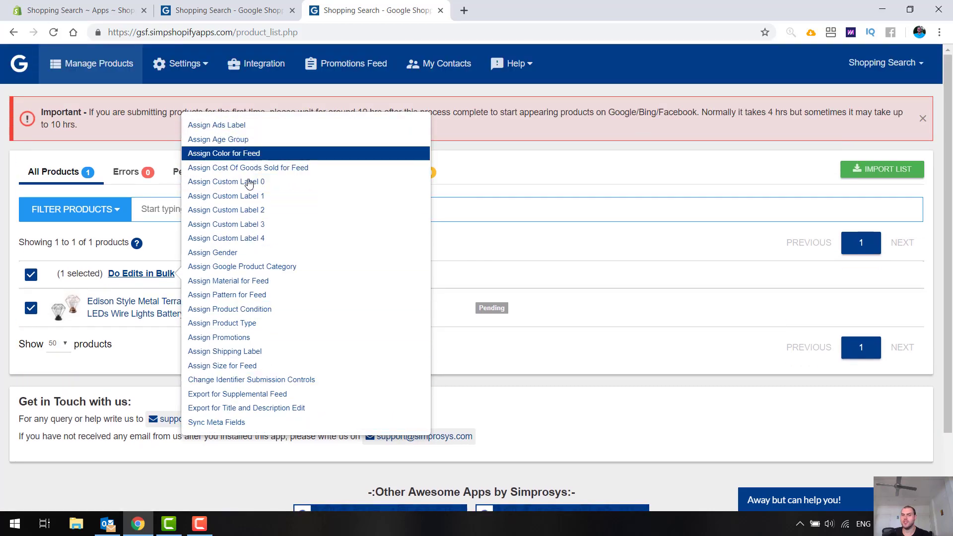